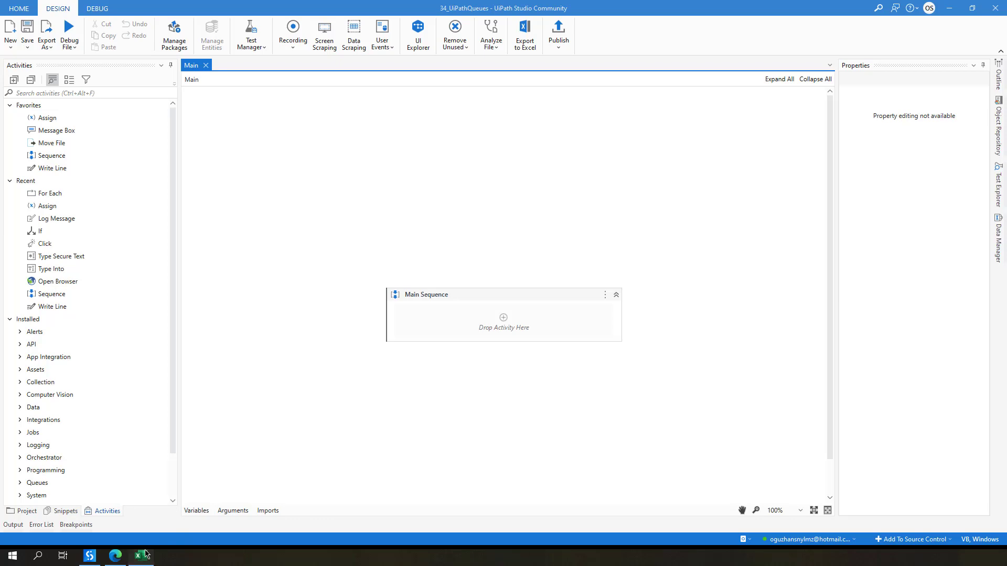
Open employeeList.xlsx and review the employee list sheet, then the departments sheet.
left_click(139, 556)
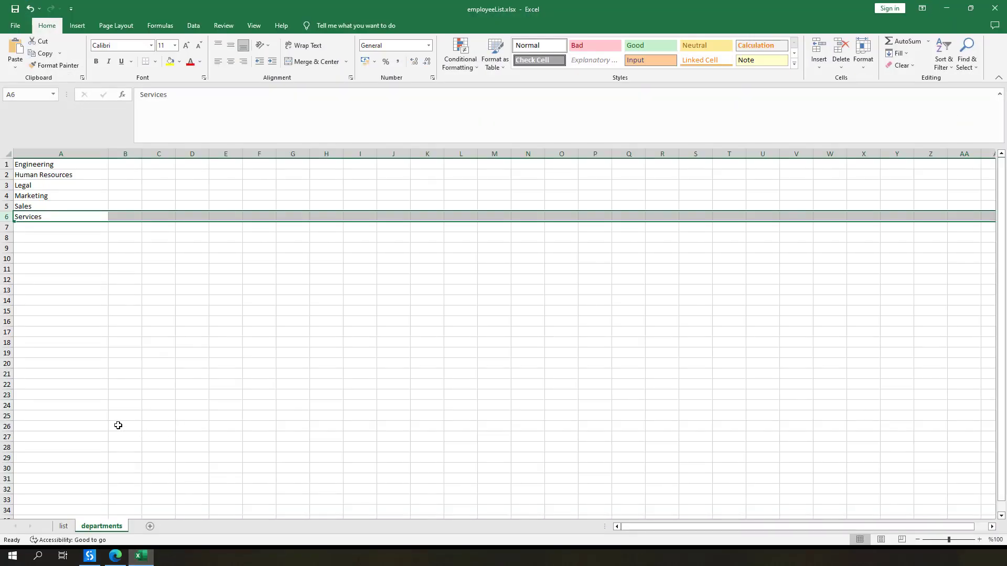
mouse_move(93, 288)
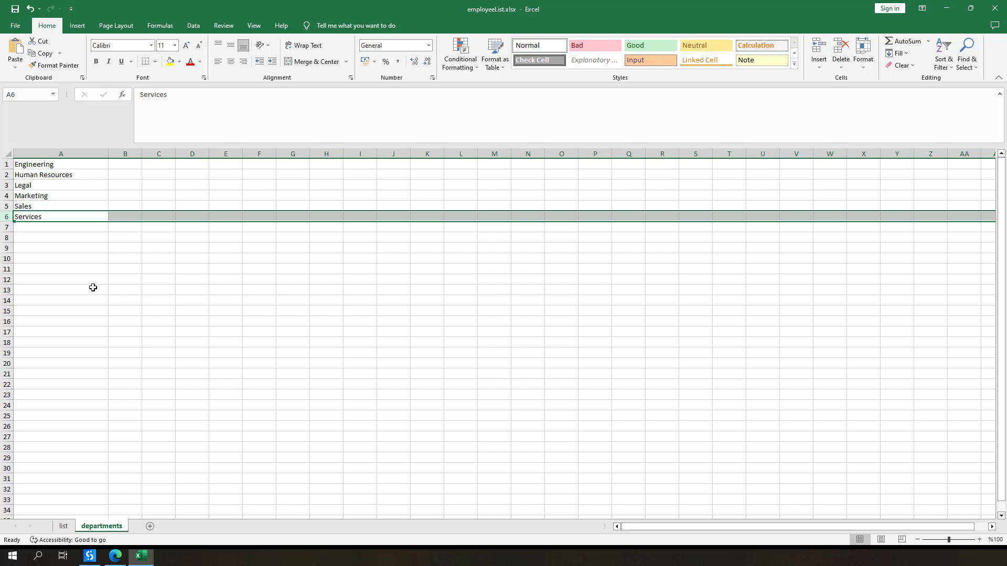
left_click(63, 526)
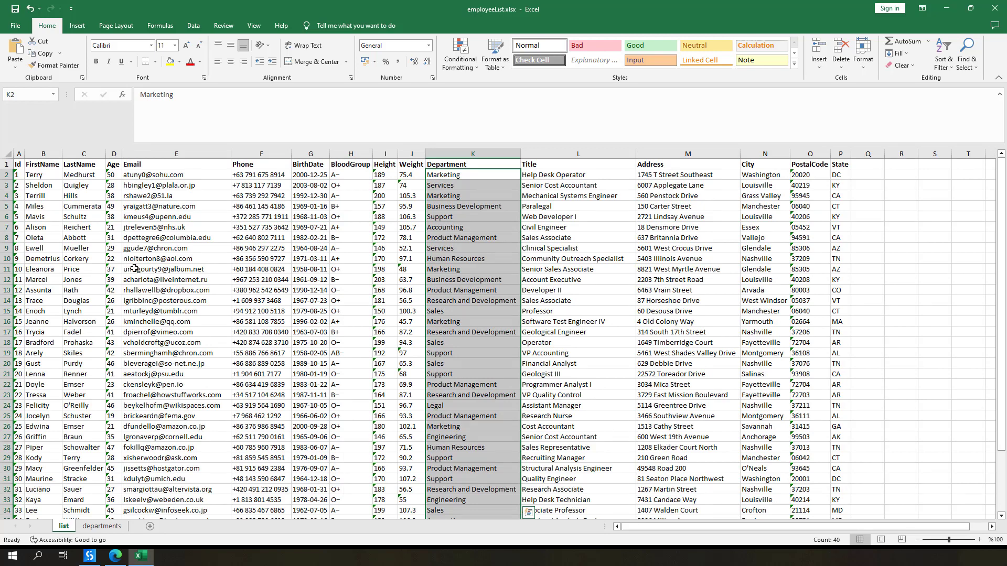
left_click(101, 526)
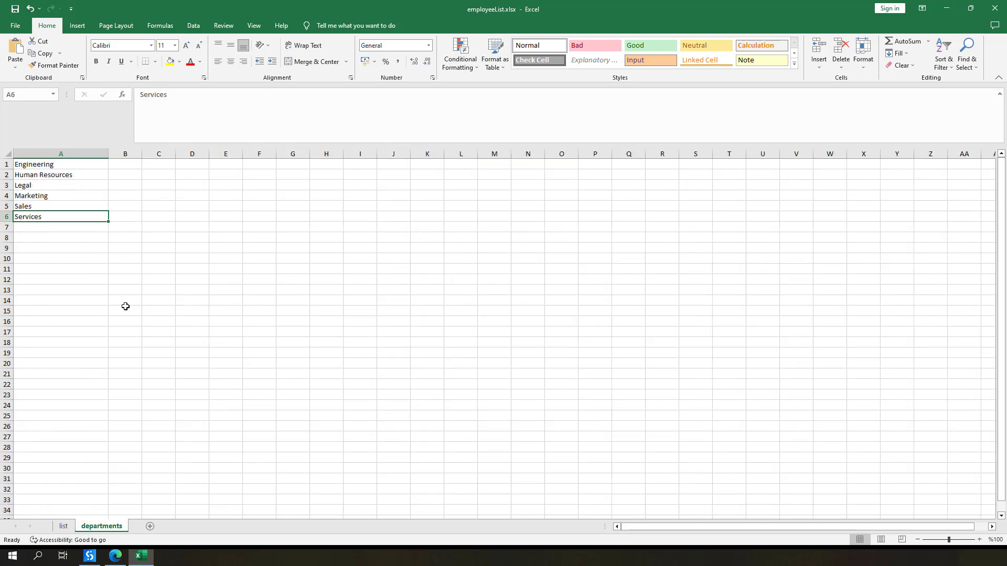
mouse_move(124, 559)
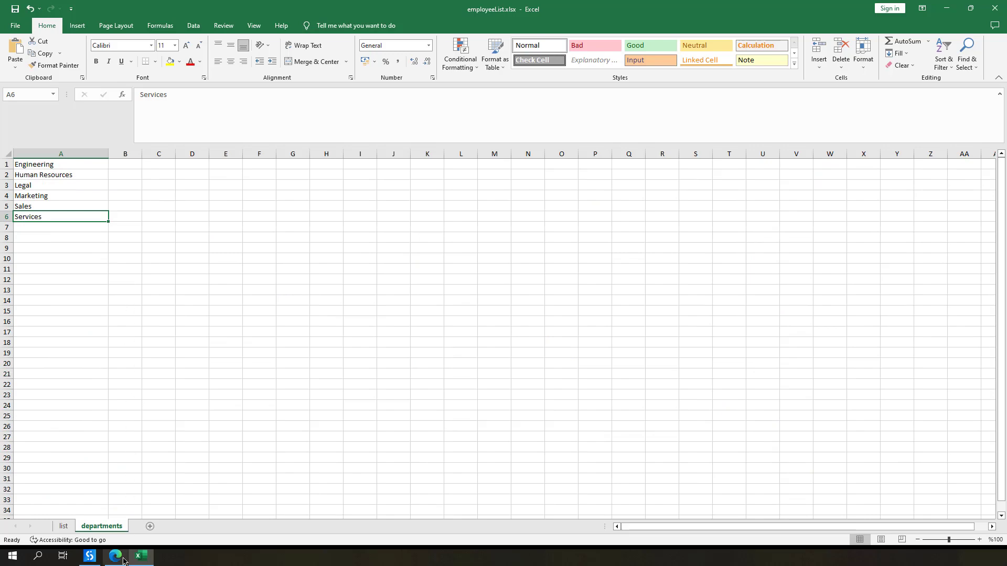
Go from Automation Cloud to Orchestrator's empty Queues page in the Shared folder.
left_click(115, 555)
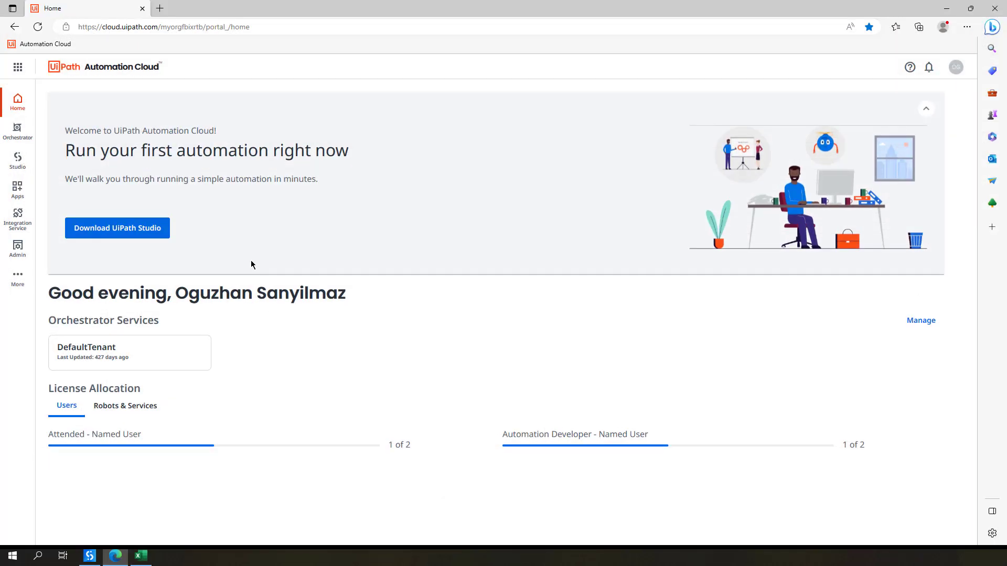
left_click(18, 129)
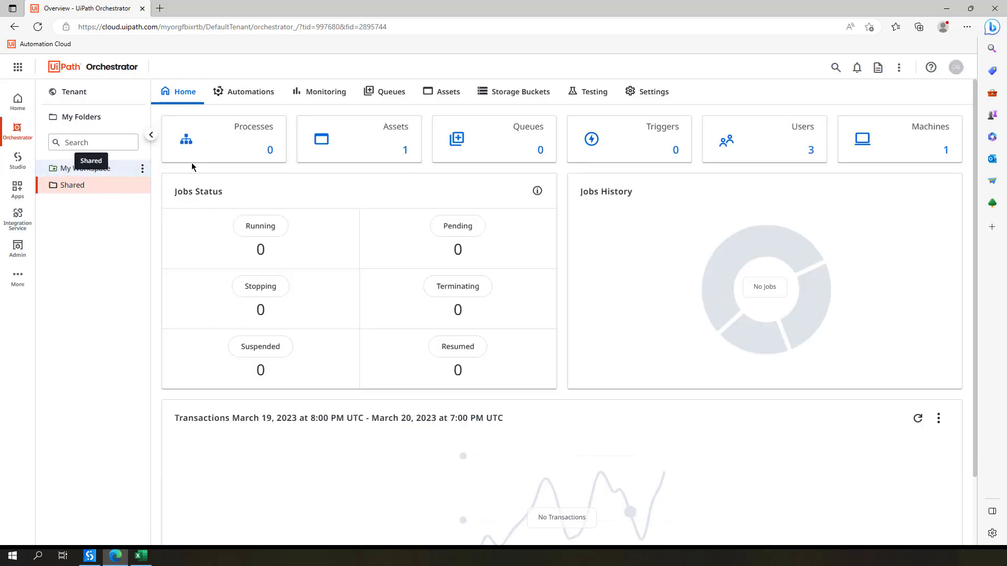
mouse_move(392, 91)
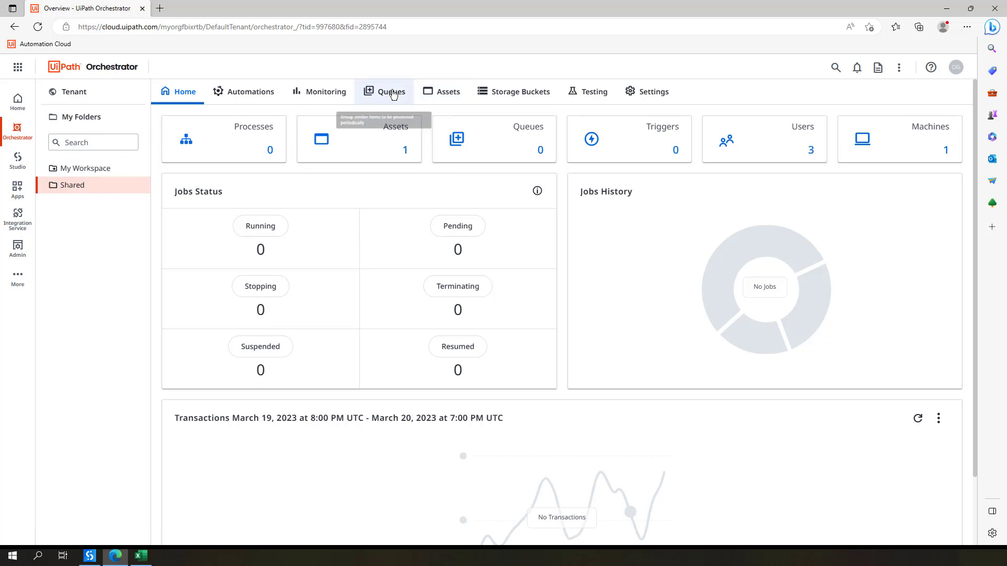
left_click(392, 91)
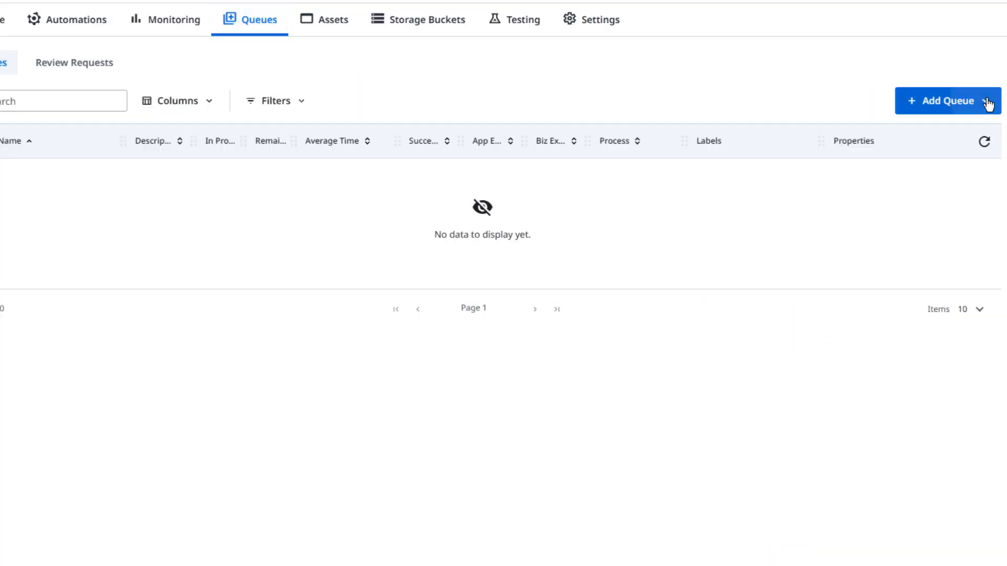
Add a new Orchestrator queue named 'MyQueue'.
left_click(947, 100)
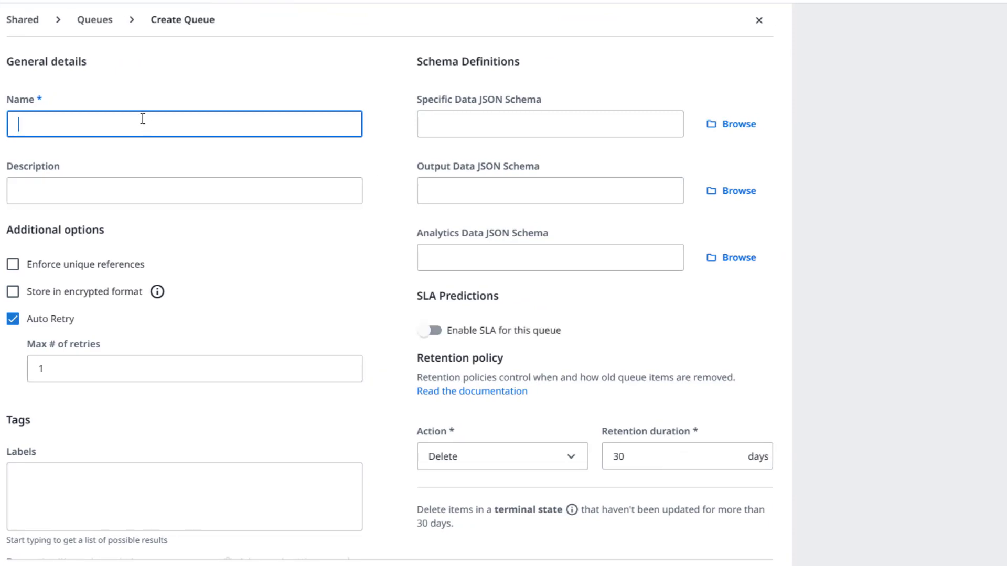
type("Myq")
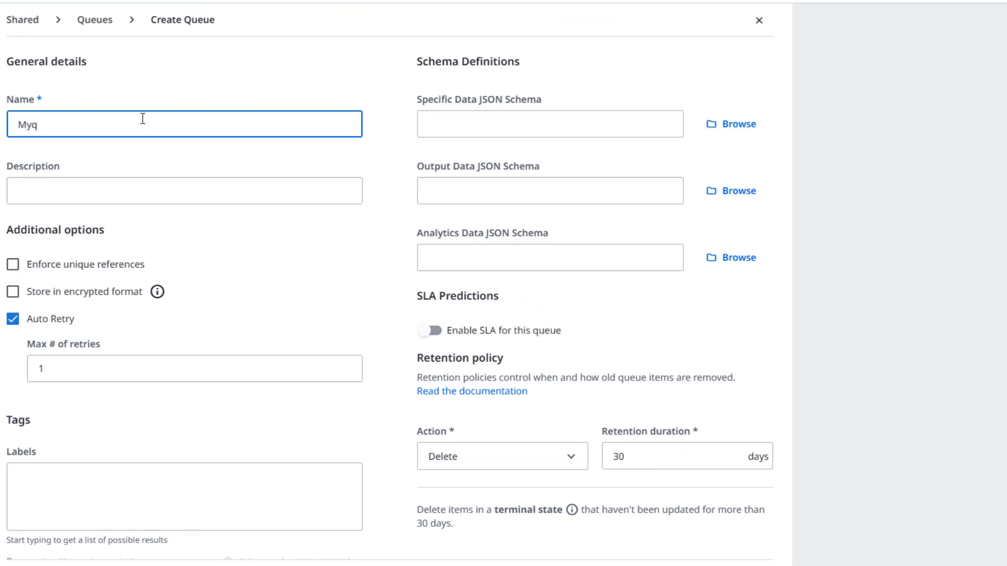
key("Backspace")
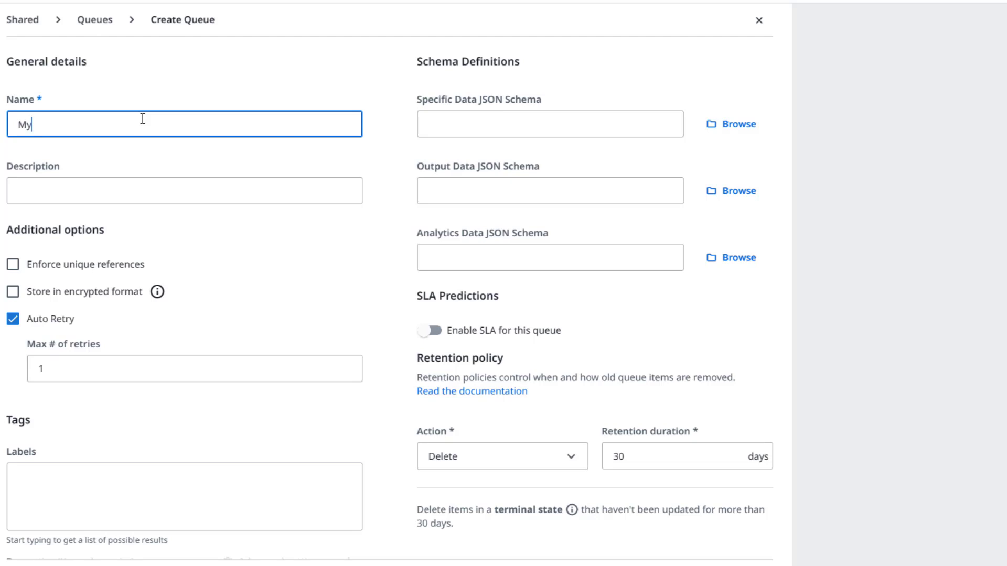
type("Queue")
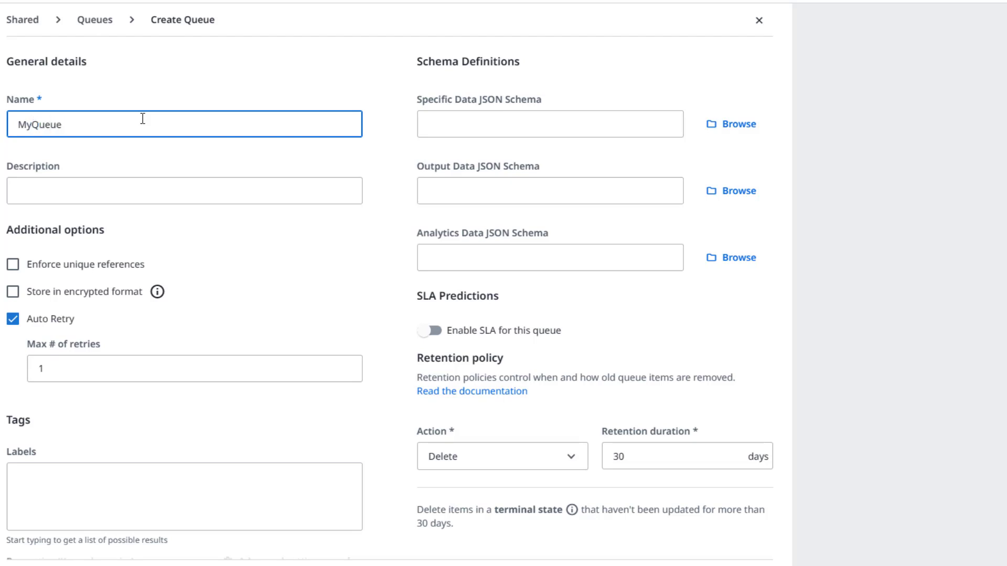
scroll("down", 3)
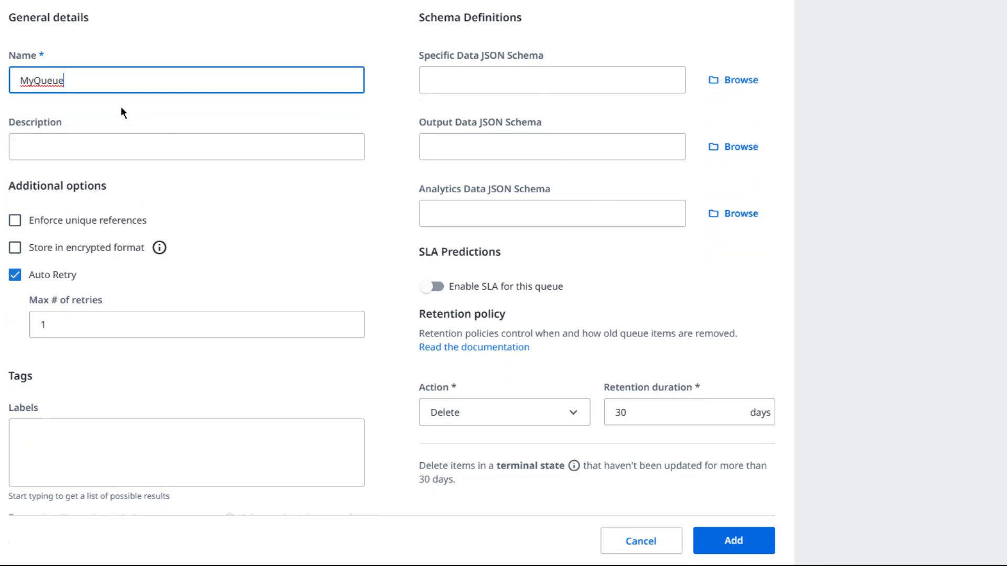
mouse_move(705, 509)
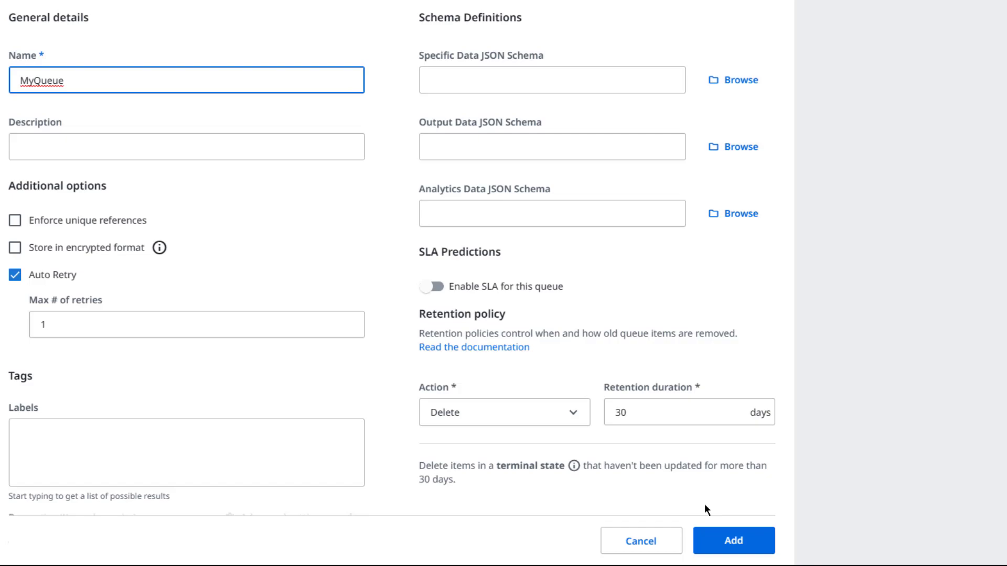
left_click(732, 541)
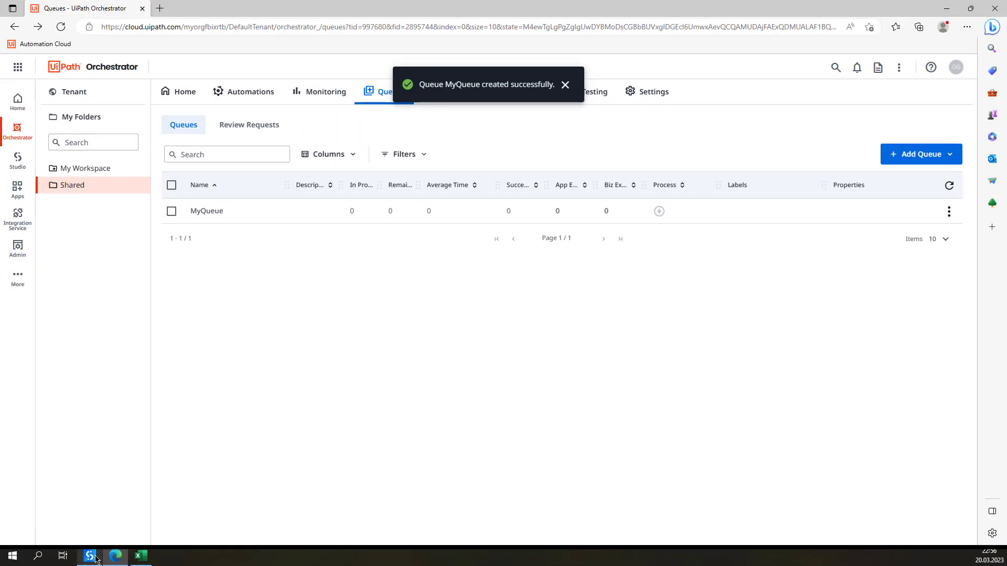
Close the employeeList Excel workbook, leaving the 34_UiPathQueues project in Studio.
left_click(89, 555)
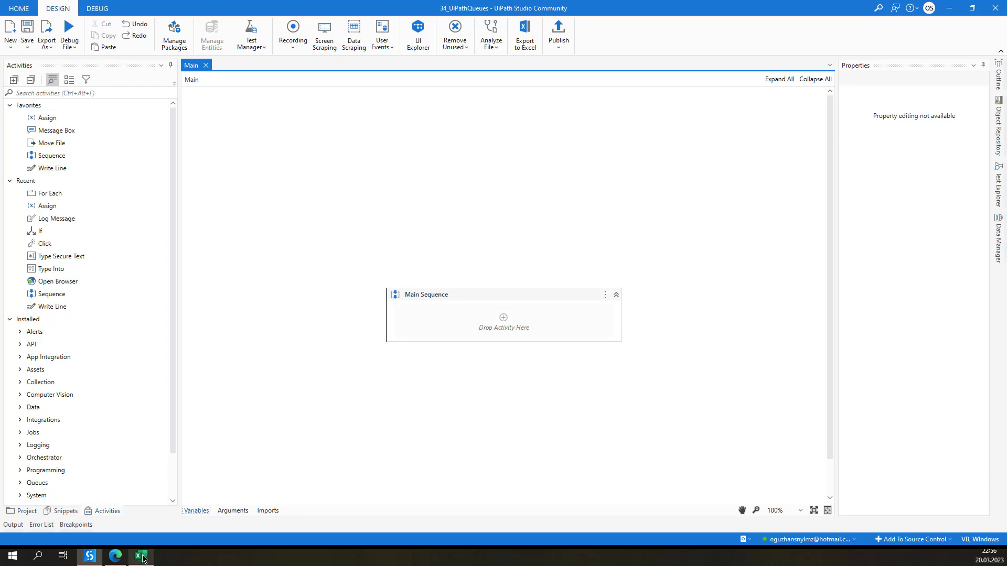
left_click(140, 556)
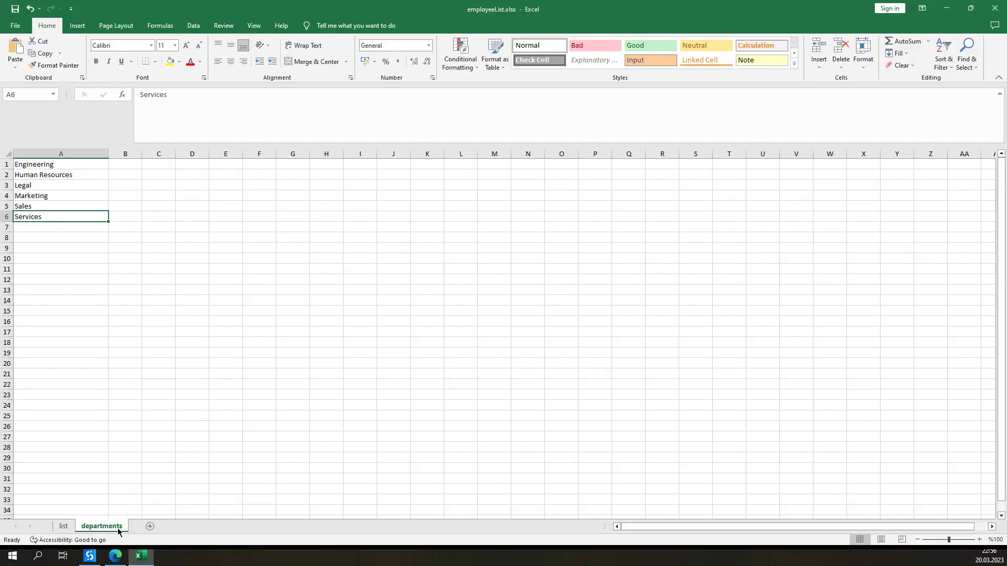
mouse_move(687, 17)
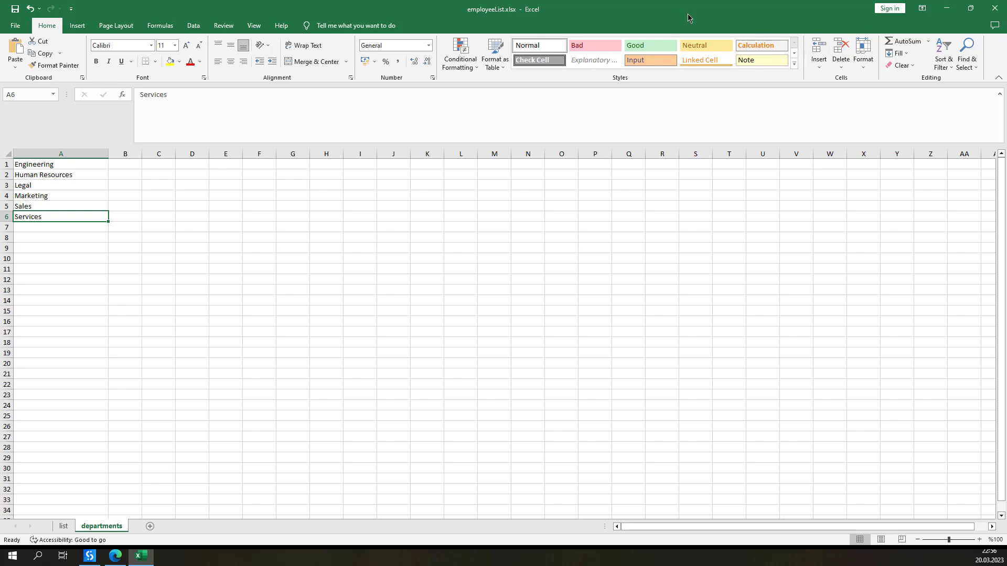
mouse_move(999, 8)
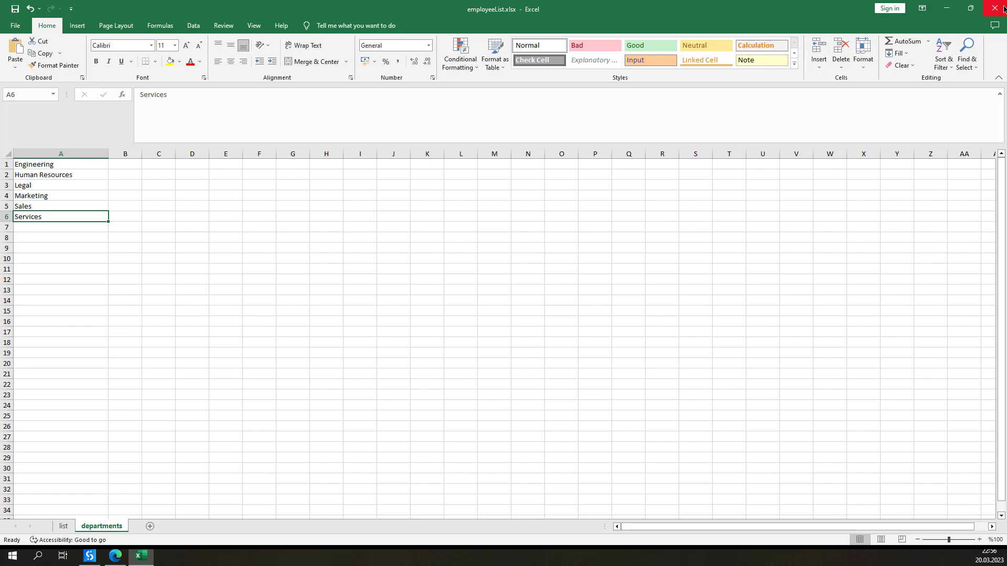
left_click(89, 556)
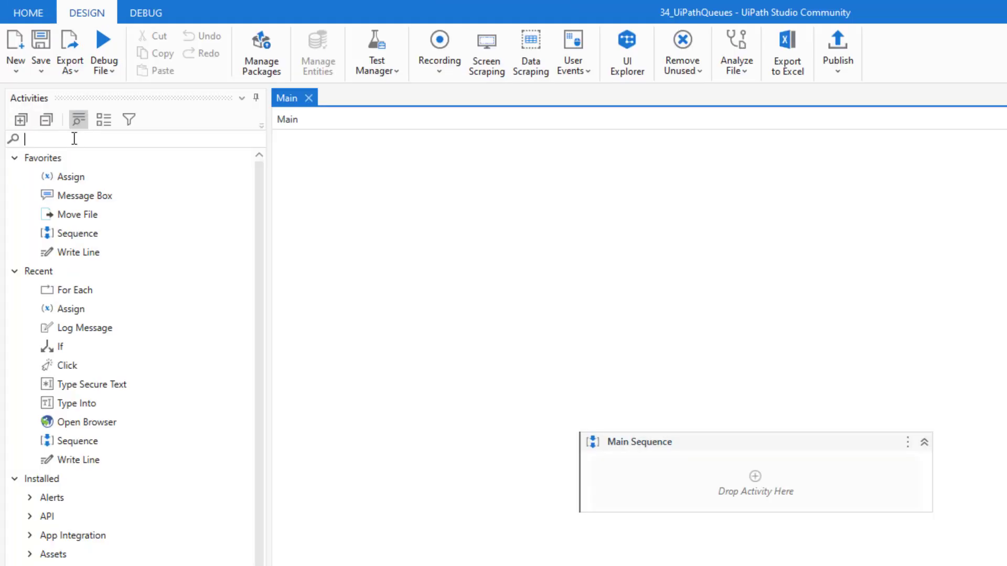
Add Read Range on employeeList.xlsx's 'departments' sheet, outputting a Departments data table.
type("read rang")
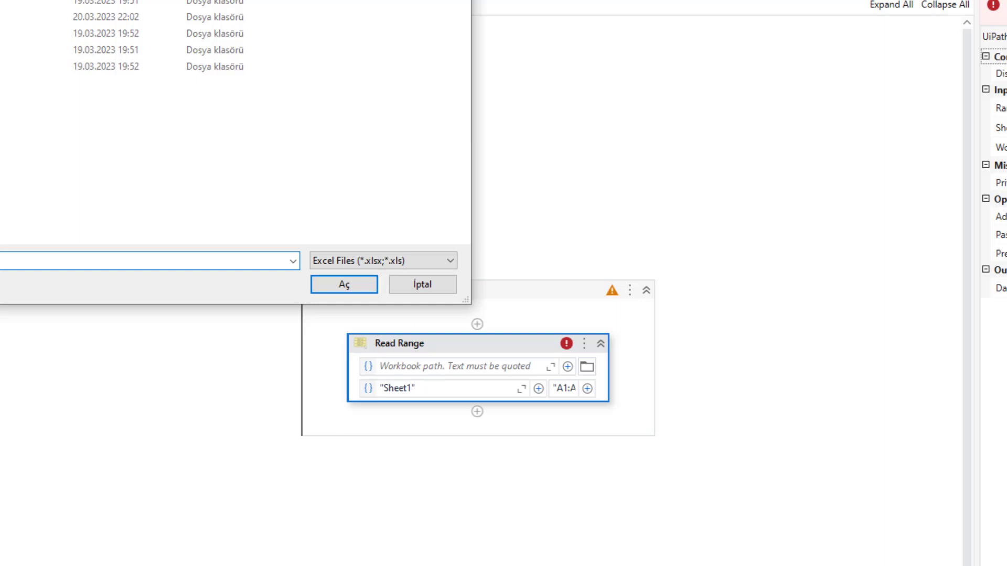
left_click(343, 284)
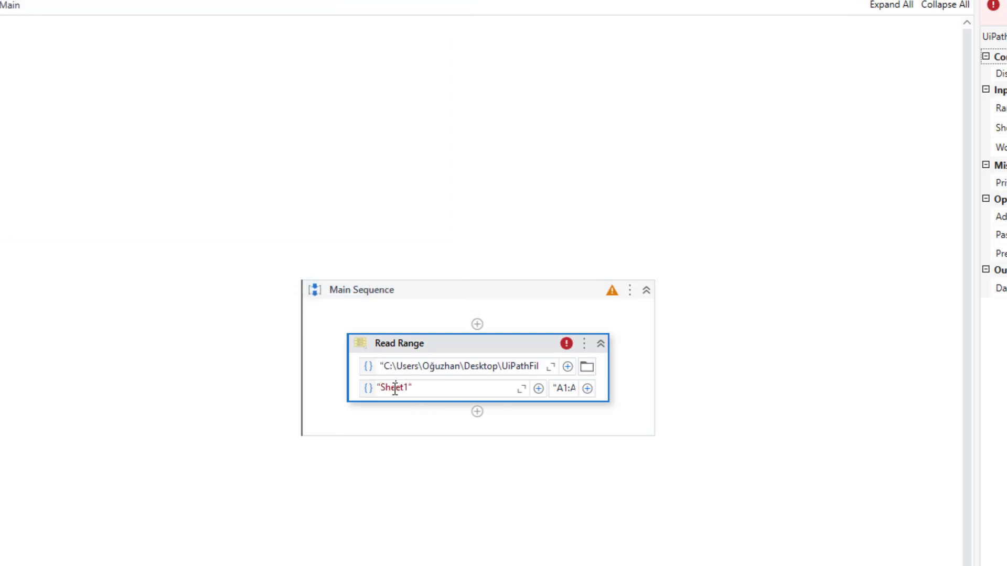
type("departments")
type("Dt")
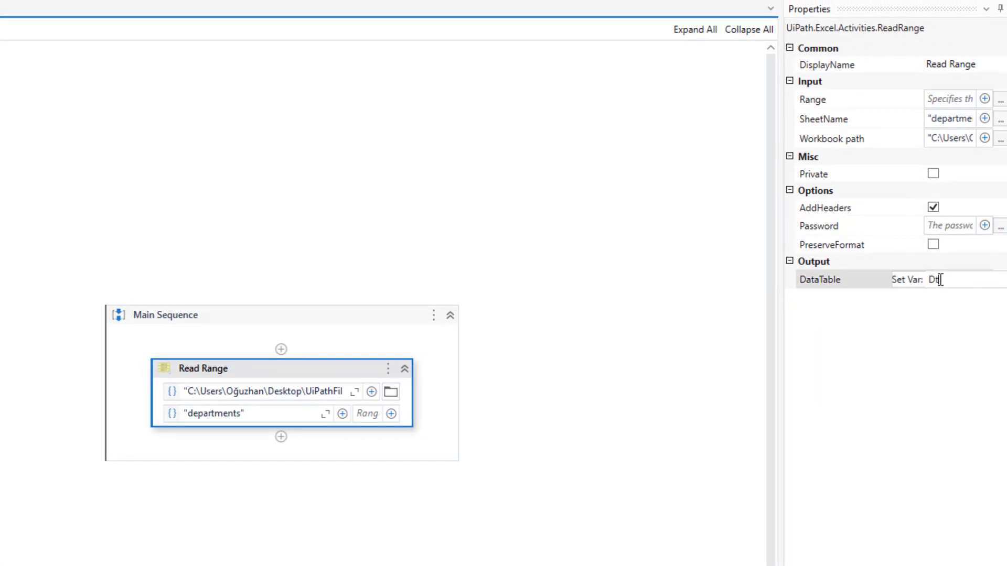
type("Depa")
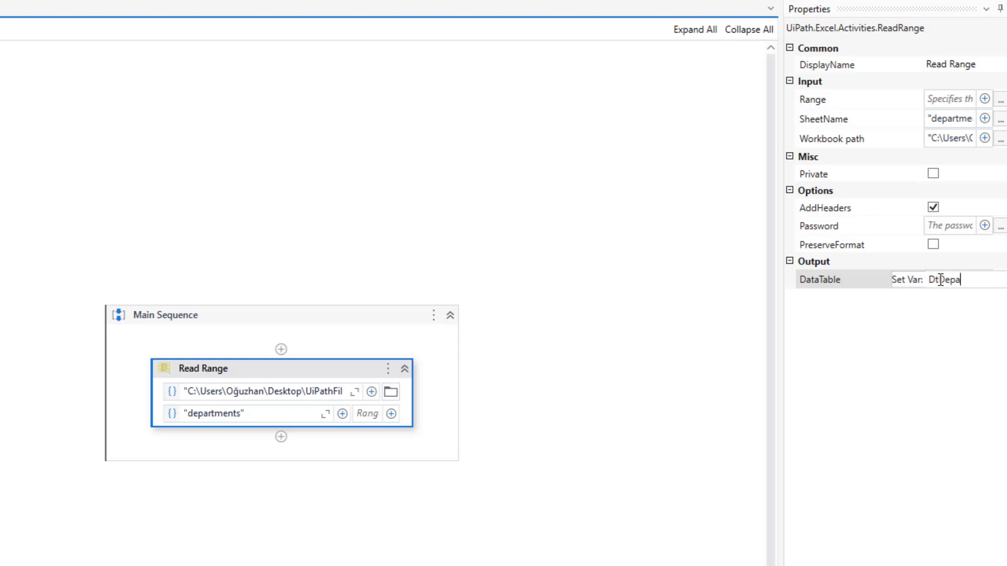
type("Departments")
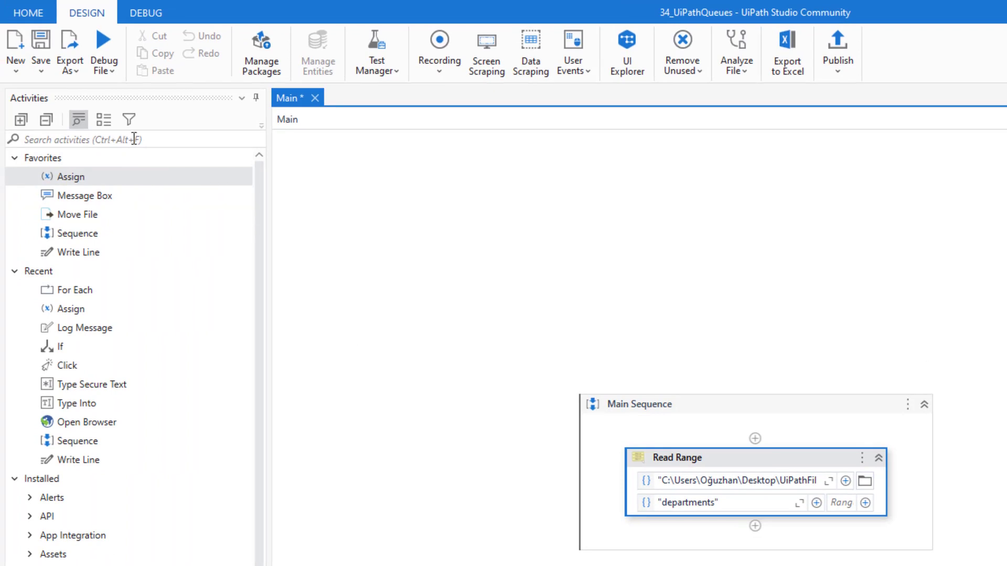
Add a For Each Row in Data Table loop iterating over DtDepartments.
type("for")
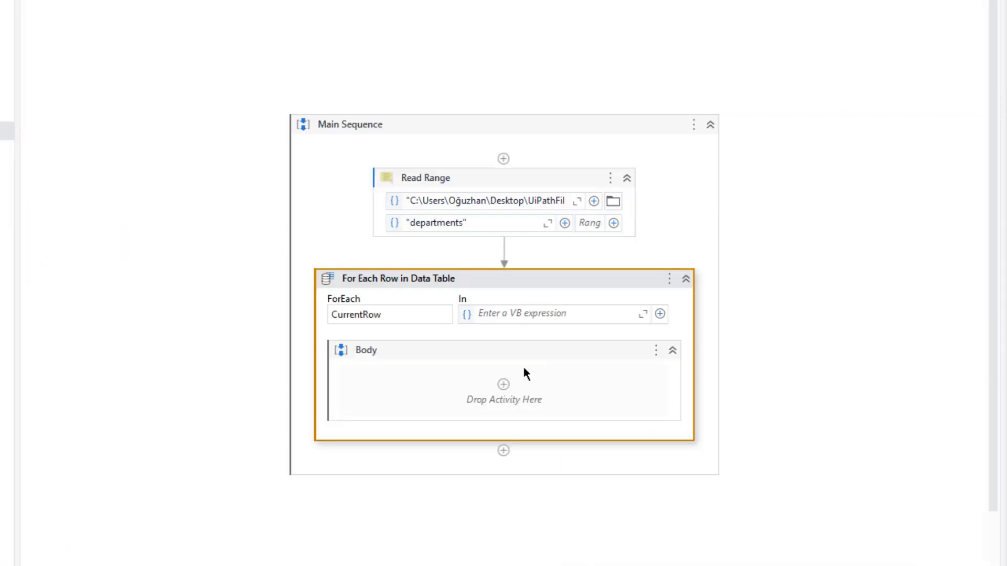
left_click(553, 315)
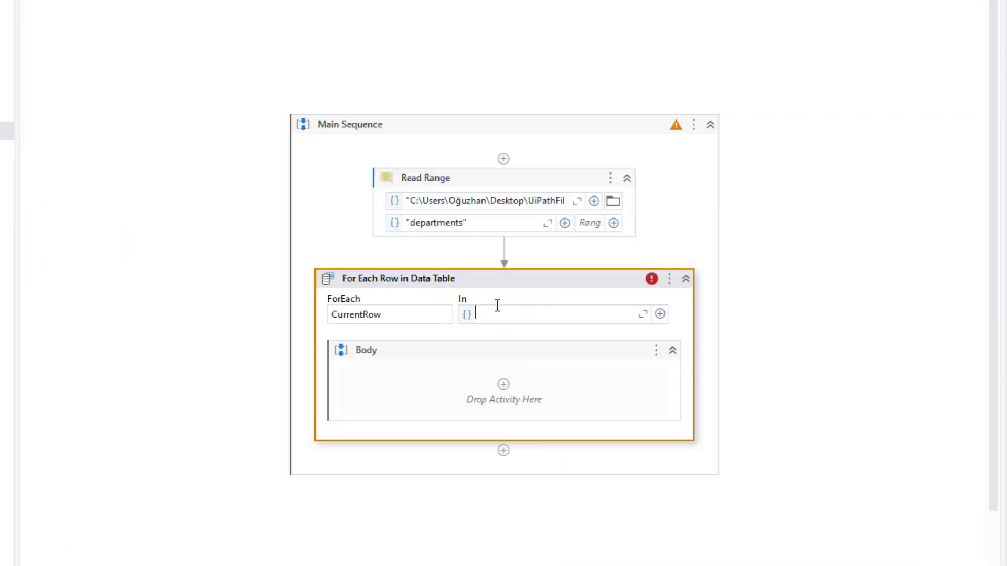
type("DtDepartments")
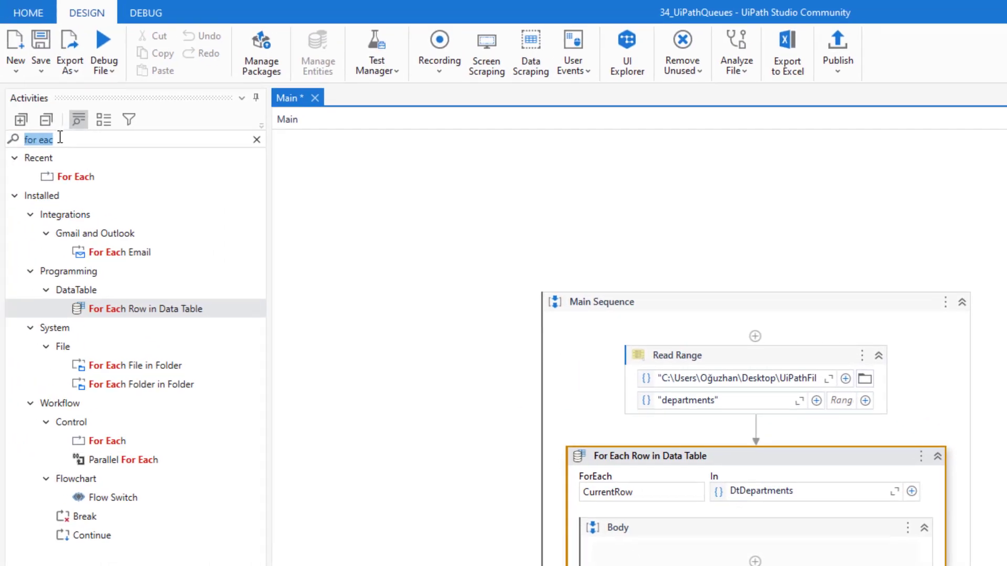
left_click(256, 139)
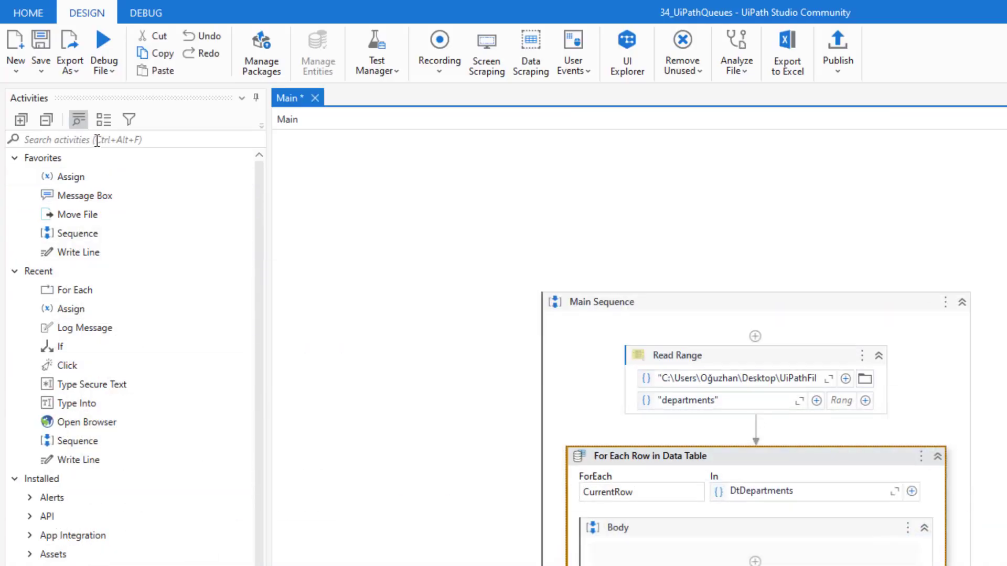
Drop Add Queue Item into the loop body with folder path "Shared".
type("add w")
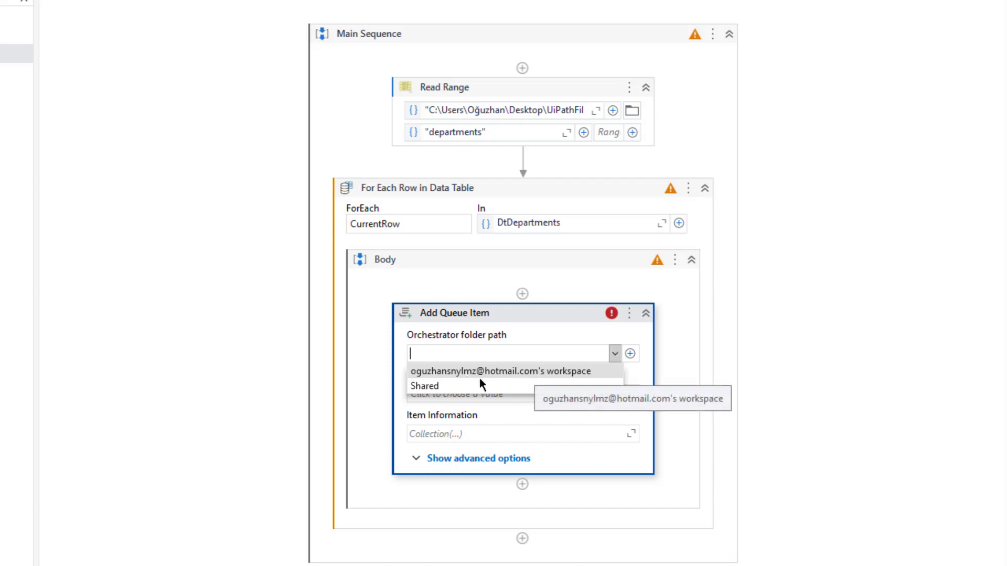
mouse_move(526, 349)
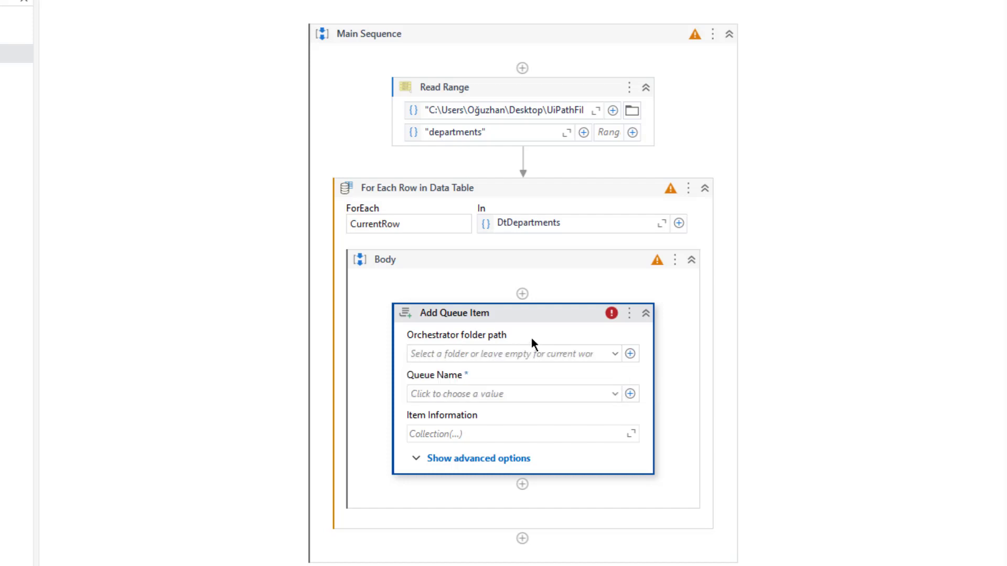
left_click(630, 353)
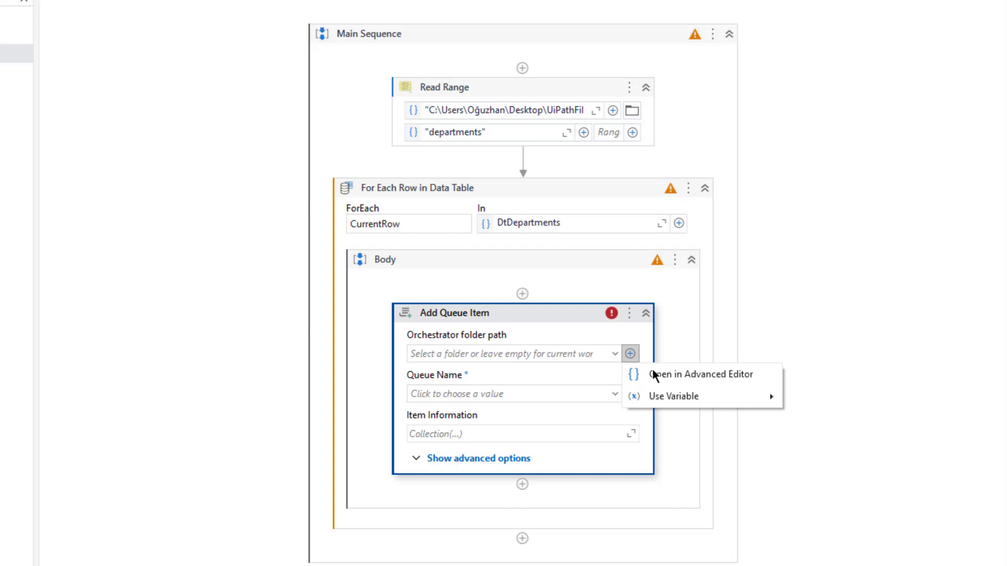
left_click(701, 375)
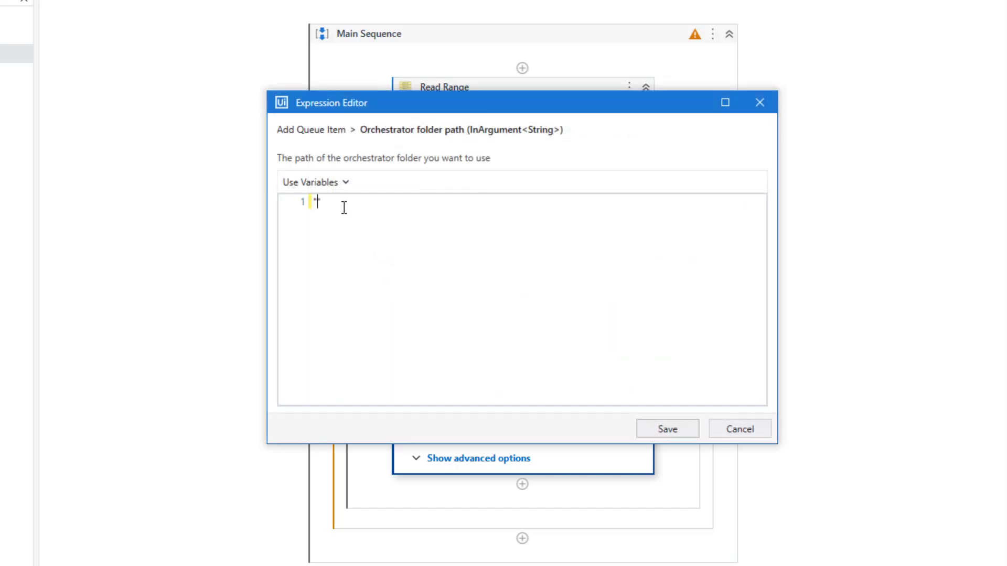
type("\"Shared")
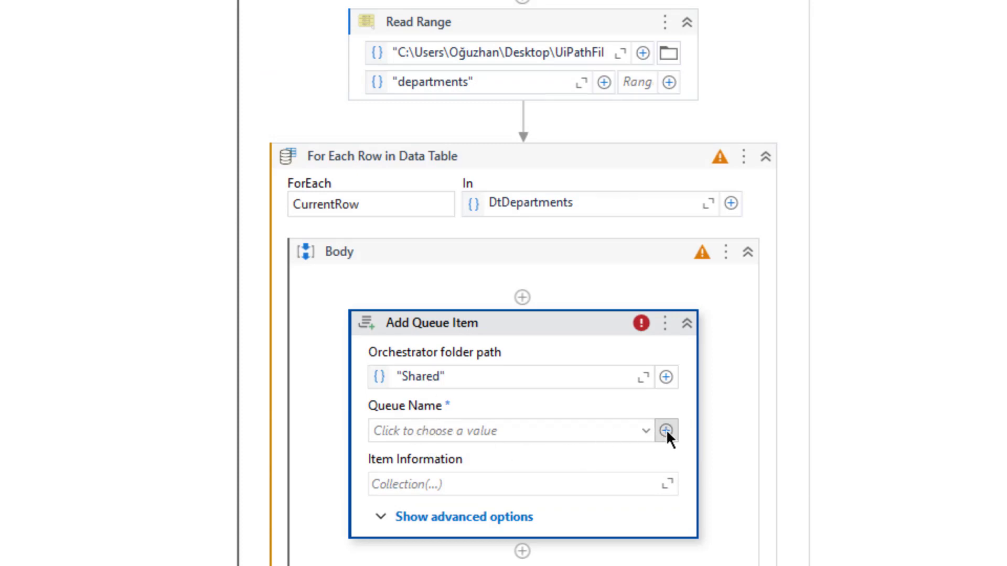
Set the Add Queue Item's queue name to "MyQueue".
left_click(666, 430)
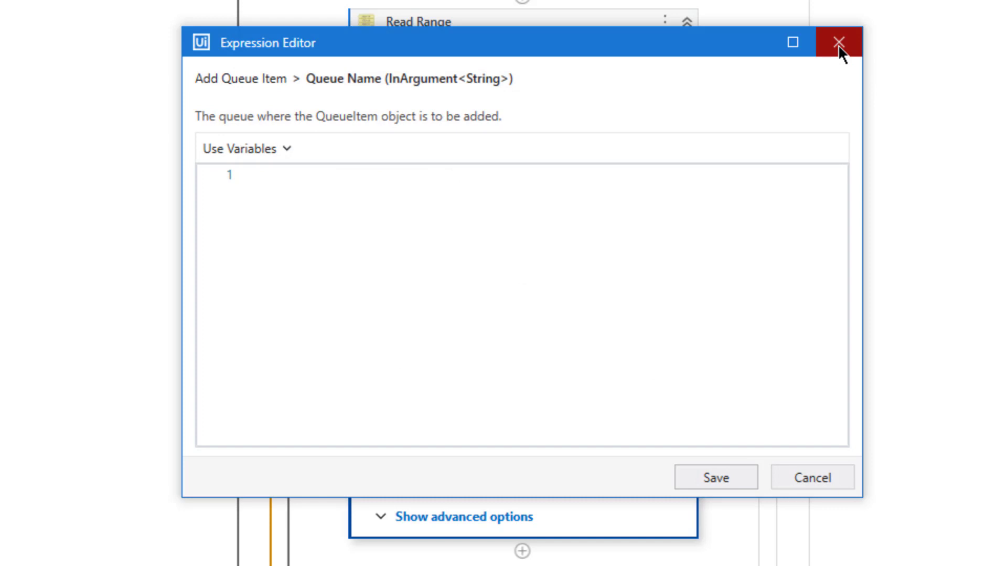
left_click(838, 43)
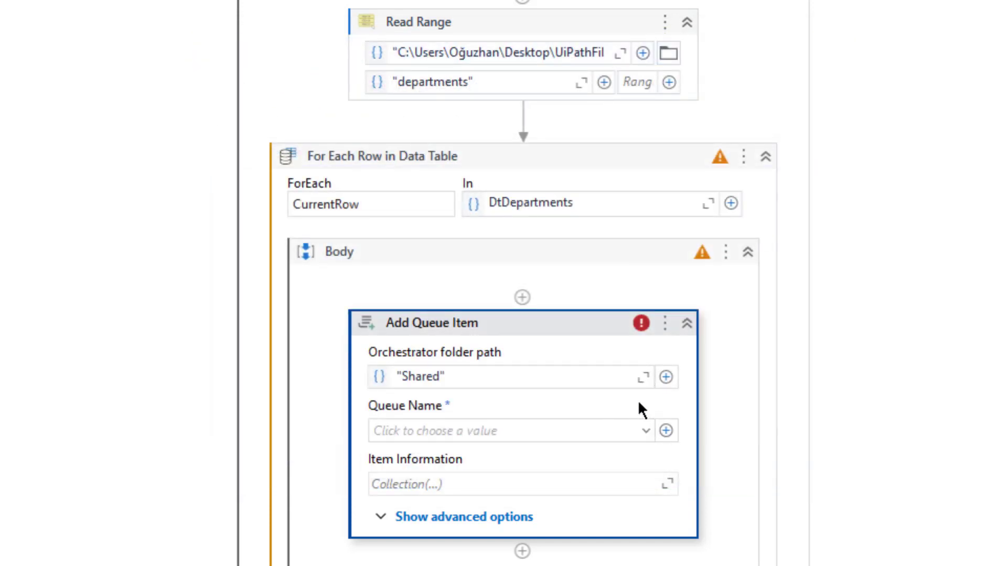
left_click(646, 431)
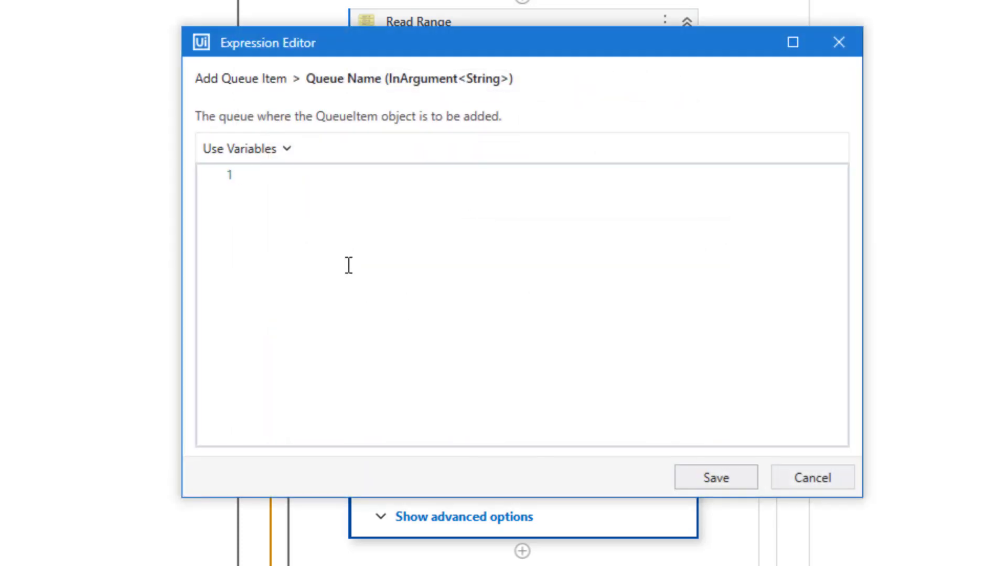
type("\"MyQ\"")
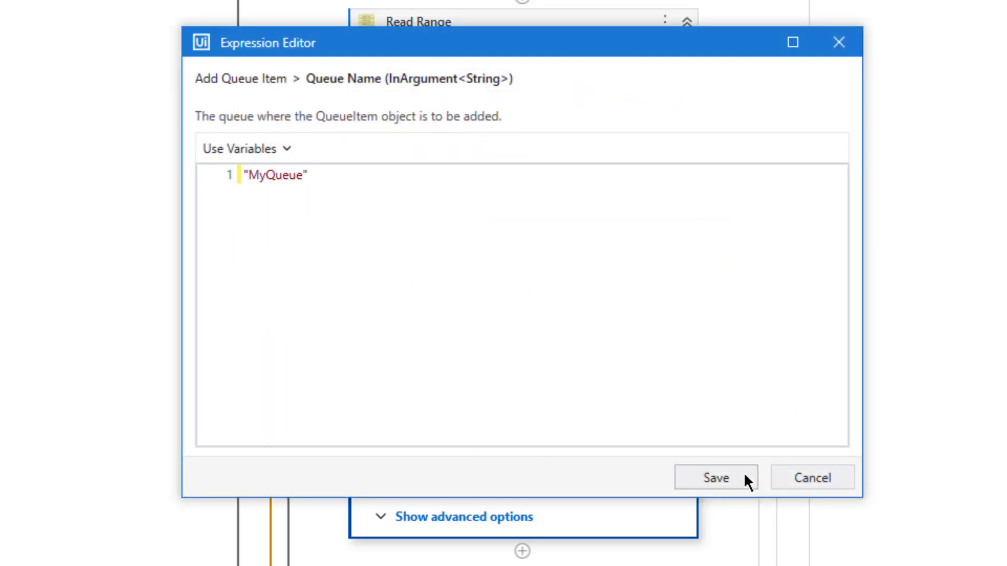
left_click(714, 478)
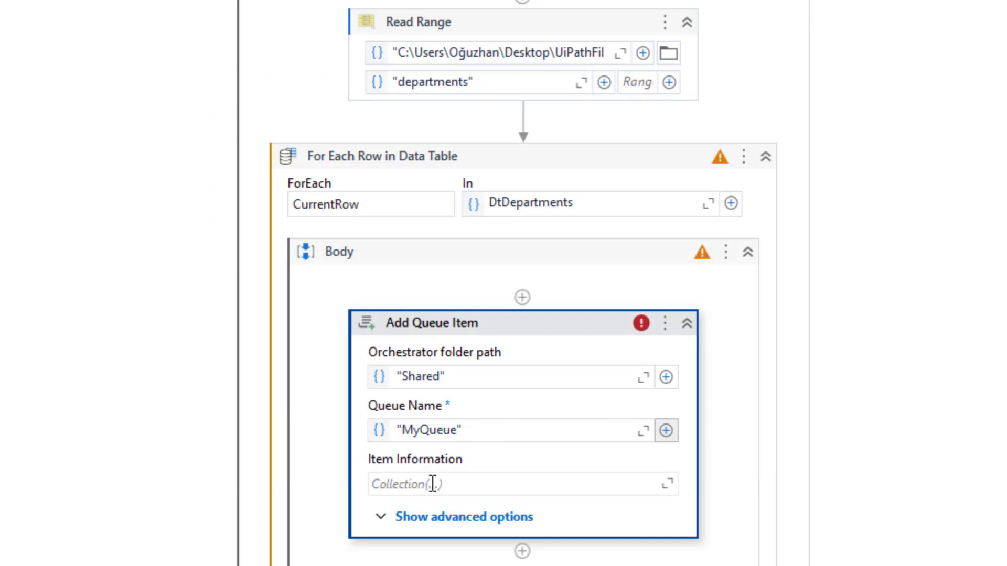
Add item information key Department with value CurrentRow.ItemArray(0).ToString.
left_click(669, 484)
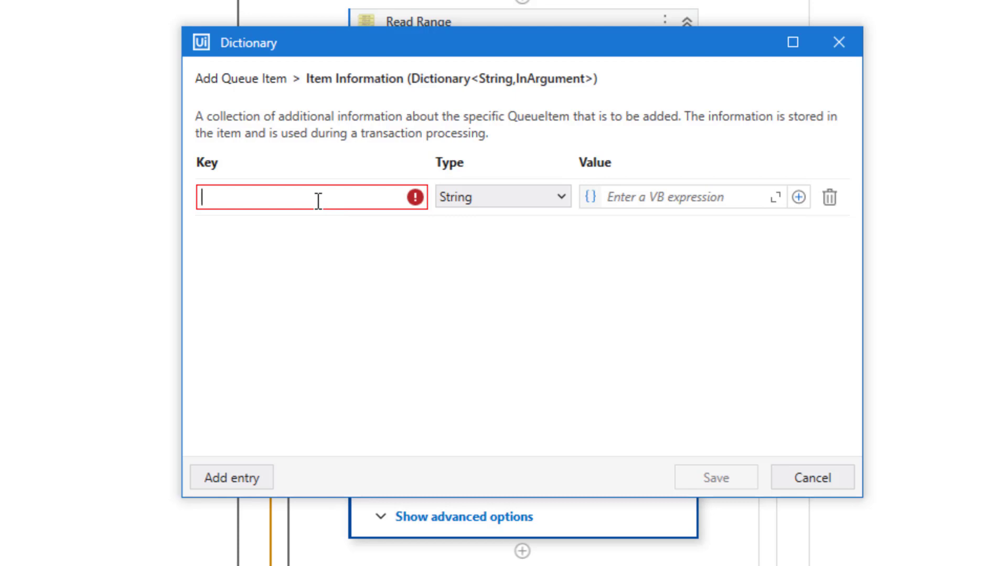
type("D")
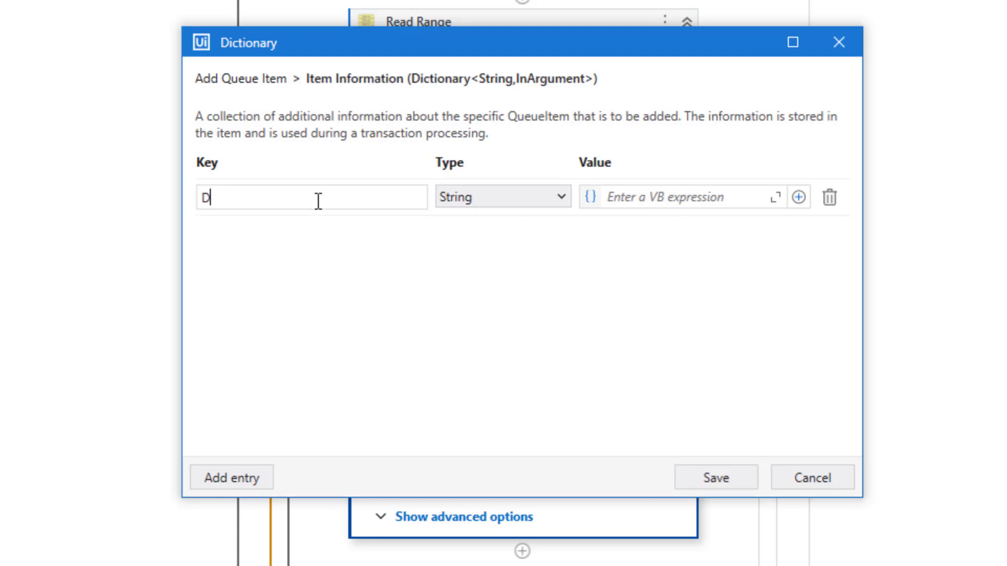
type("epartme")
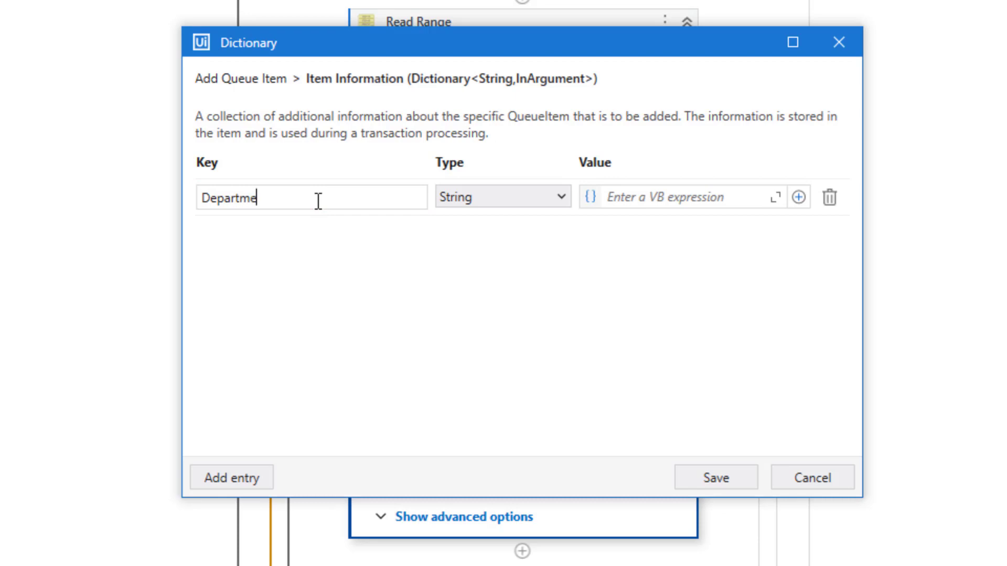
left_click(668, 197)
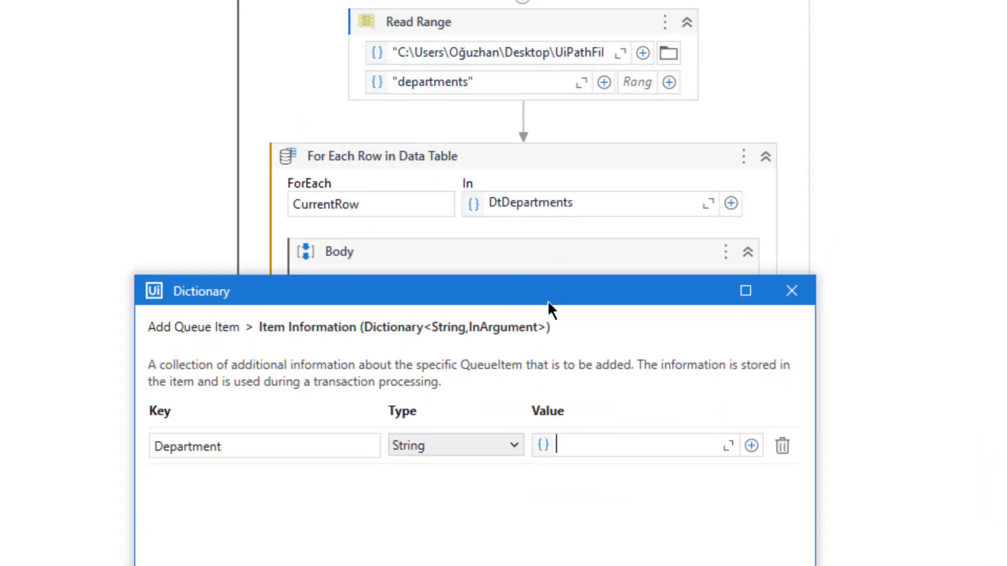
type("c")
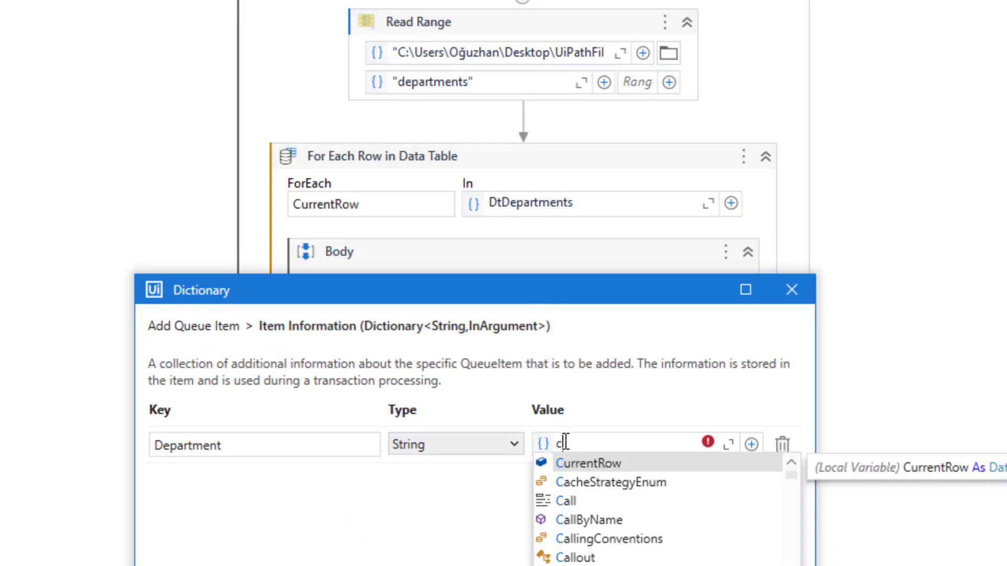
left_click(588, 463)
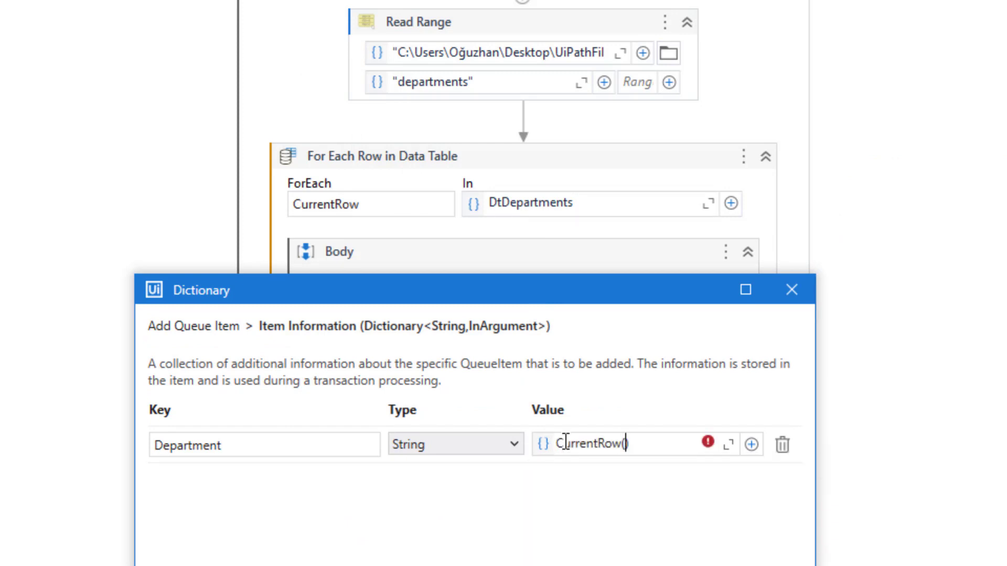
type(")")
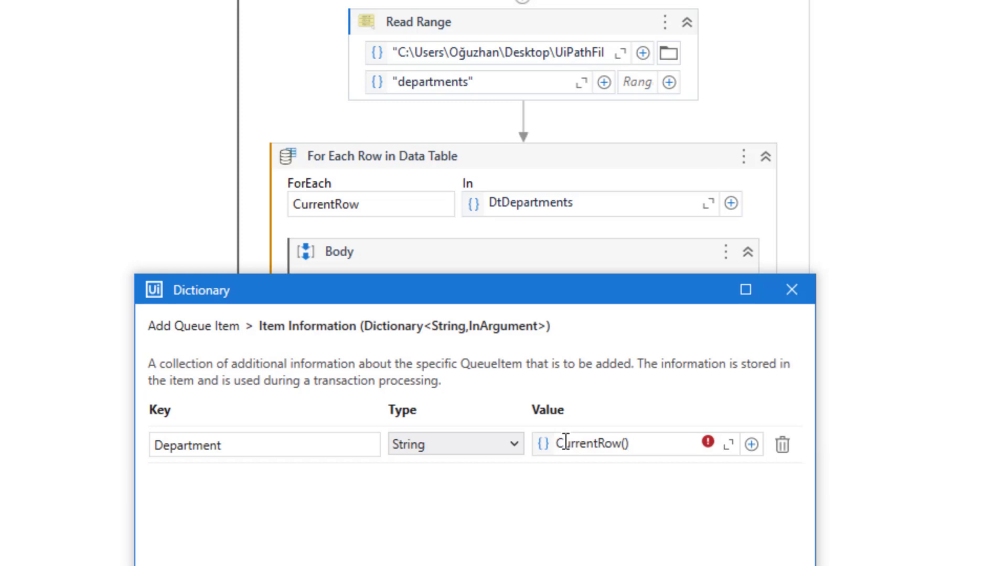
key("BackSpace")
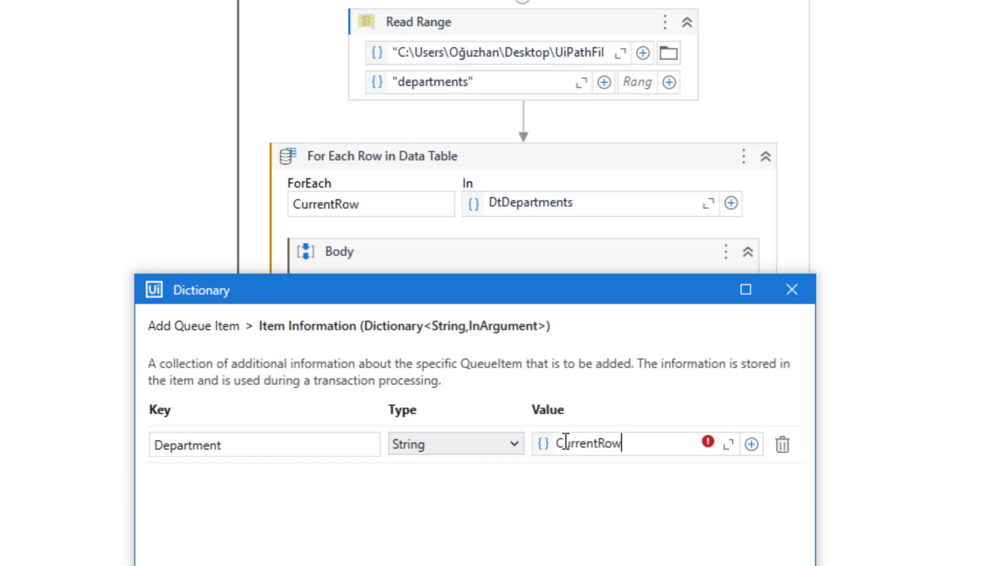
type(".ItemArray")
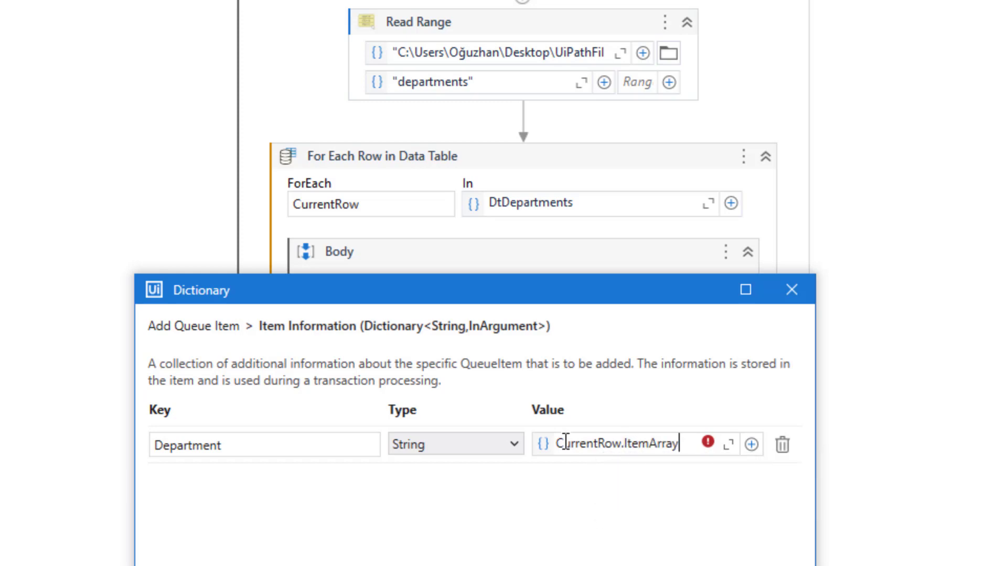
type("()")
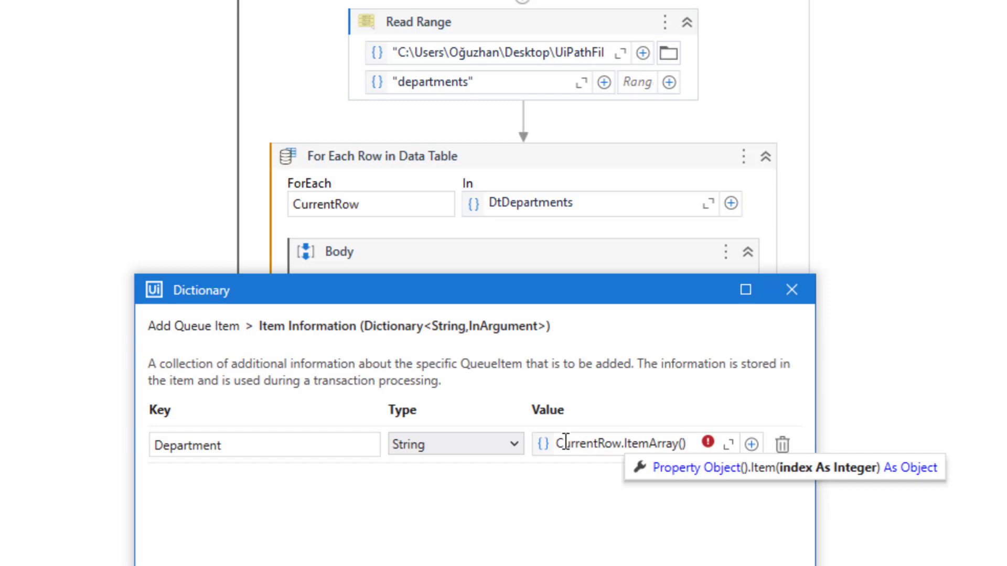
type("0).to")
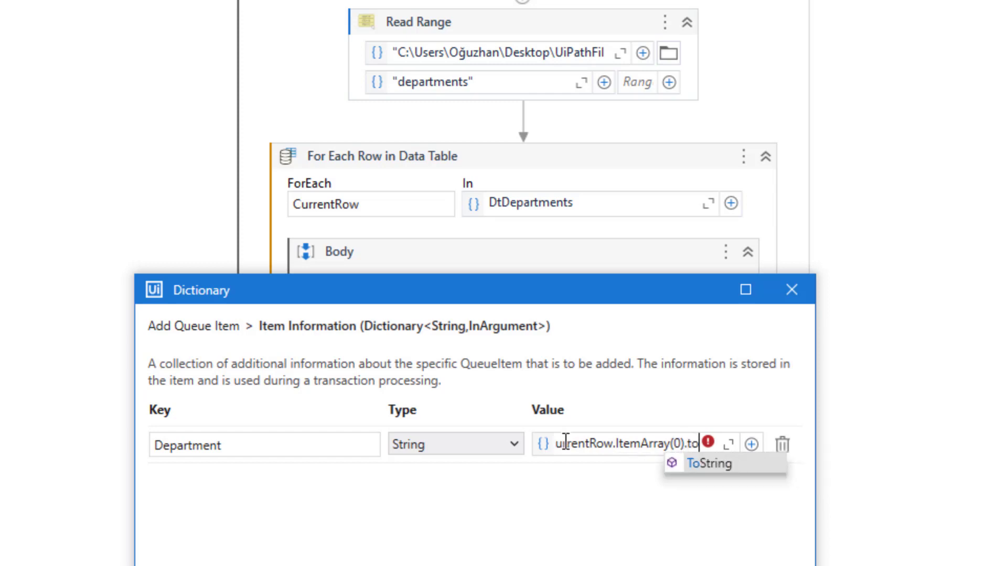
left_click(709, 463)
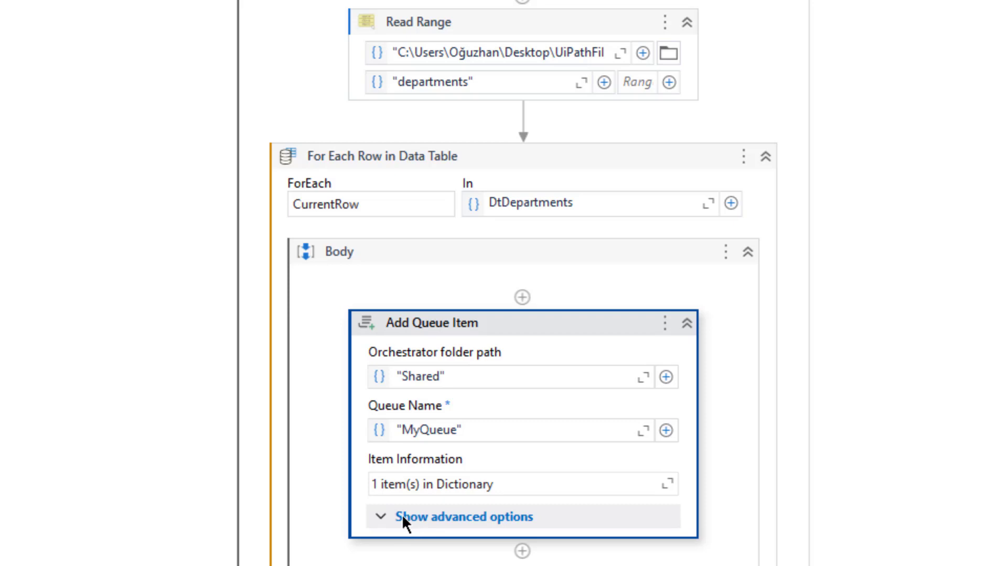
Run the current workflow file, then return to Orchestrator in Edge.
left_click(464, 517)
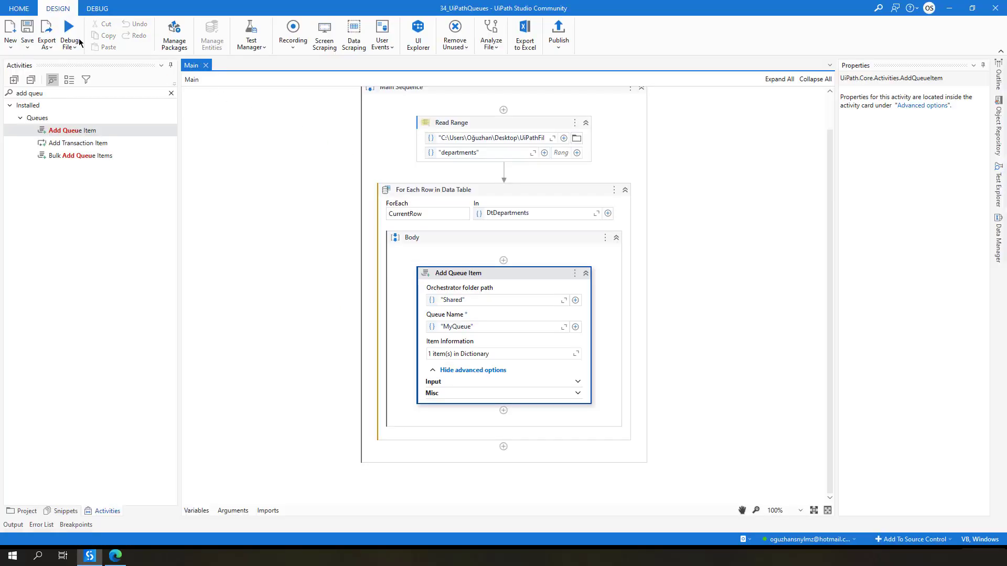
left_click(69, 36)
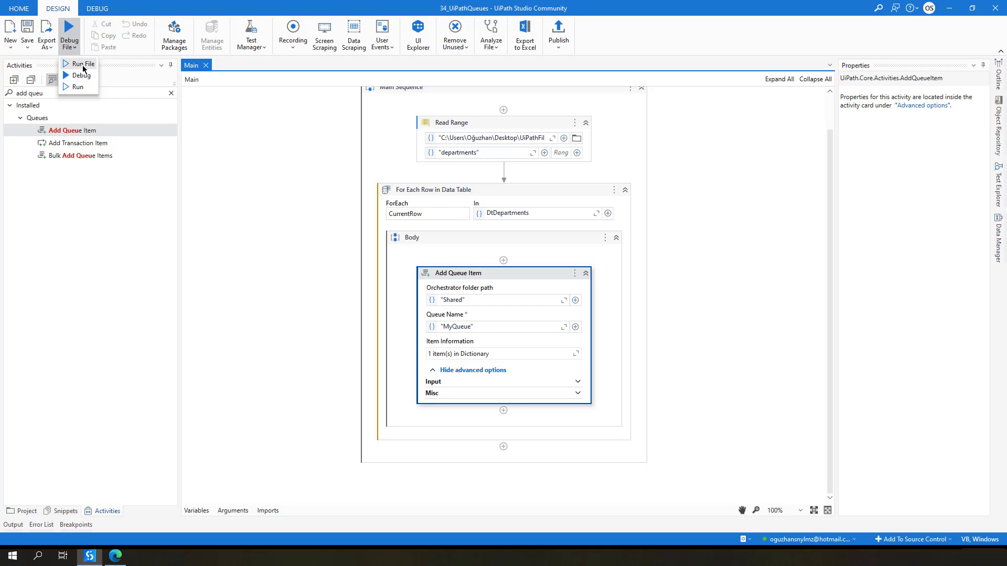
left_click(84, 64)
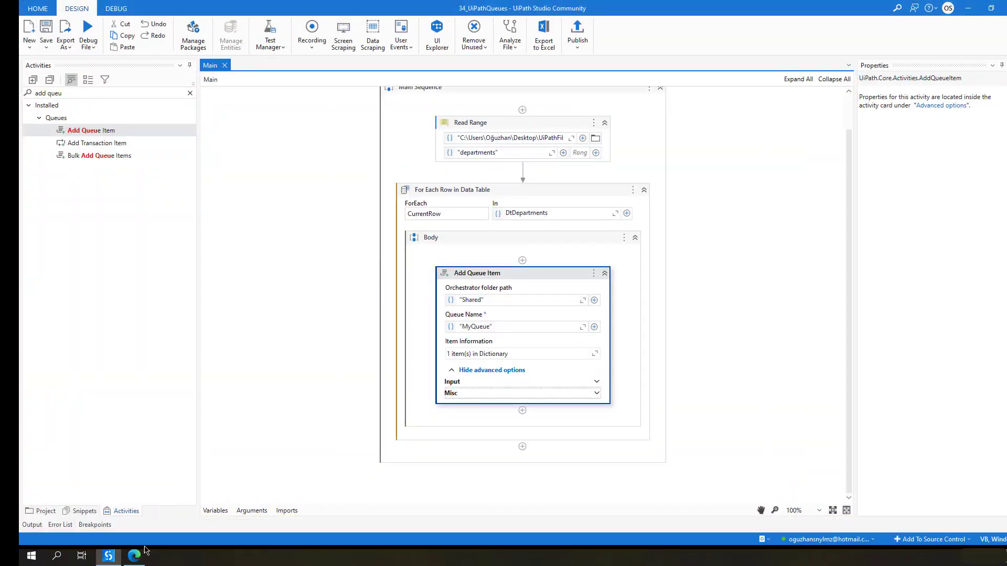
left_click(134, 556)
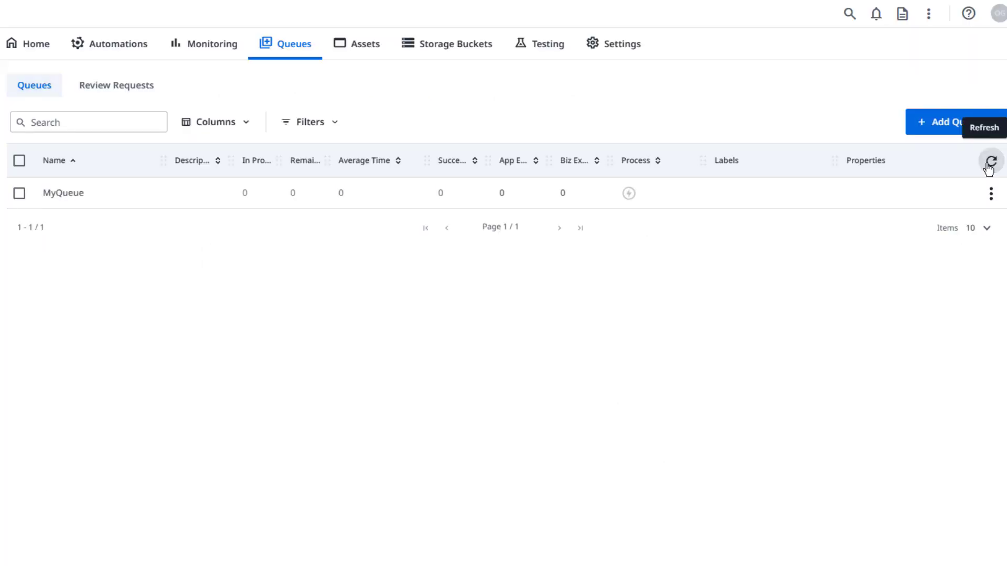
View MyQueue's six New transactions and inspect the first item's Department, Engineering.
left_click(991, 193)
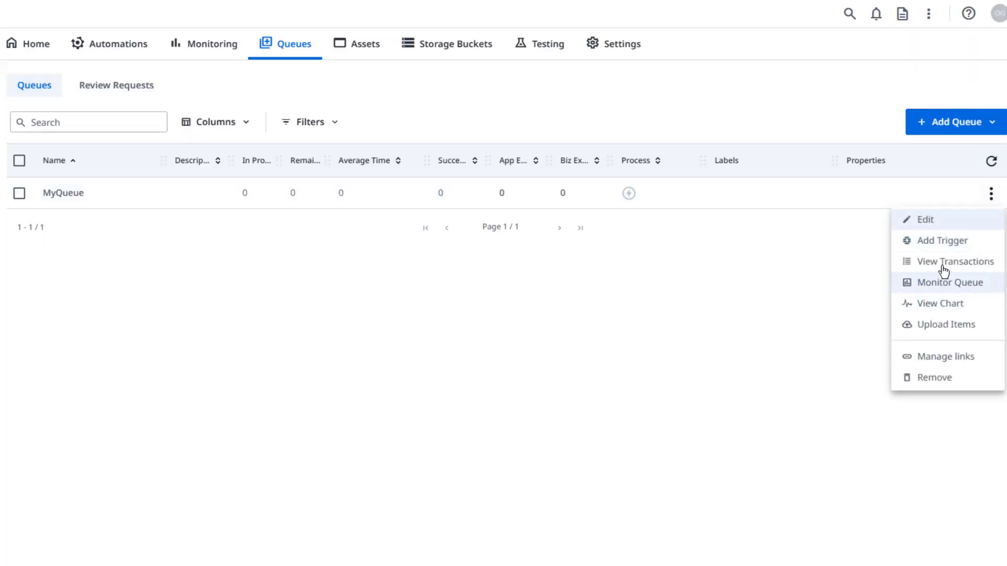
left_click(955, 261)
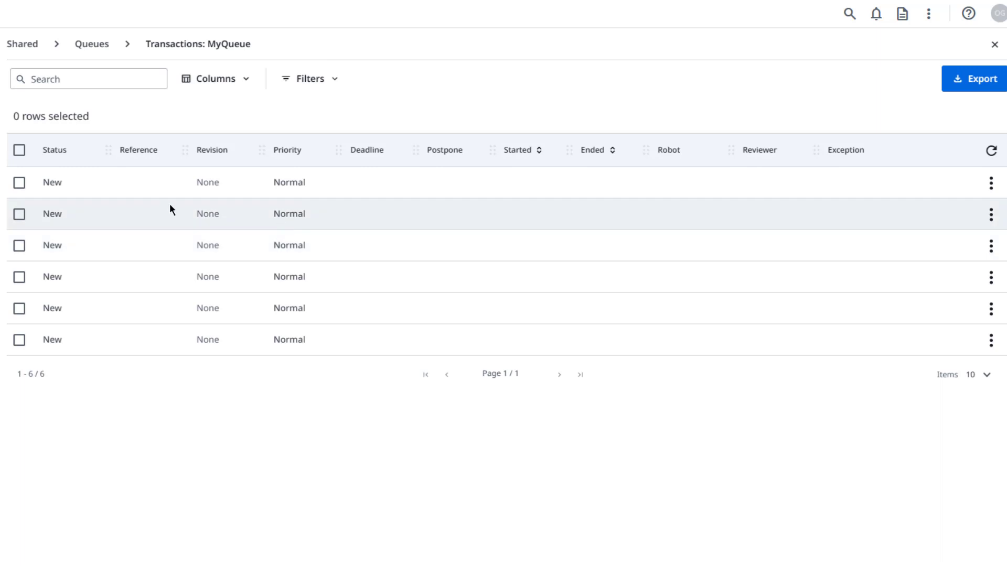
left_click(991, 183)
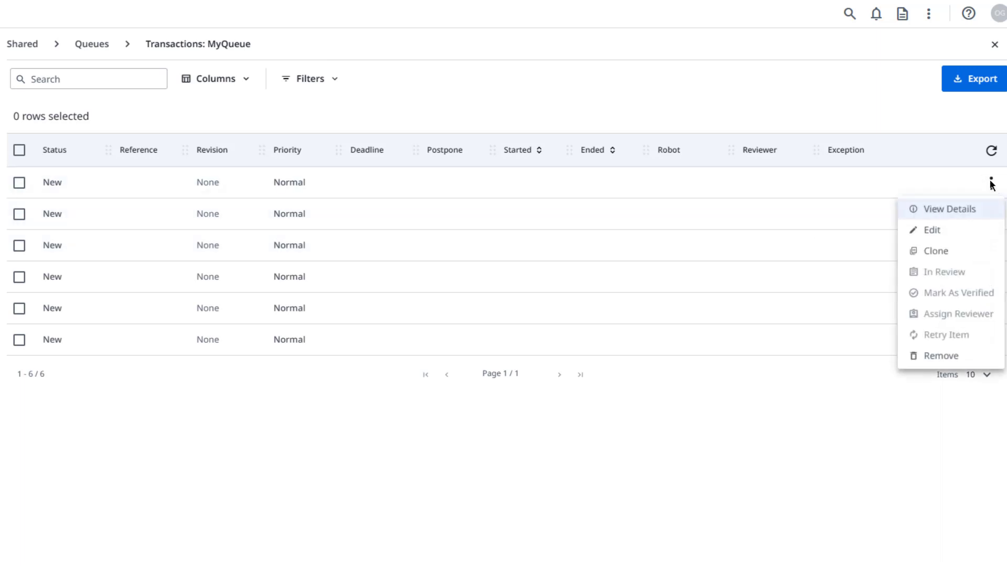
mouse_move(950, 209)
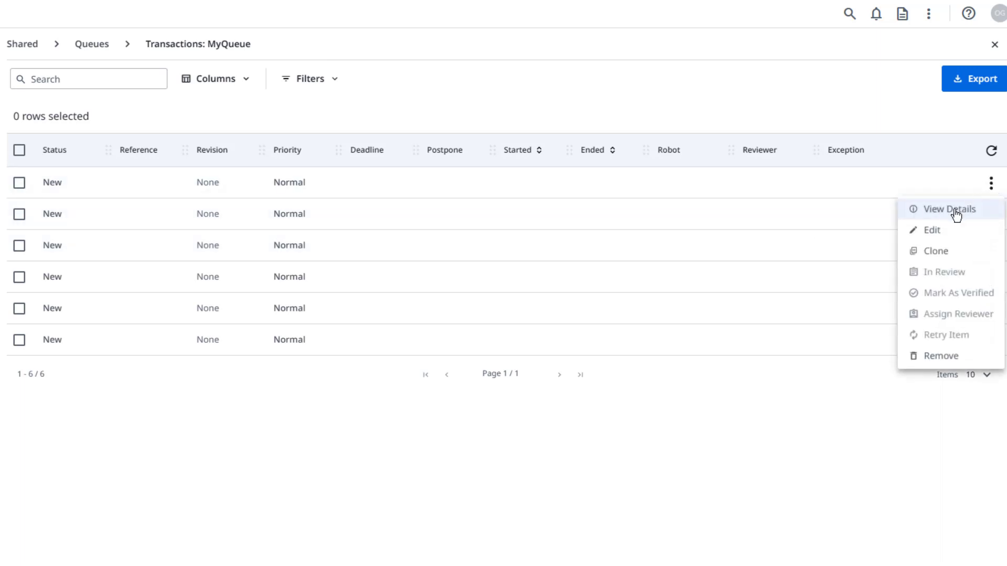
left_click(950, 209)
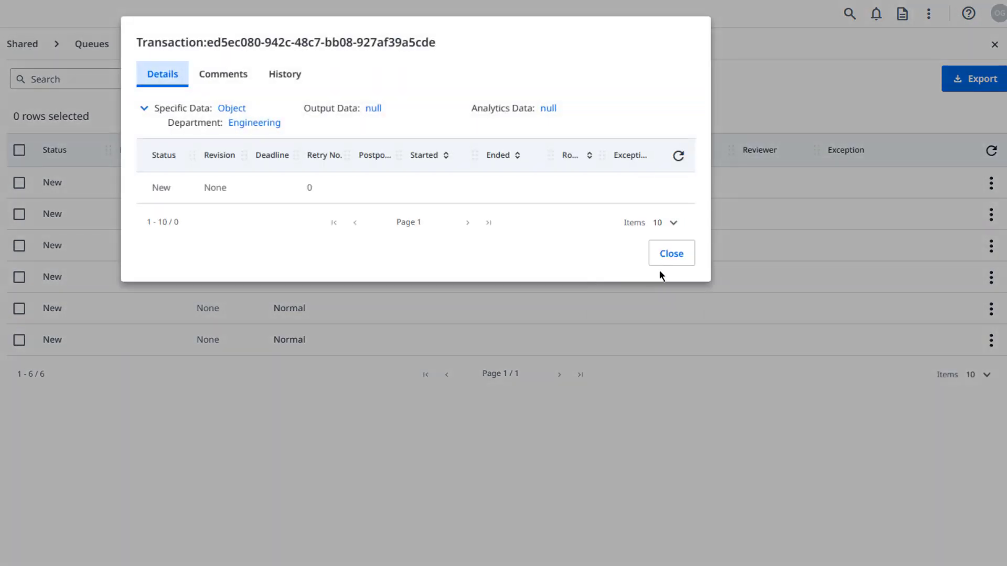
left_click(671, 252)
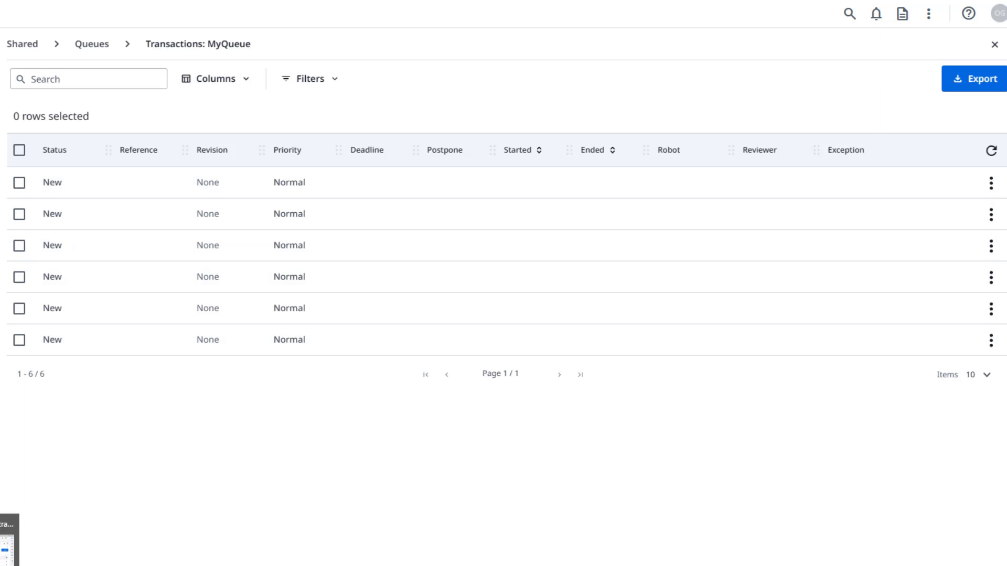
mouse_move(11, 357)
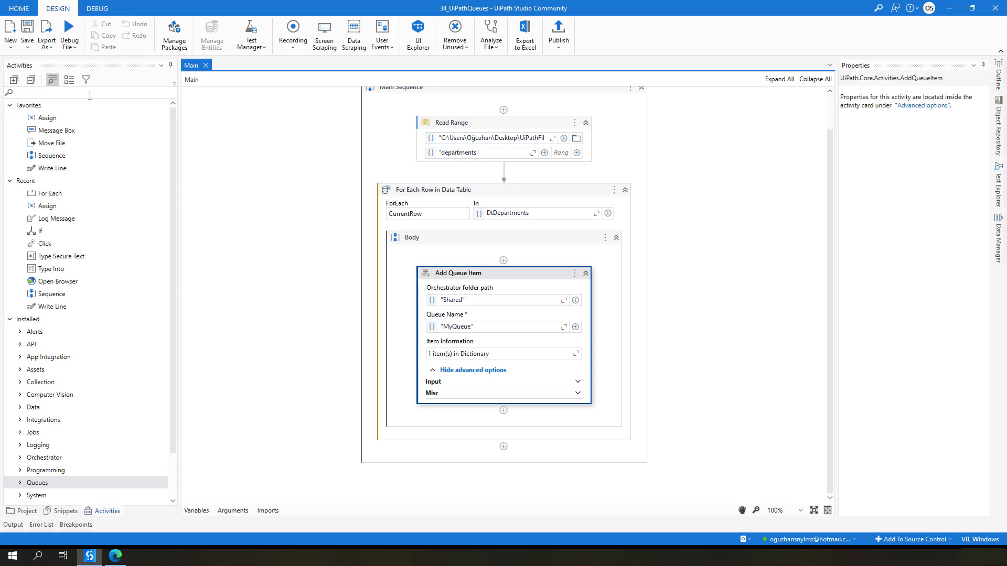
Add a Read Range below the loop reading the Desktop workbook's 'list' sheet with an empty range.
type("read")
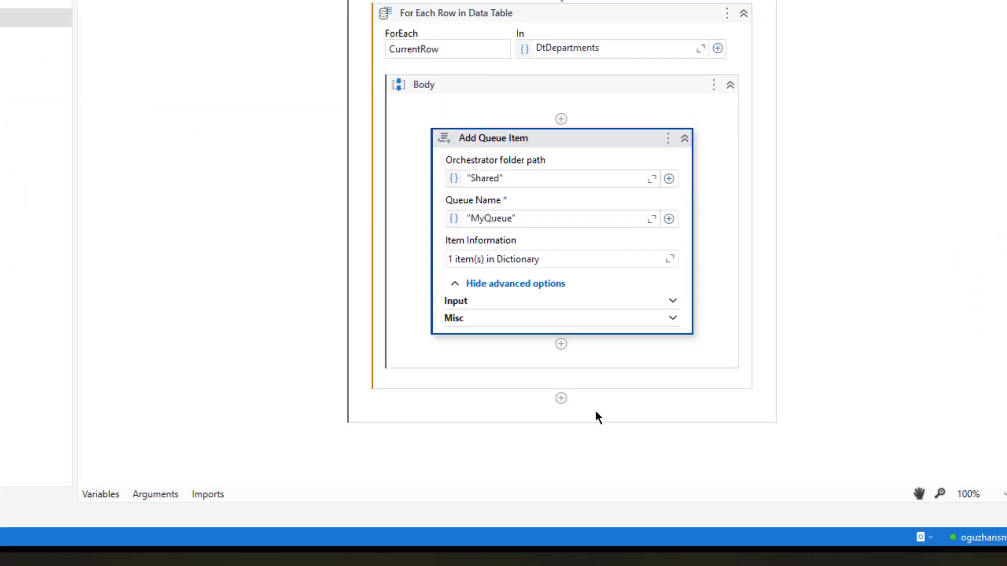
scroll("down", 3)
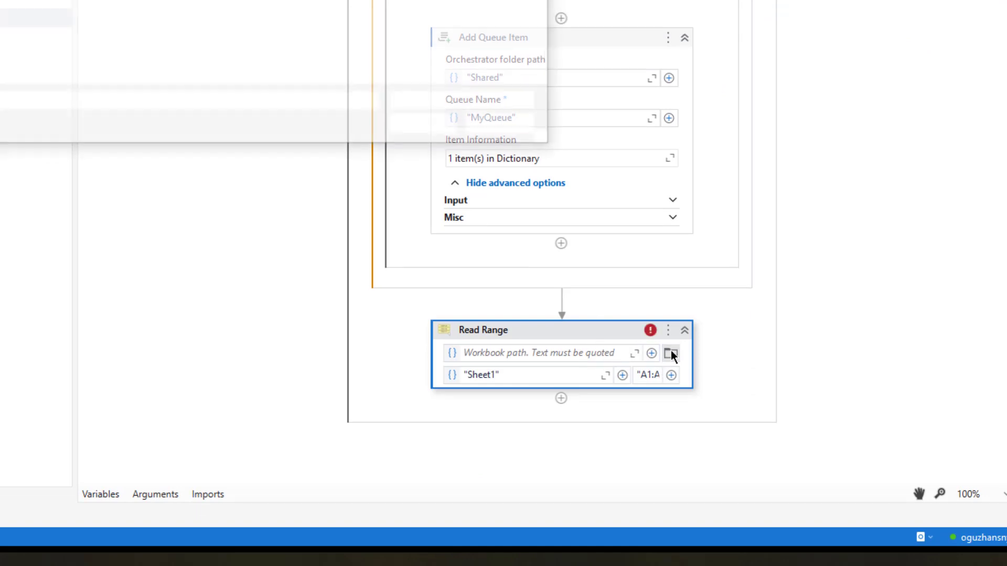
left_click(670, 353)
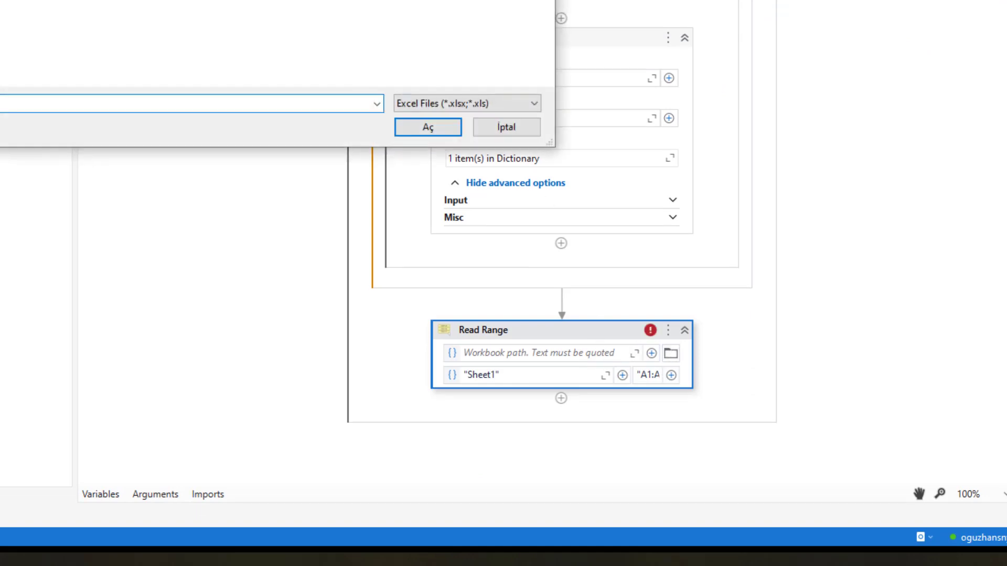
left_click(427, 126)
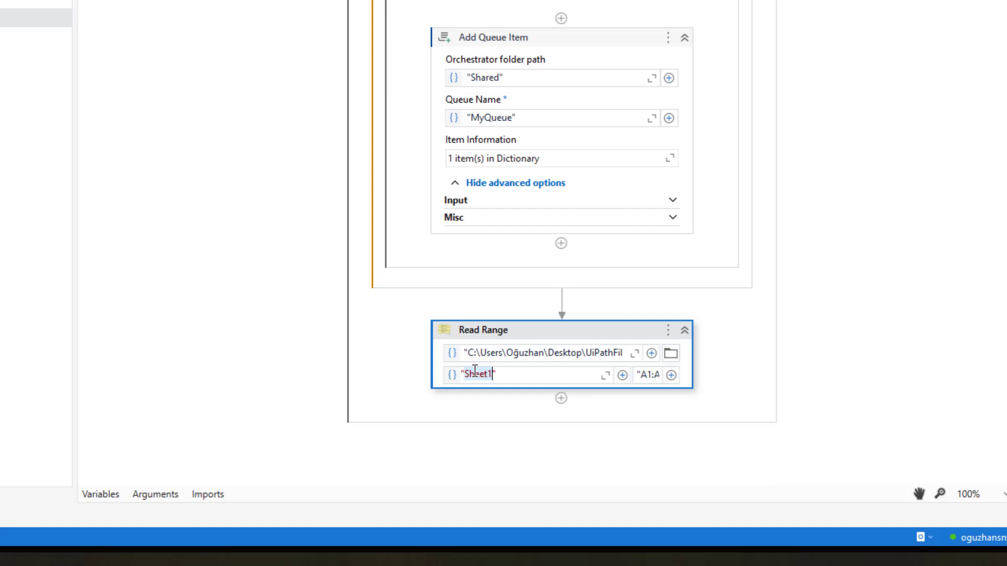
type("list\"")
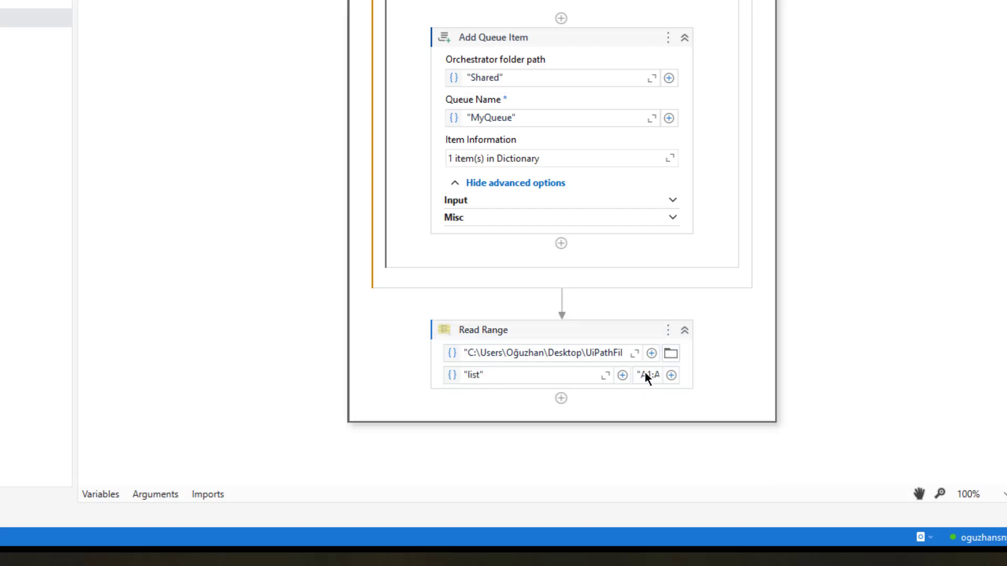
left_click(642, 376)
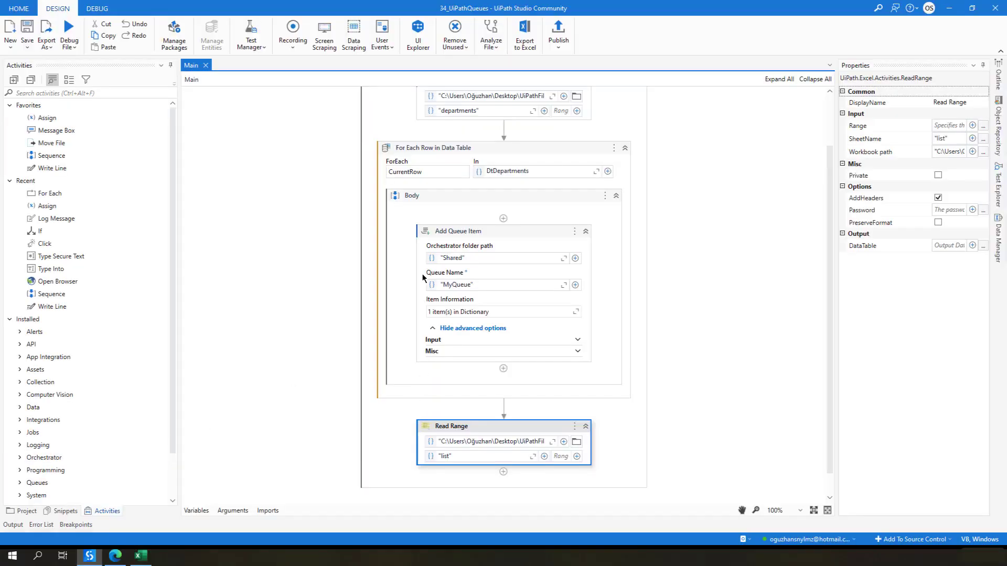
scroll("down", 3)
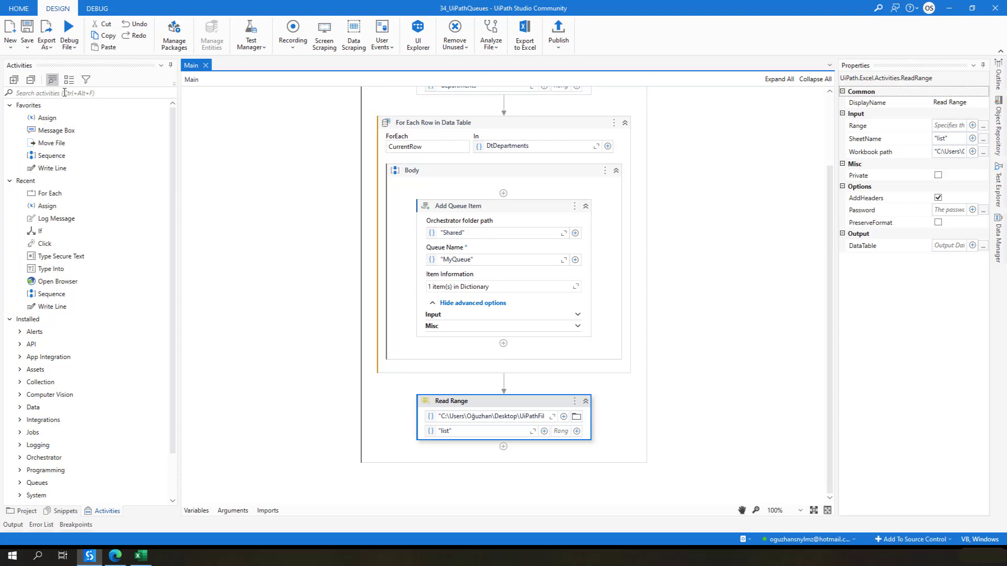
mouse_move(64, 93)
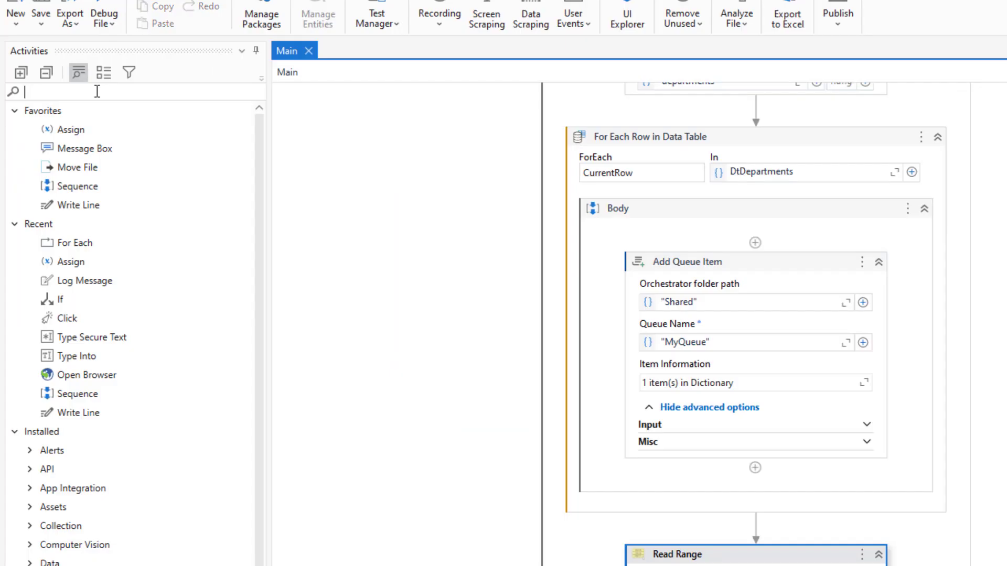
type("get")
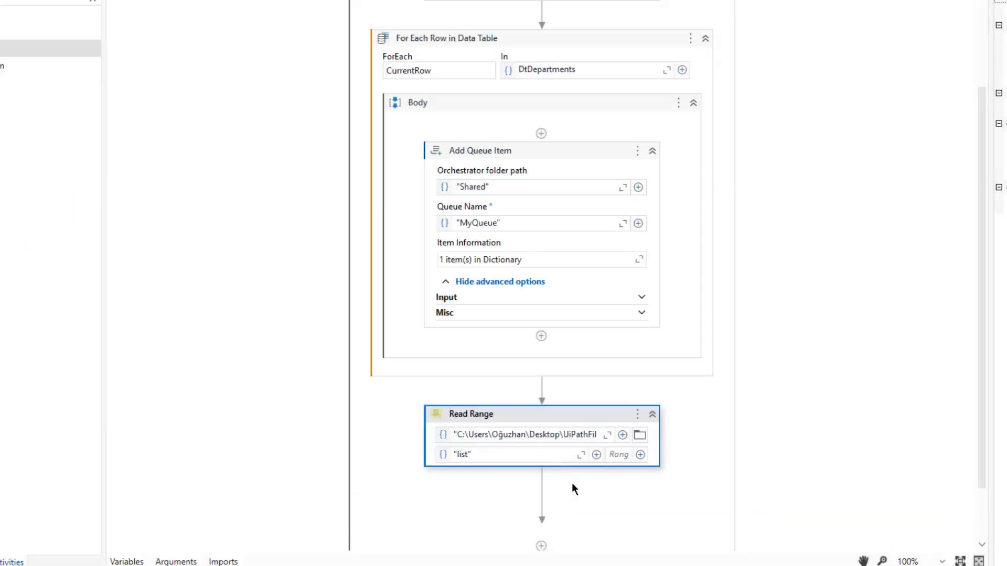
Set the Get Queue Items folder path to Shared and queue name to MyQueue.
scroll("down", 3)
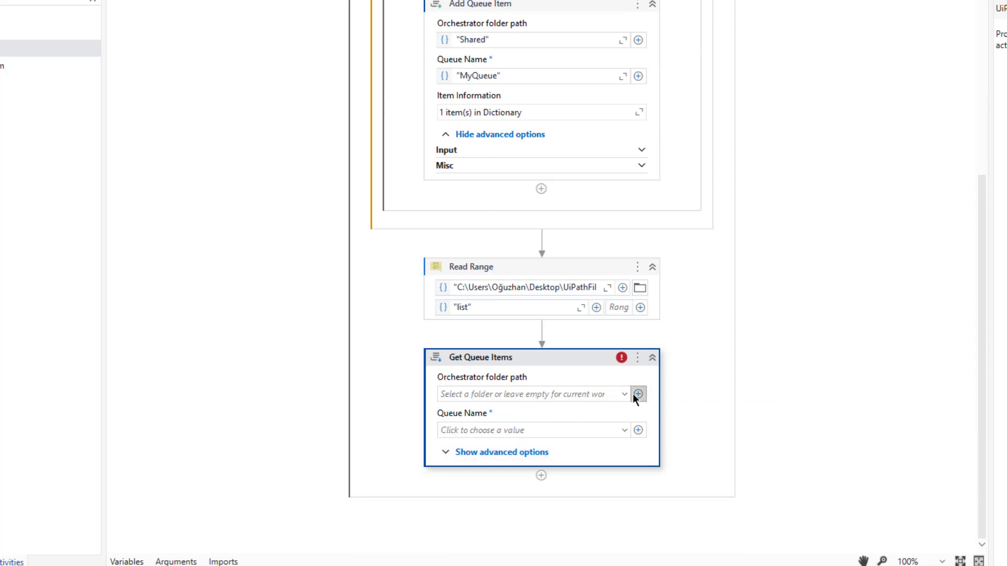
left_click(638, 394)
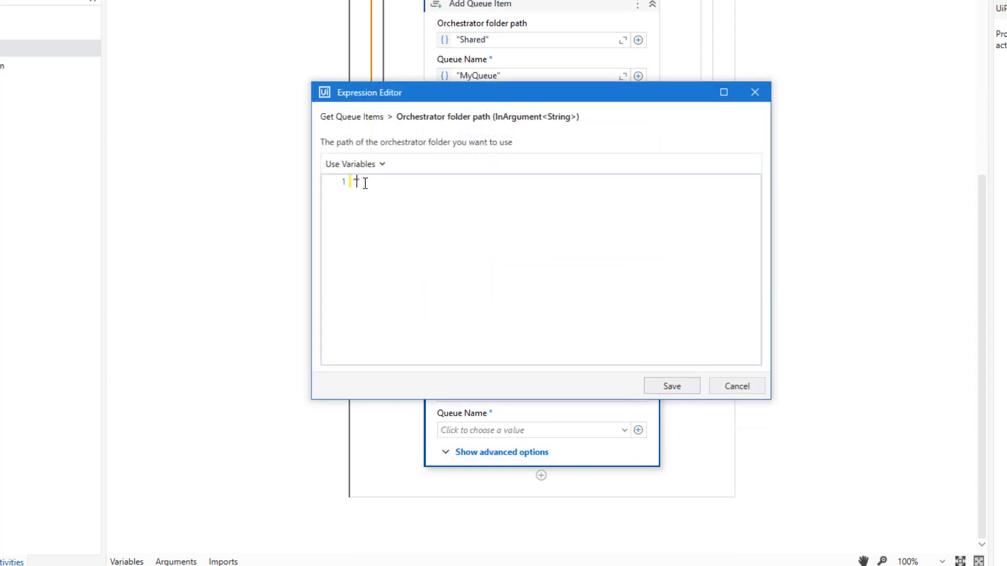
type("\"\"")
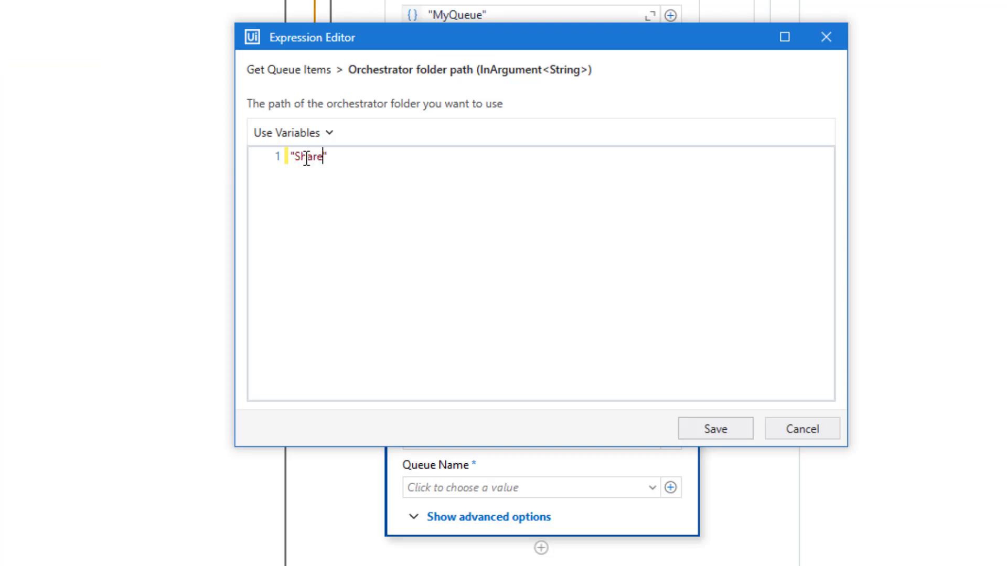
left_click(801, 429)
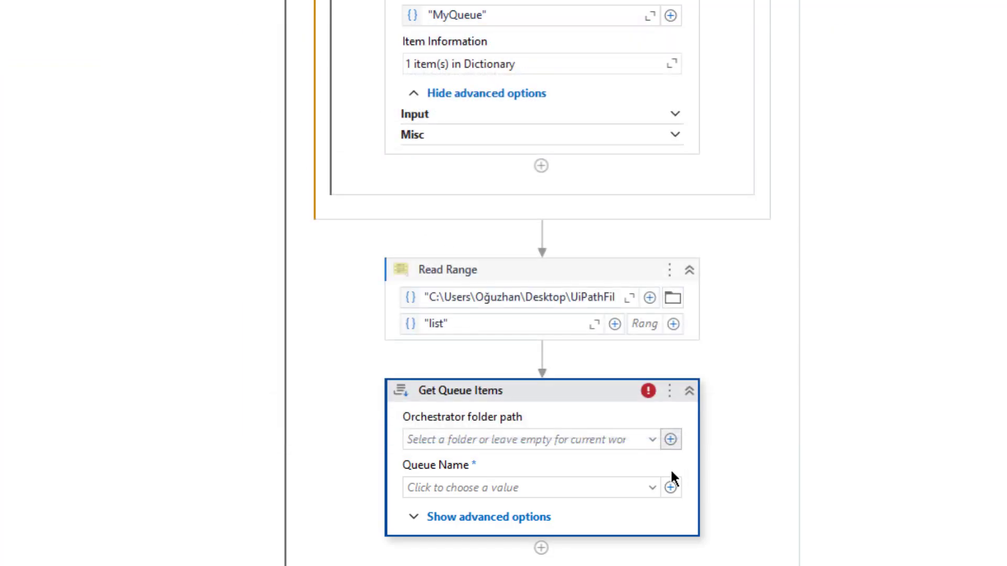
left_click(670, 489)
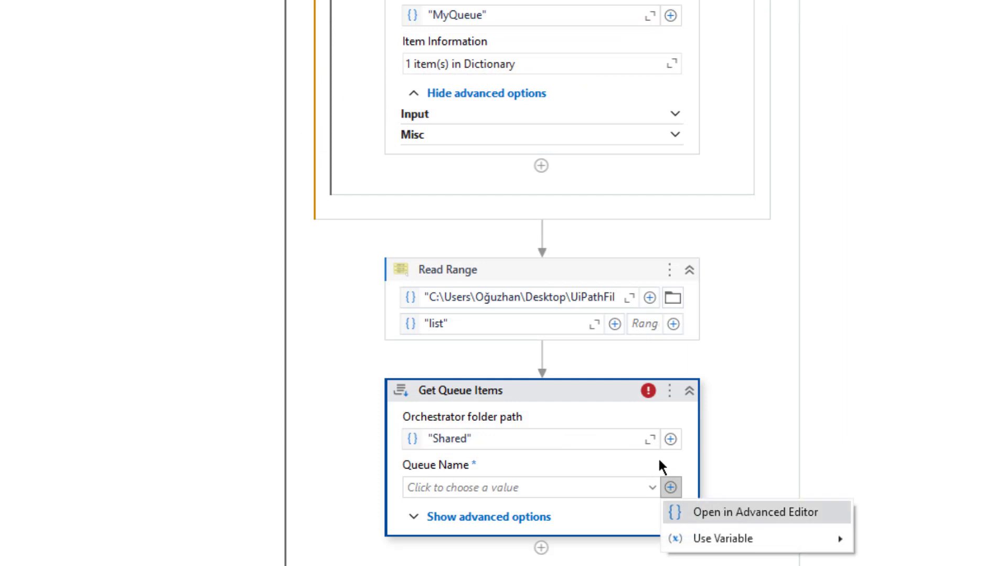
left_click(752, 512)
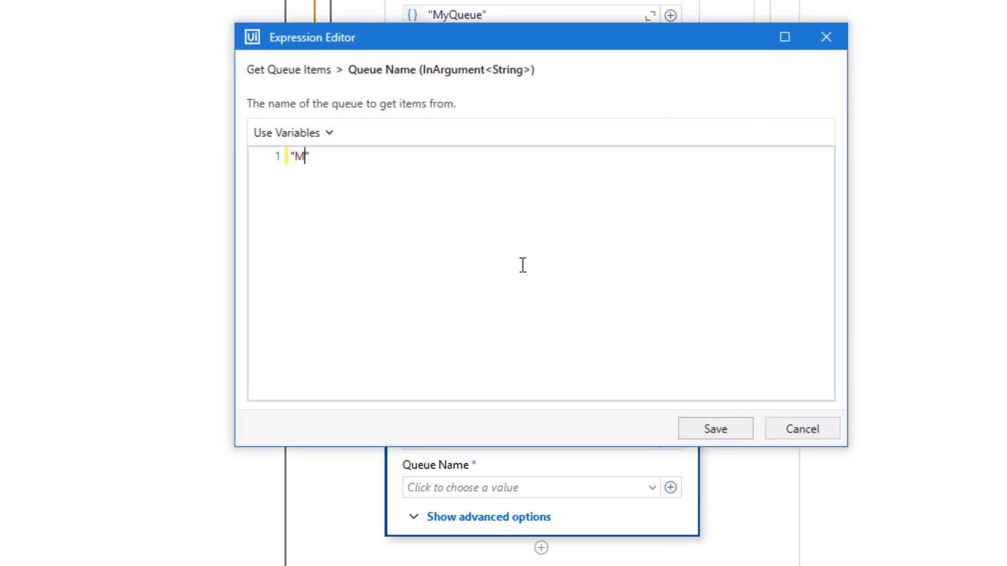
type("yQ")
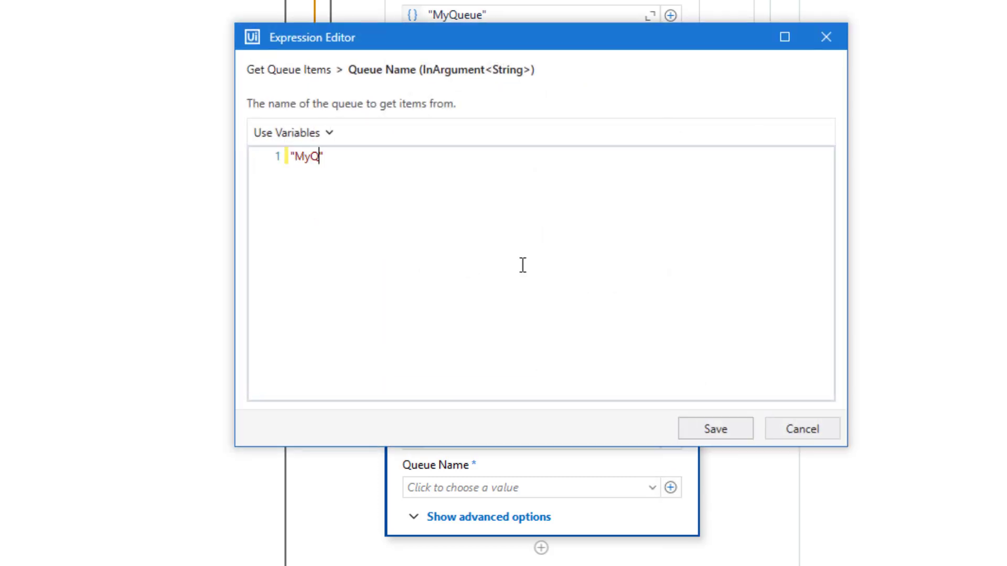
type("ueue")
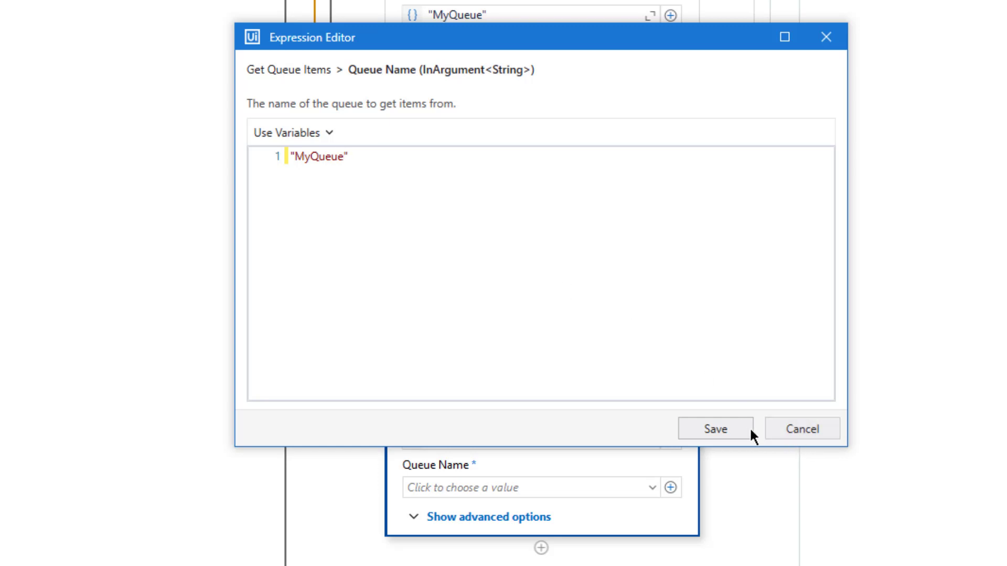
left_click(715, 428)
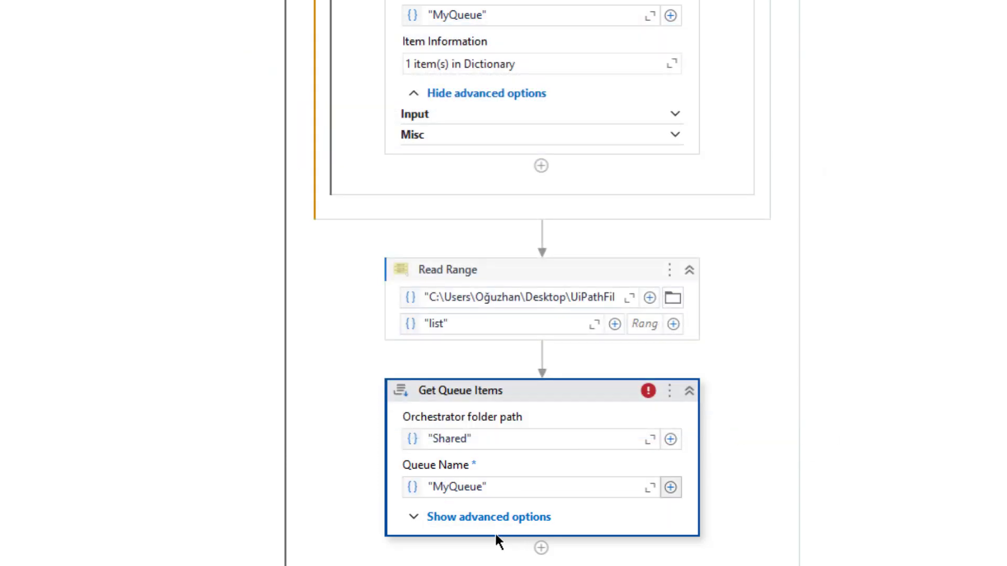
Set the Get Queue Items output variable to QueueItems.
left_click(489, 517)
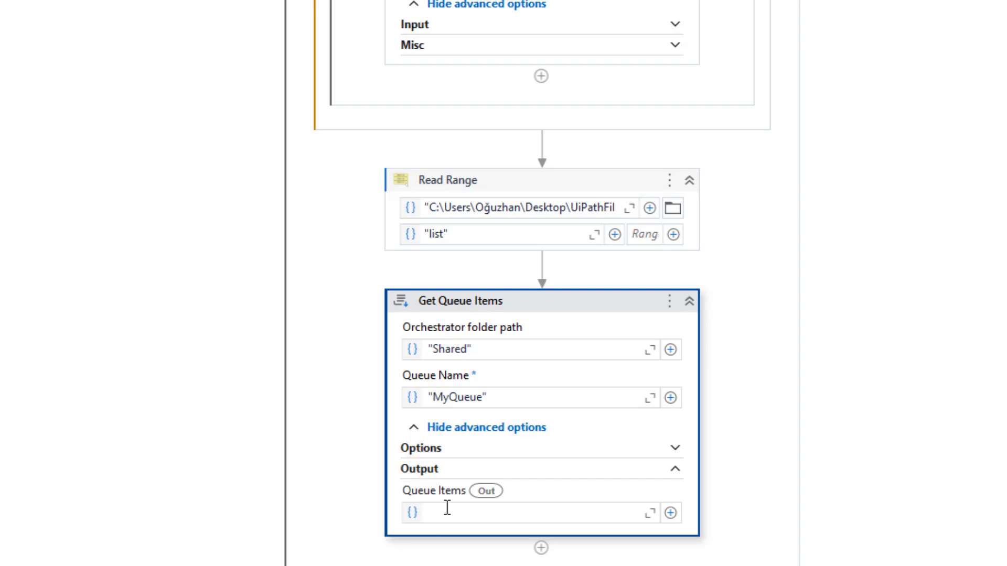
left_click(527, 513)
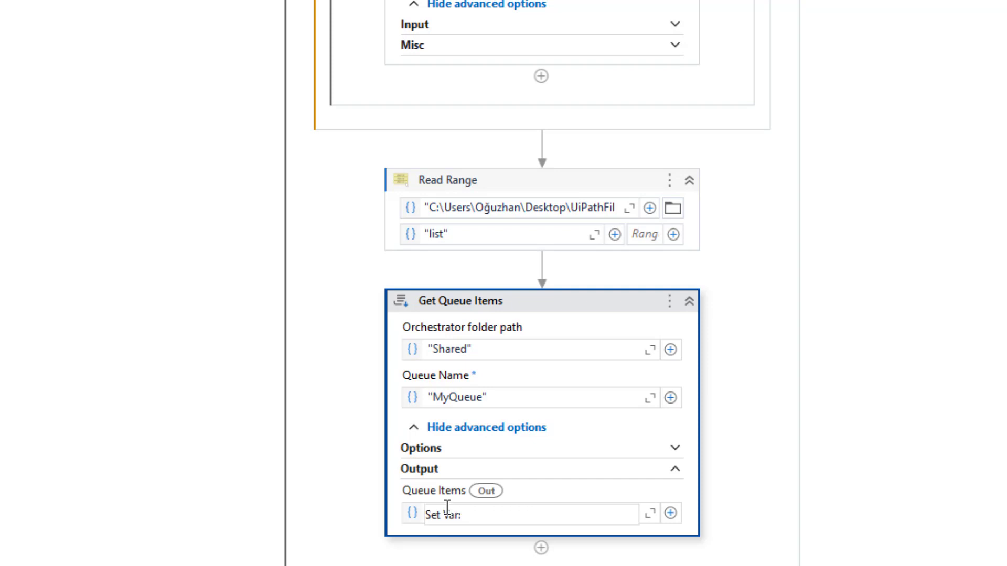
type("QueueItems")
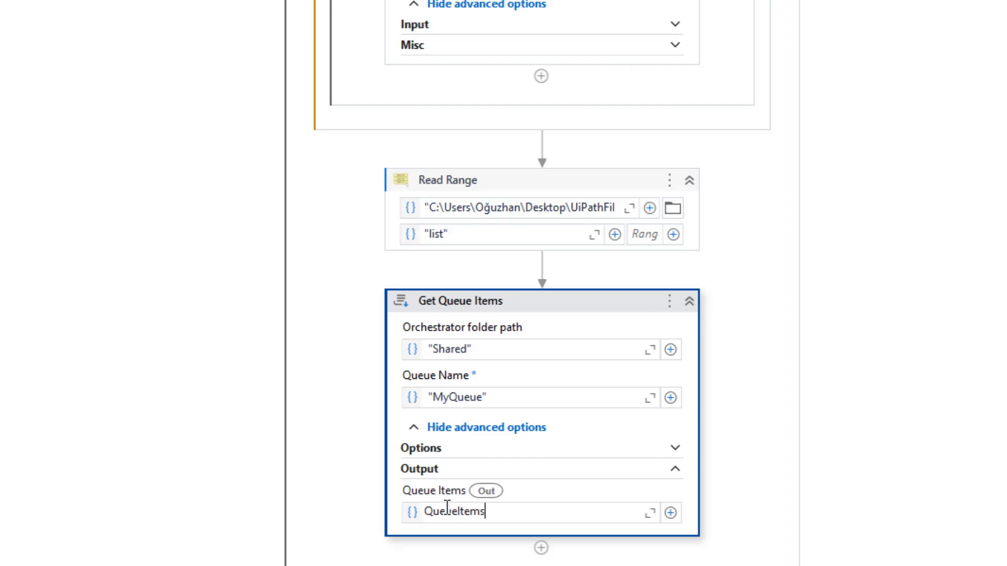
scroll("down", 3)
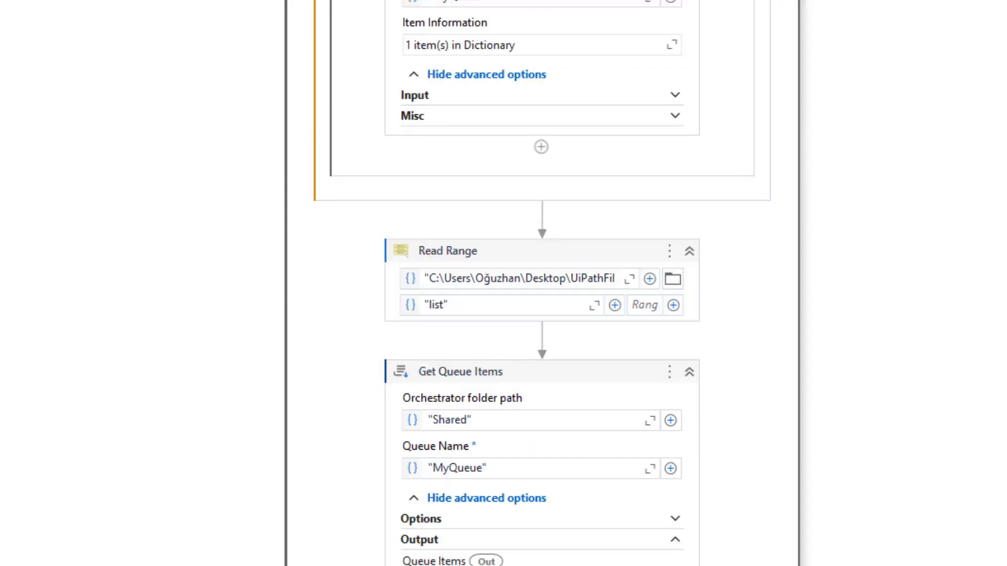
type("for eac")
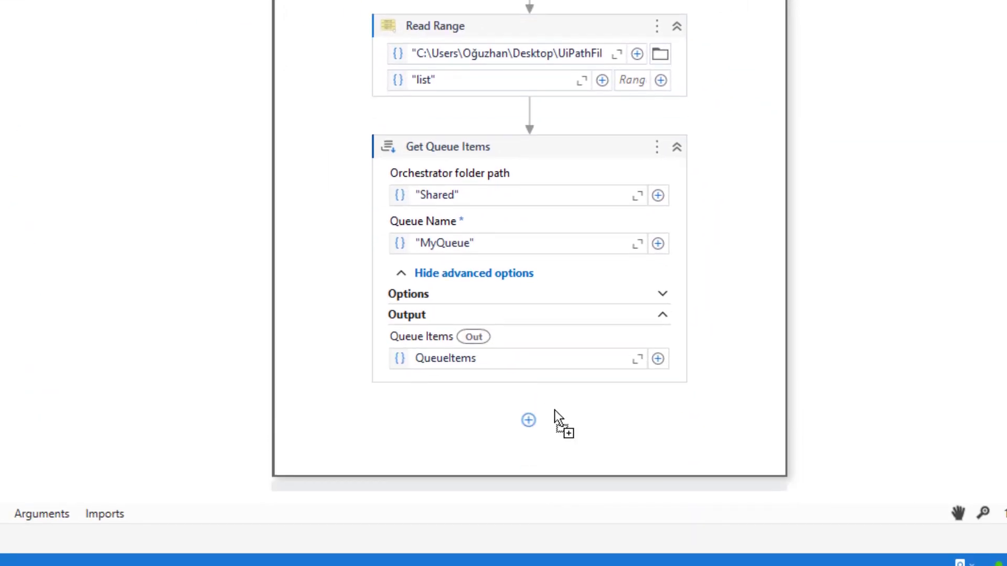
Place a For Each after Get Queue Items iterating over QueueItems.
left_click(528, 420)
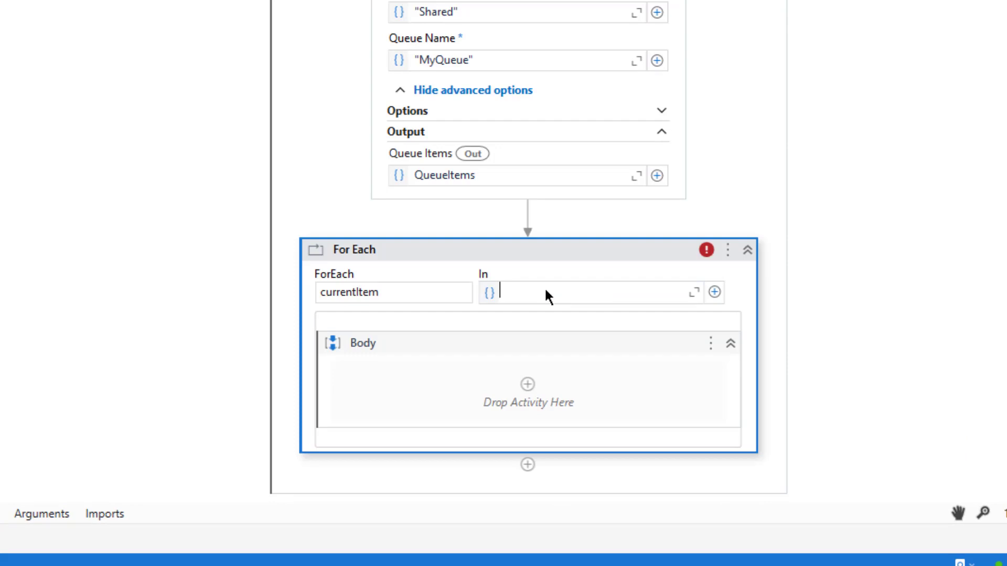
type("QueueItems")
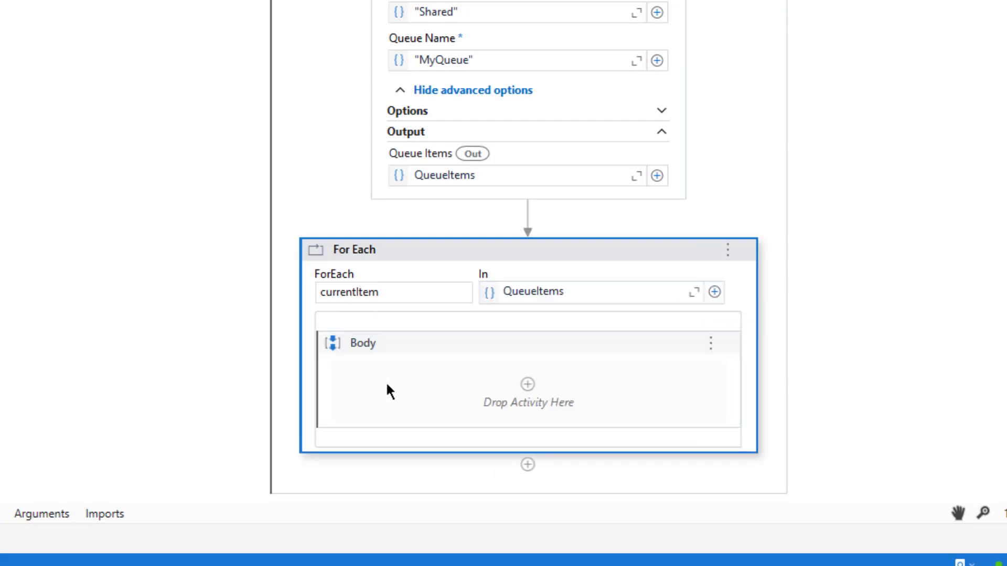
type("for each")
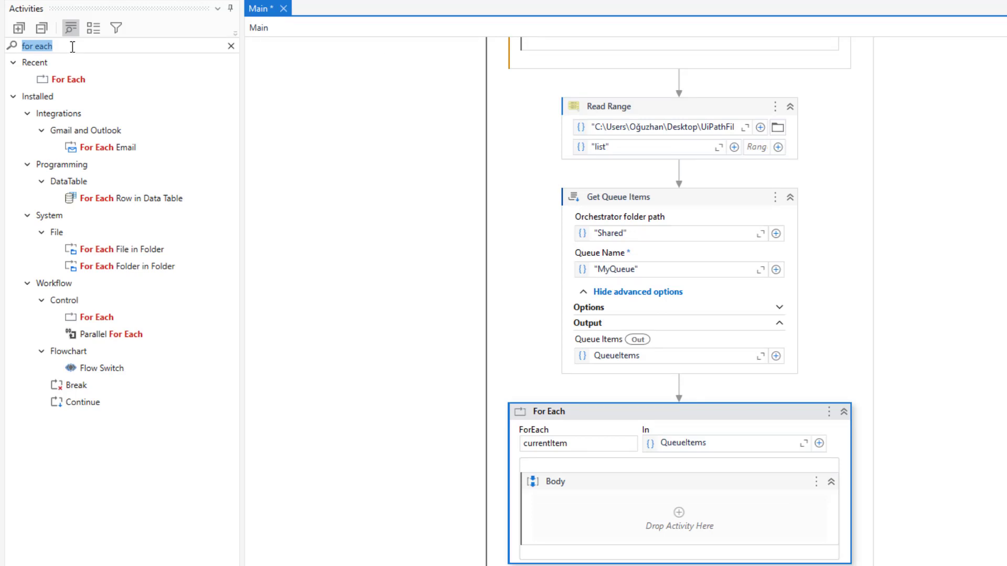
Add a Write Line in the loop body printing currentItem.SpecificContent("Department").ToString.
type("write")
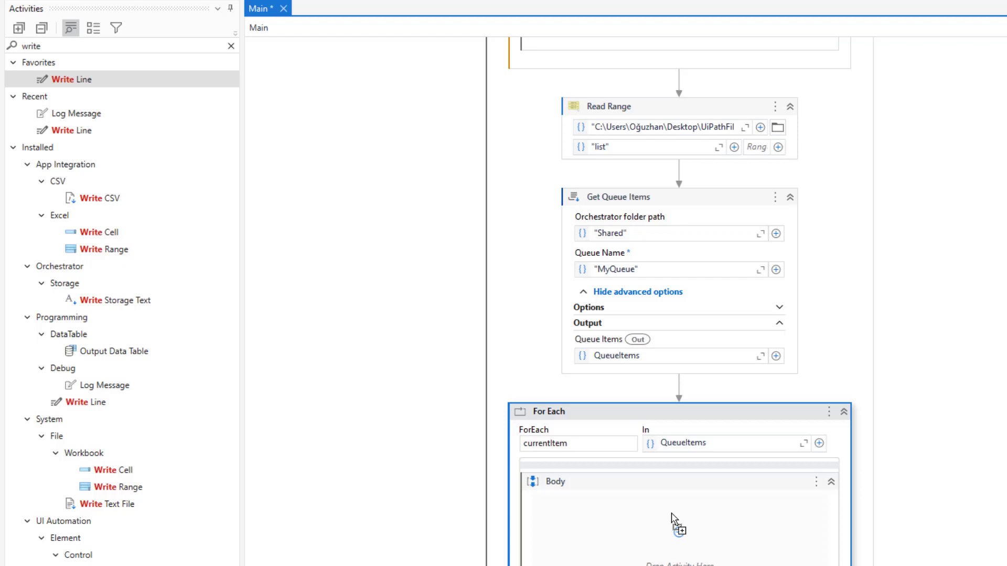
left_click_drag(69, 79, 680, 526)
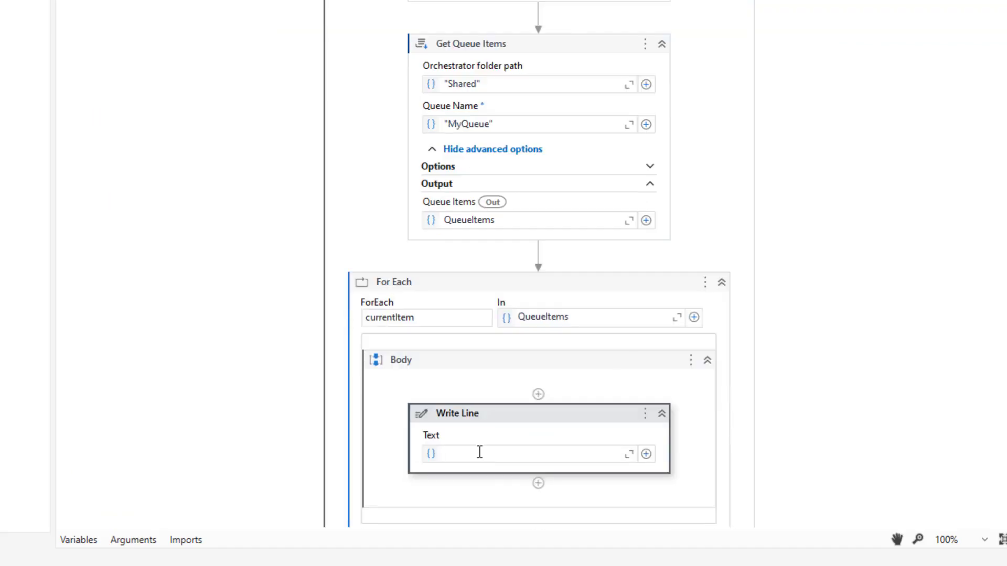
type("curre")
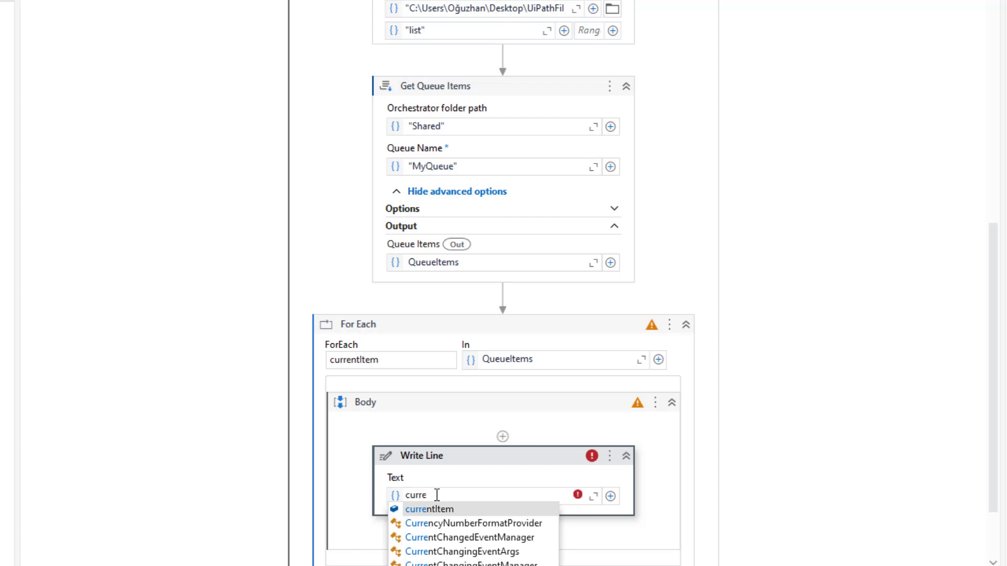
left_click(429, 509)
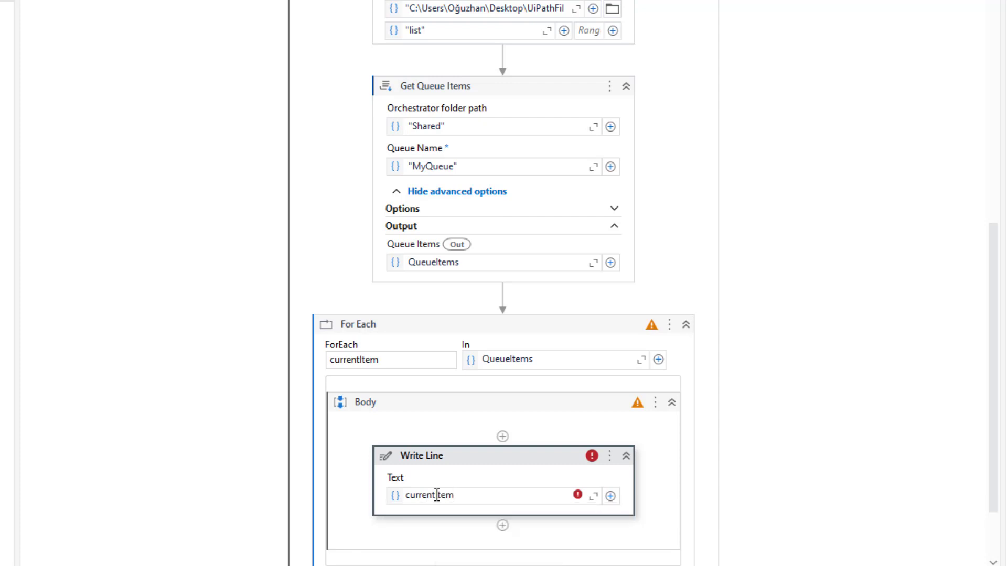
type(".s")
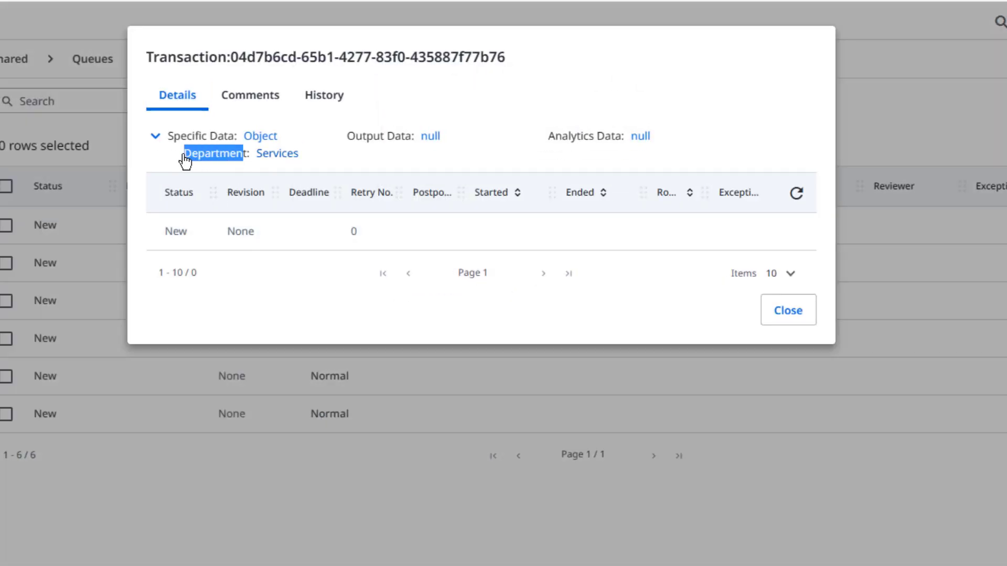
left_click(787, 310)
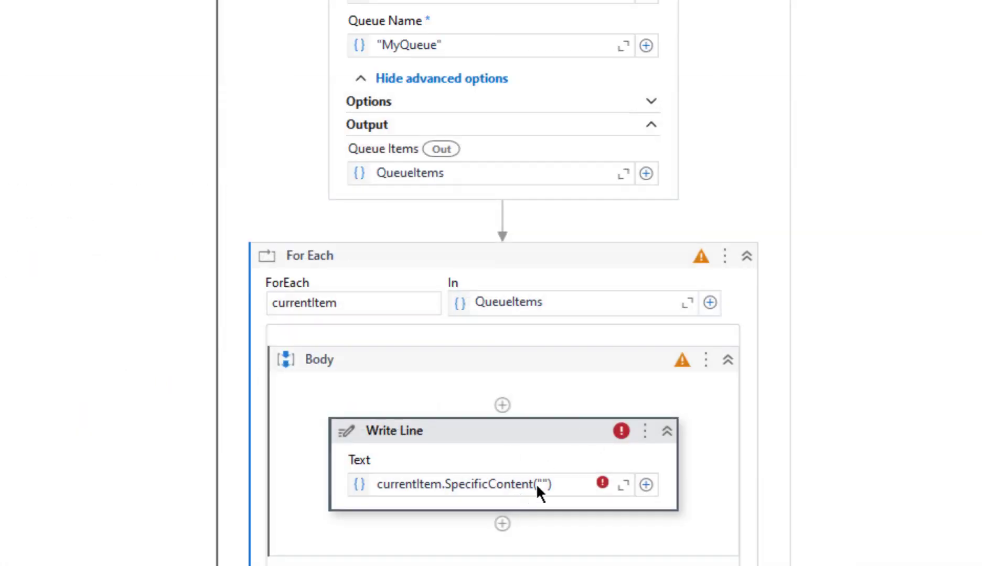
type("Dep")
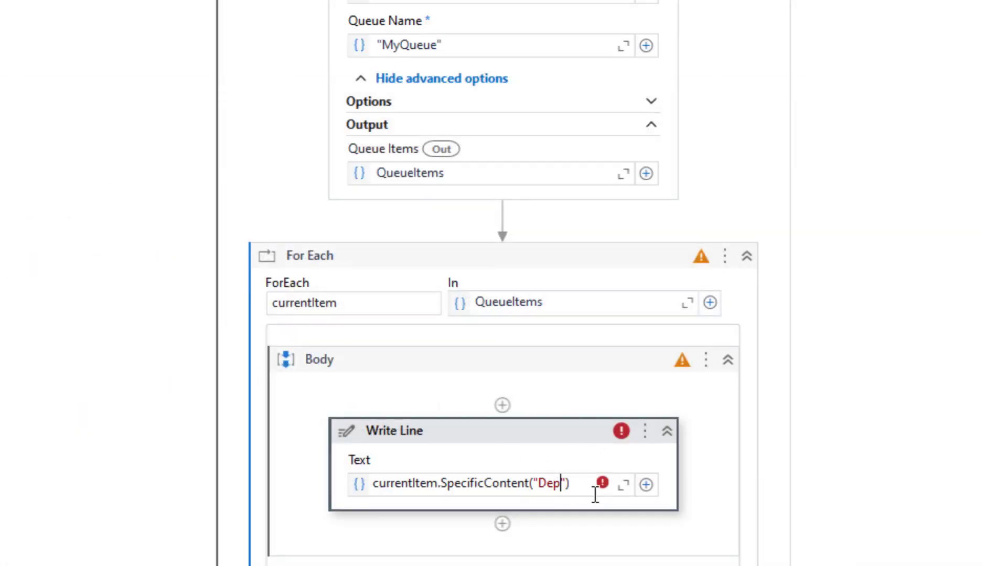
type("artment")
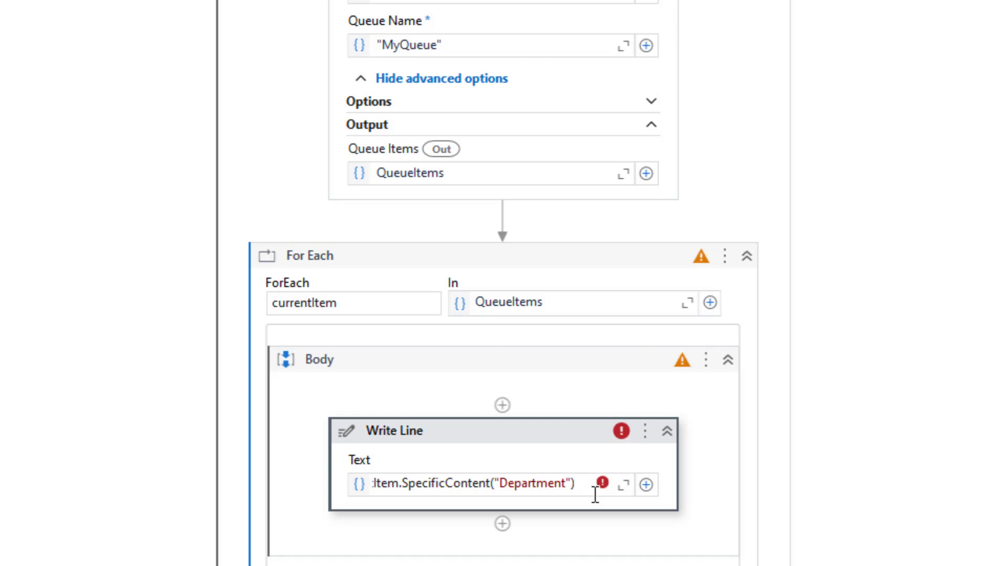
type(".to")
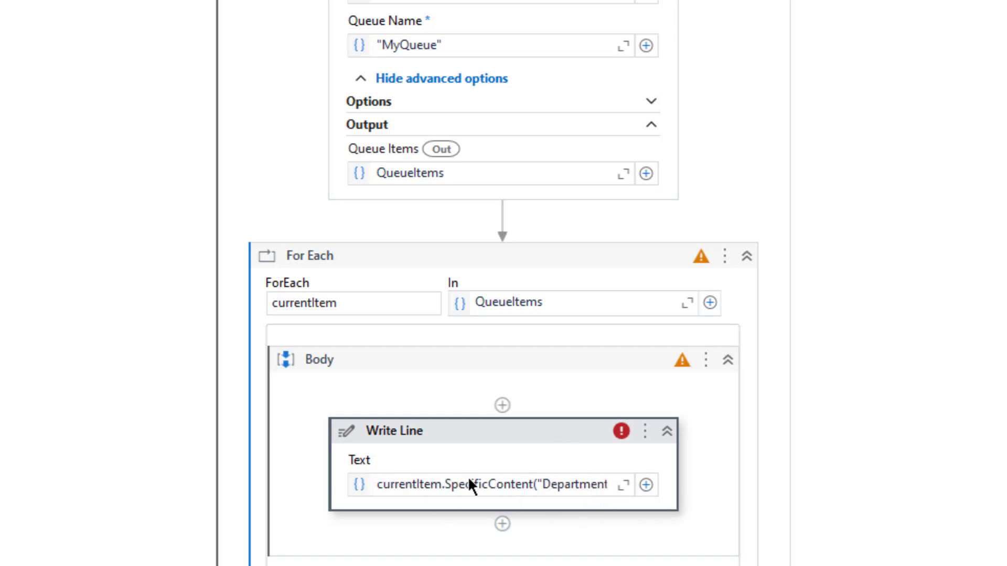
type(".ToString")
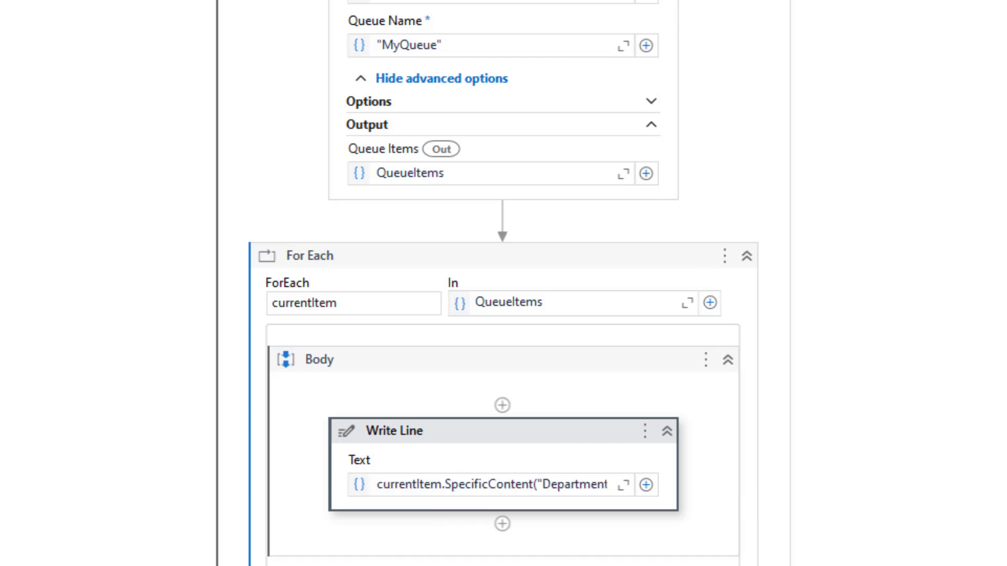
type("f")
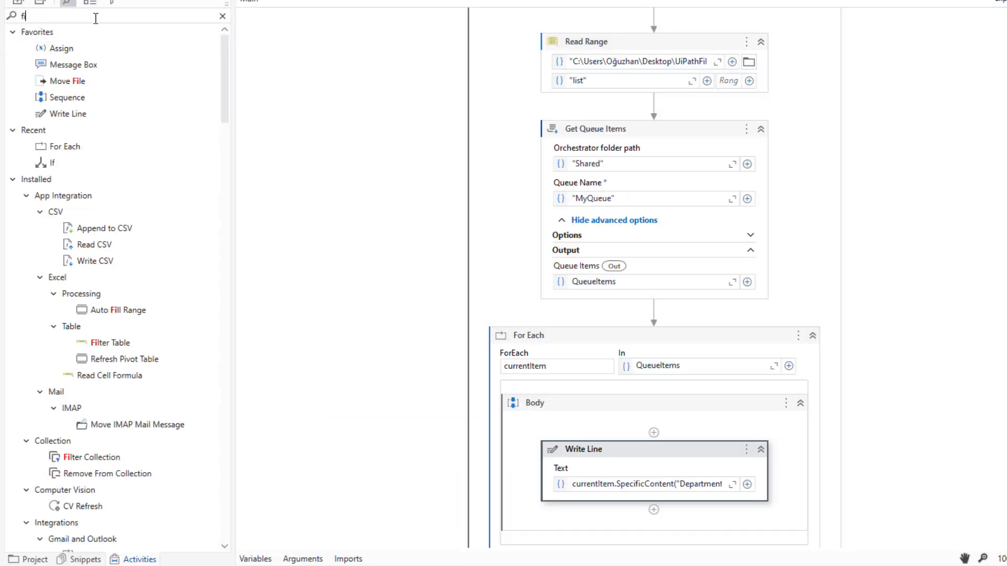
Output Read Range to dtEmployeeList and add a Filter Data Table writing to filteredEmployeeList.
type("ilter")
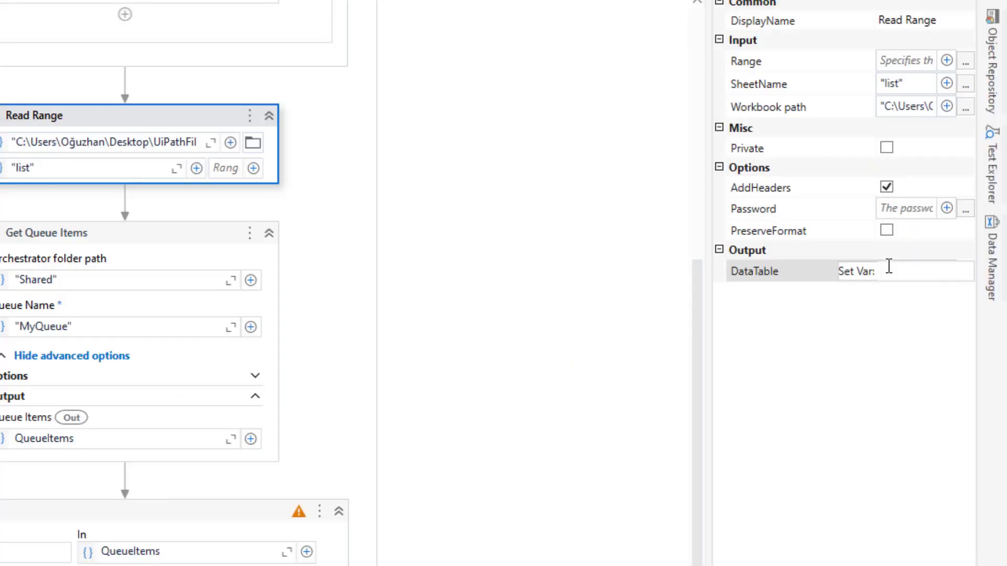
type("dtEmploye")
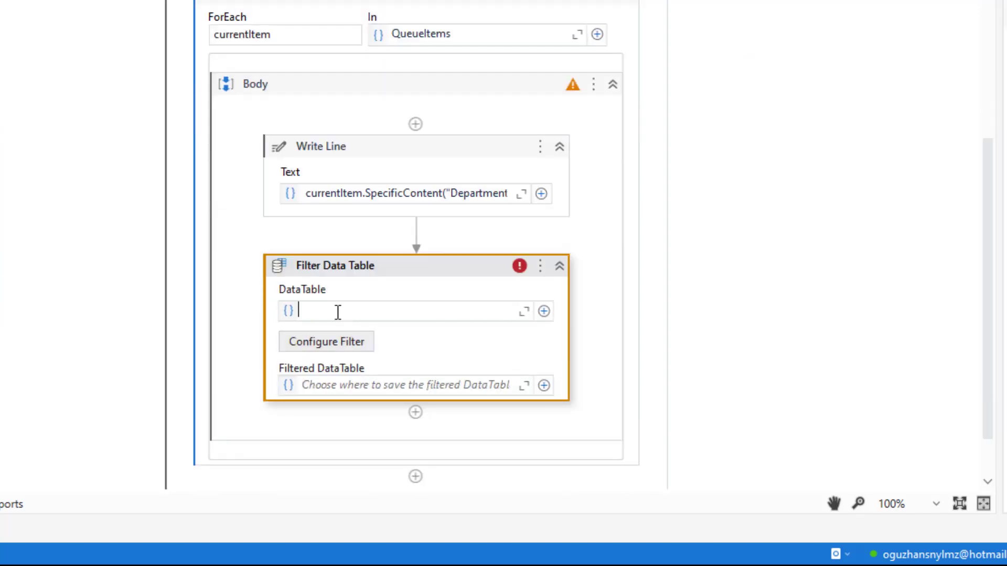
type("dt")
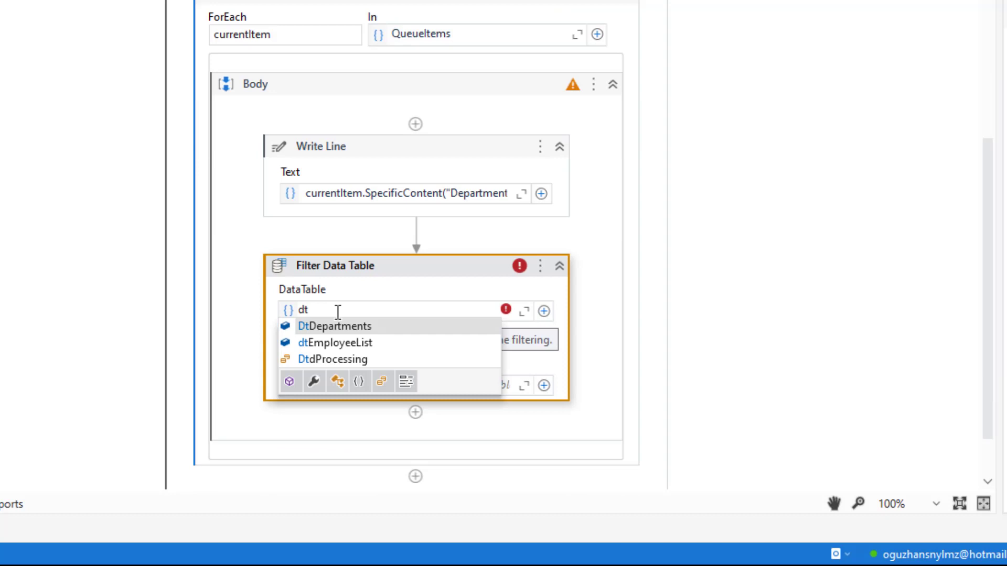
left_click(334, 342)
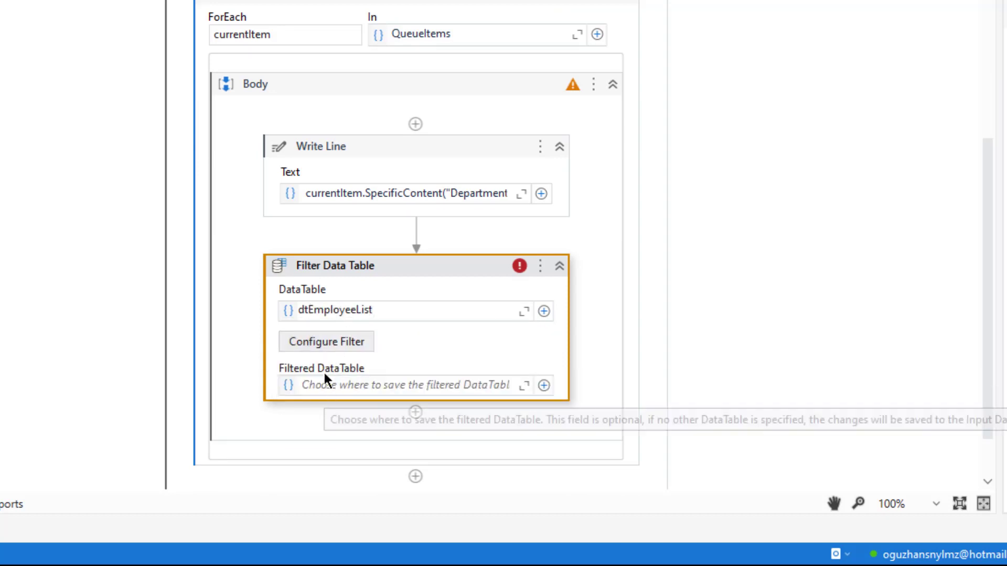
type("Set Var:")
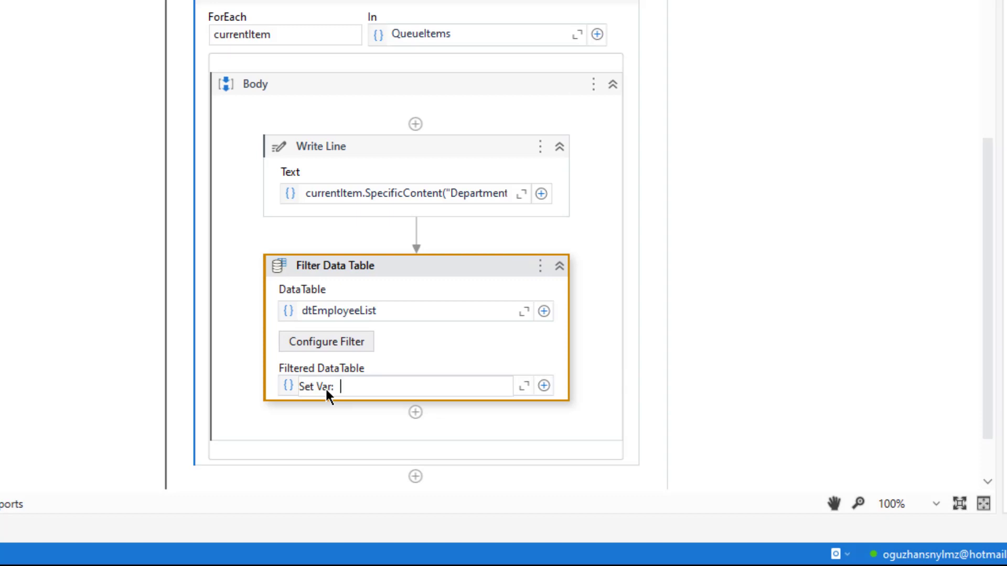
type("filteredEmpl")
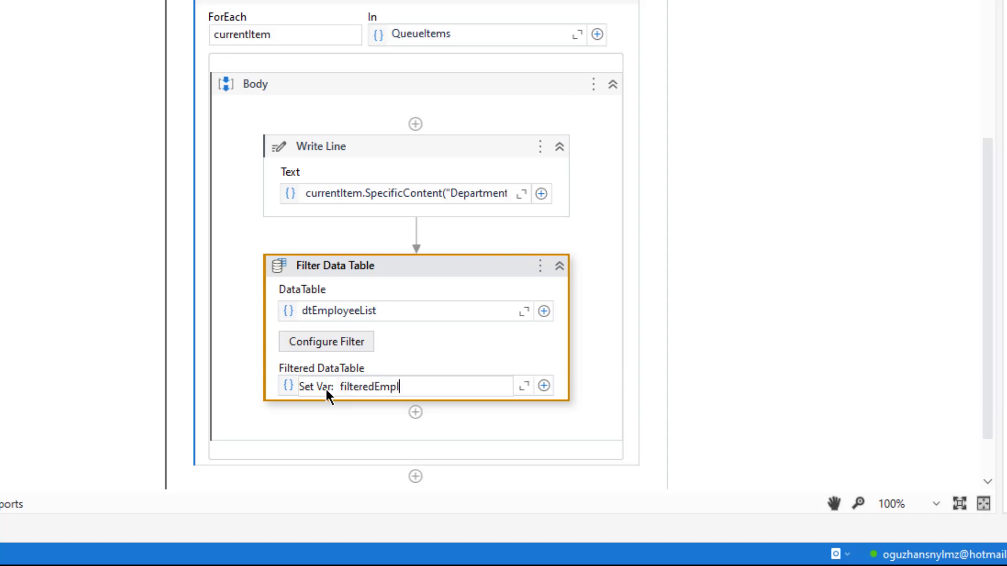
type("oyeeList")
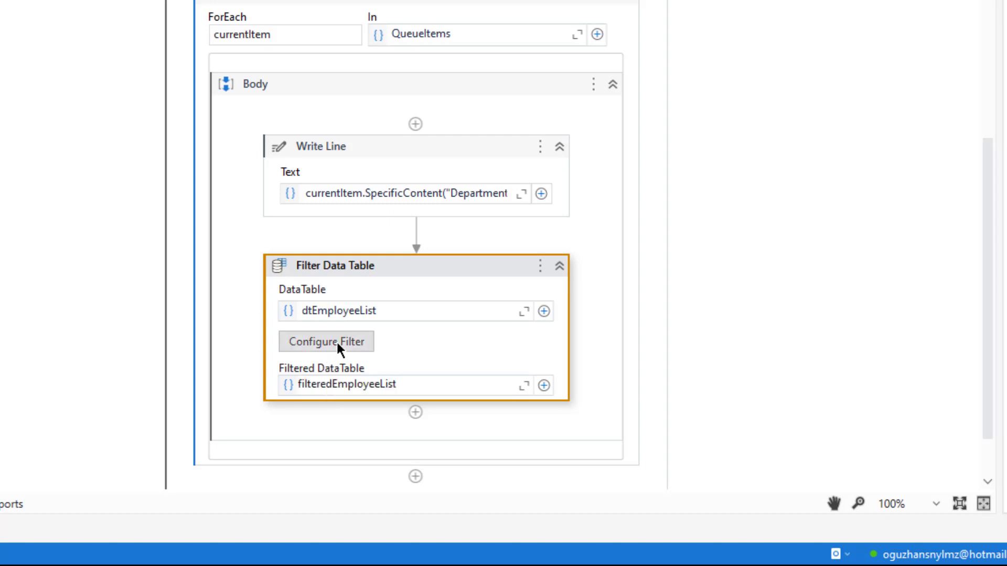
Add the filter condition "Department" = currentItem.SpecificContent("Department").ToString and confirm.
left_click(326, 341)
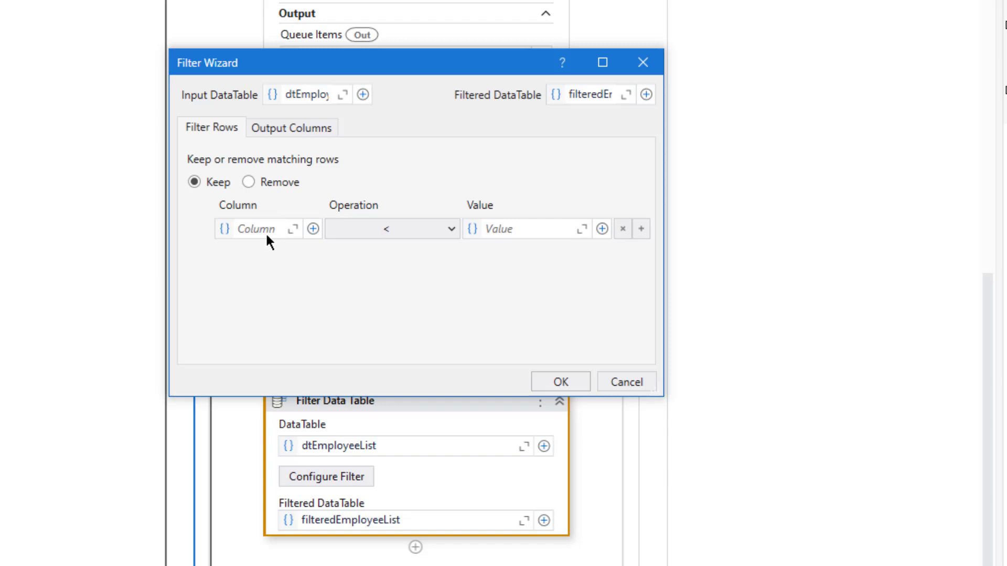
type("\"Depart")
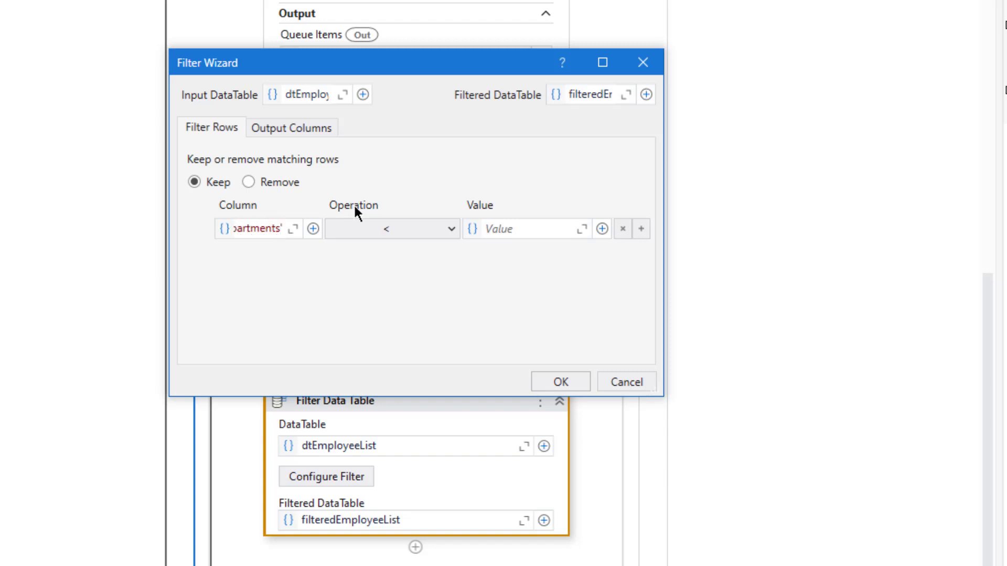
left_click(392, 228)
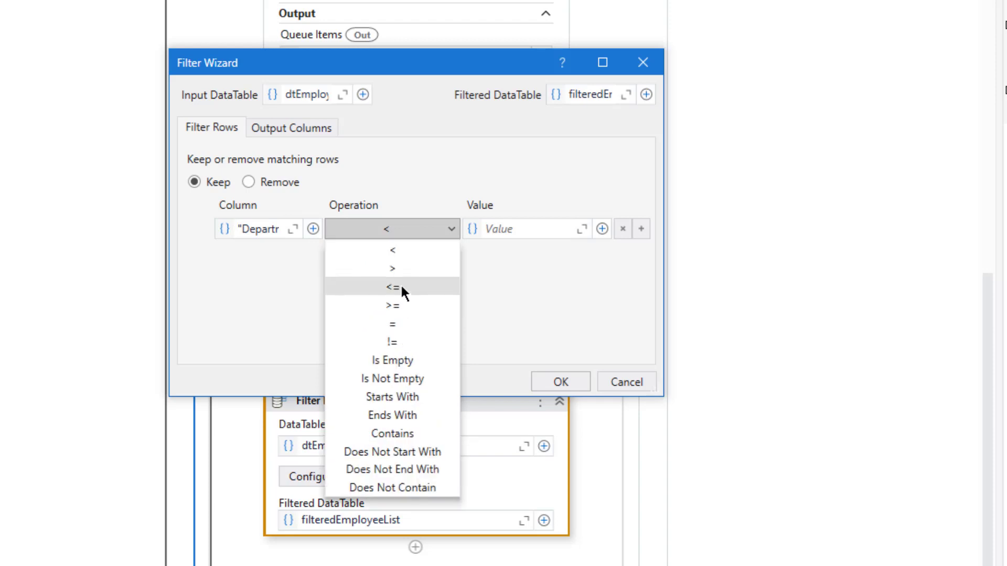
left_click(393, 323)
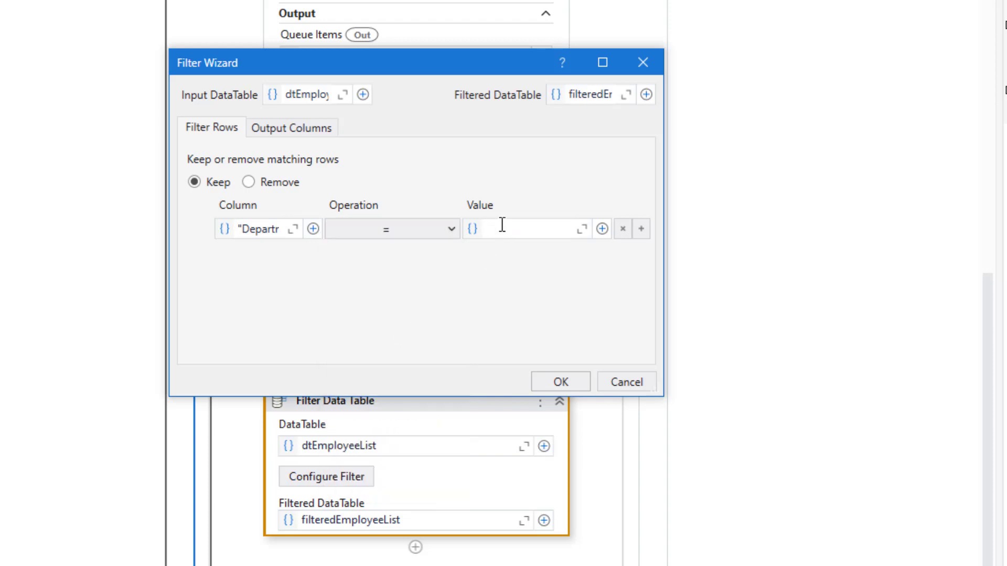
type("currentItem.SpecificContent(\"Department\").ToString")
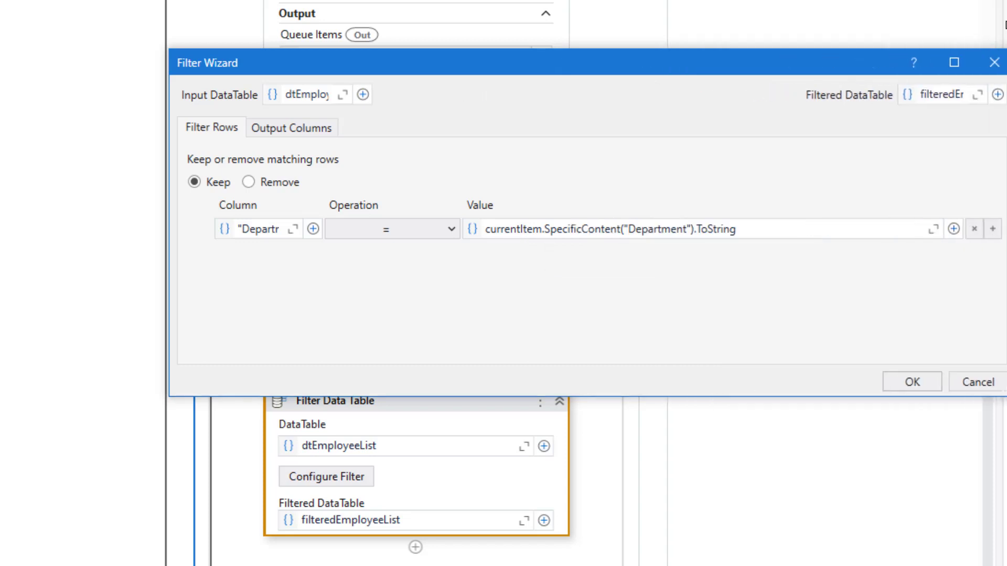
mouse_move(613, 243)
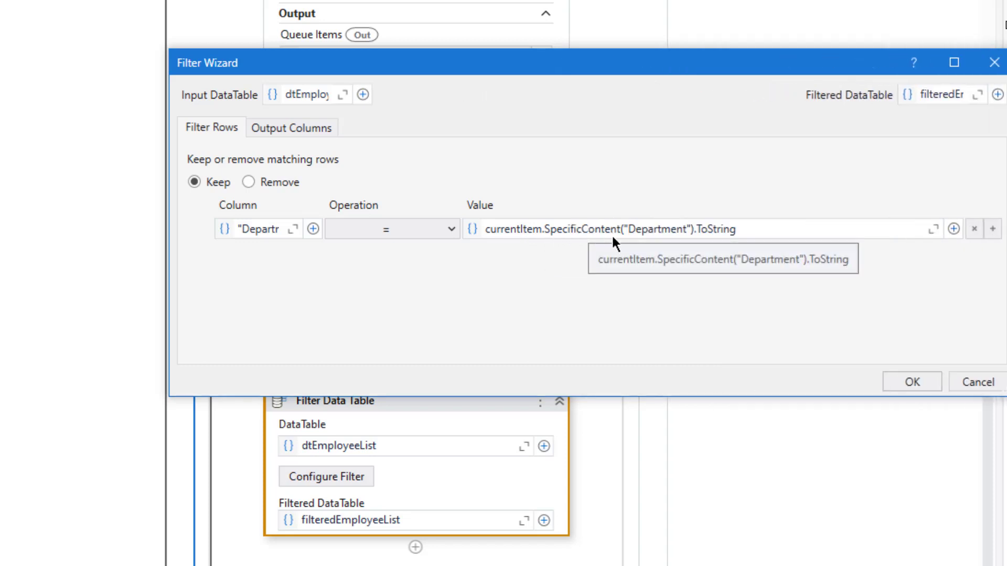
mouse_move(492, 301)
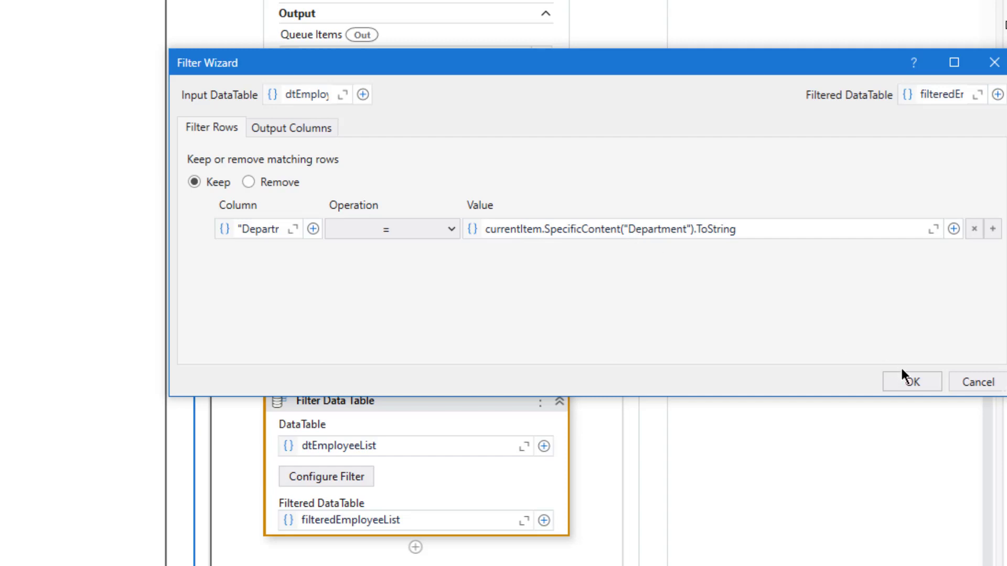
left_click(912, 382)
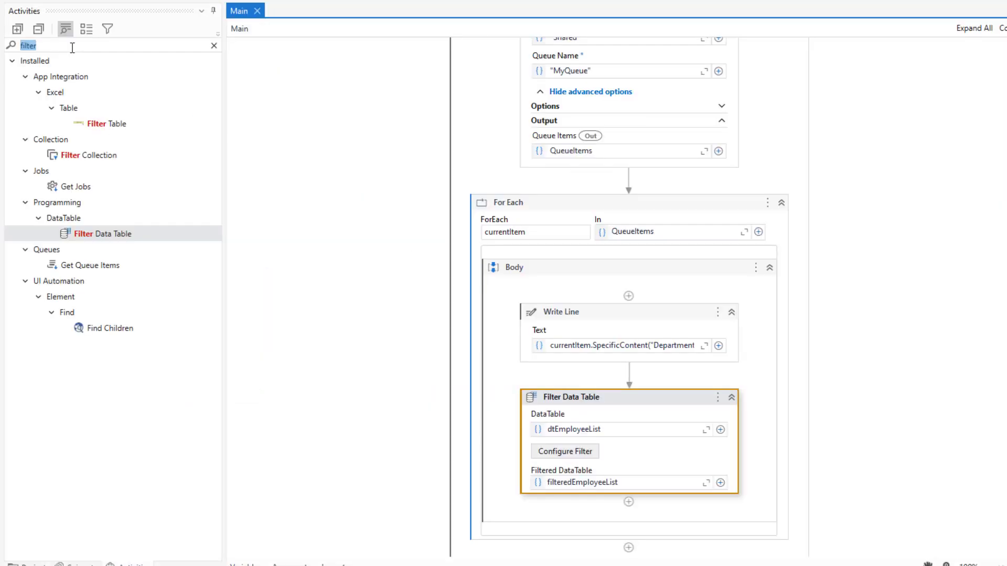
Add a Write Line after the filter printing department + " department has " + RowCount + " employee.".
type("writew")
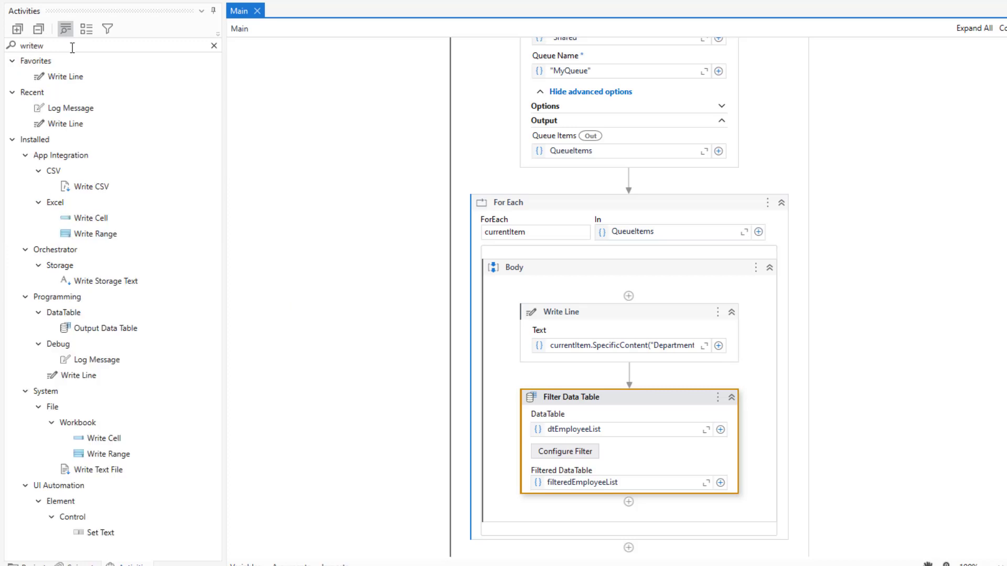
key("Backspace")
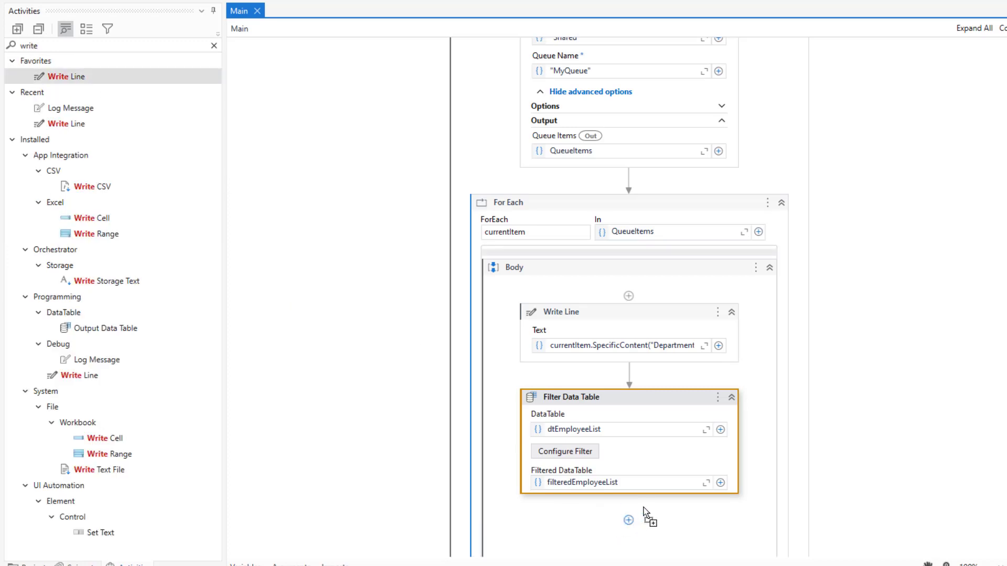
left_click(628, 520)
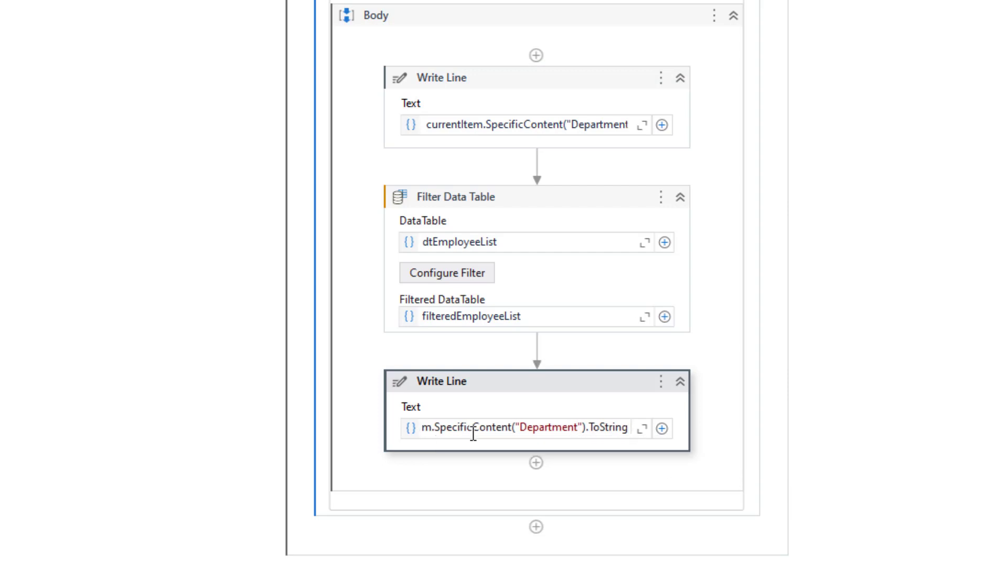
type("+ \" has \" + filteredEmployeeList")
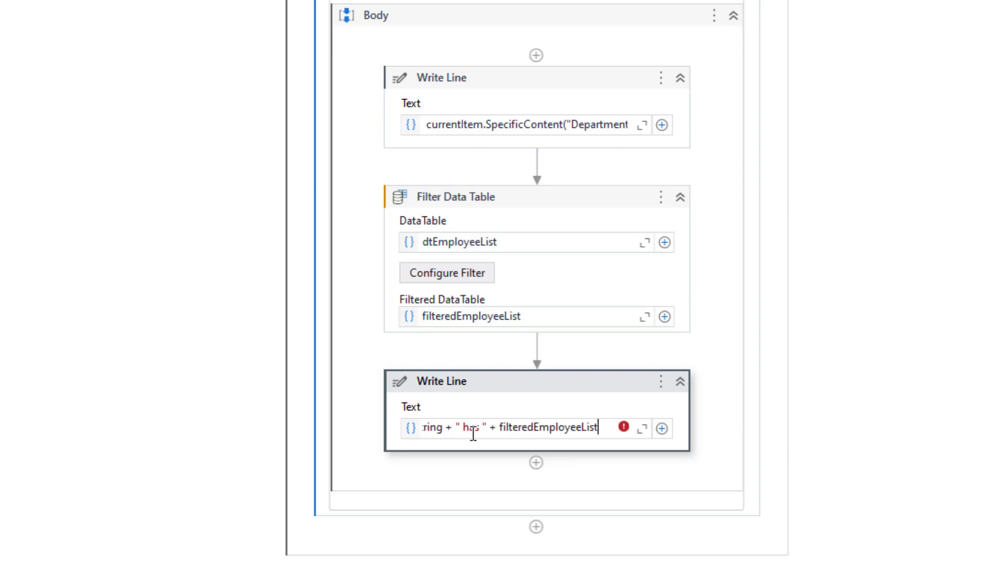
type(".RowCount.ToString +")
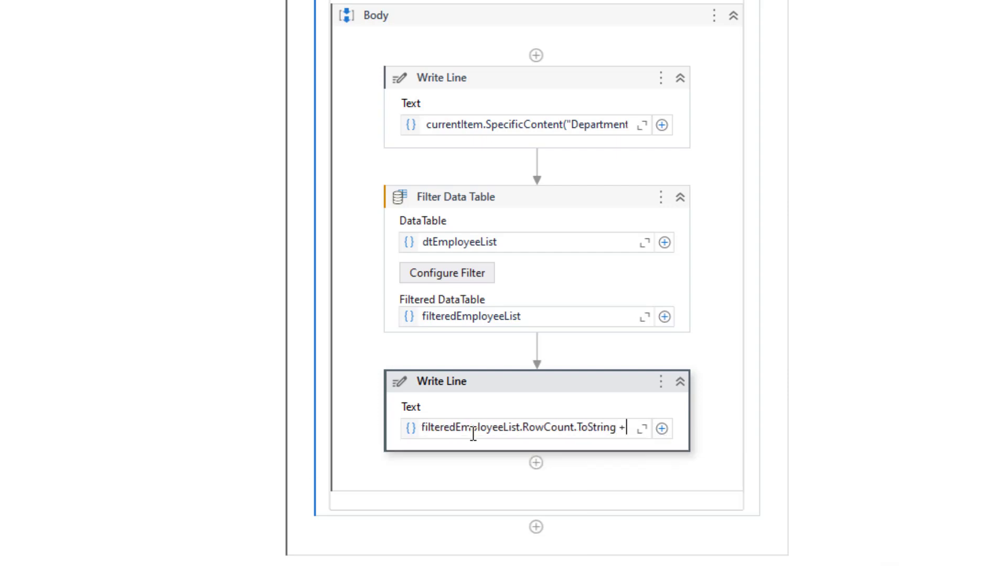
type("\" e\"")
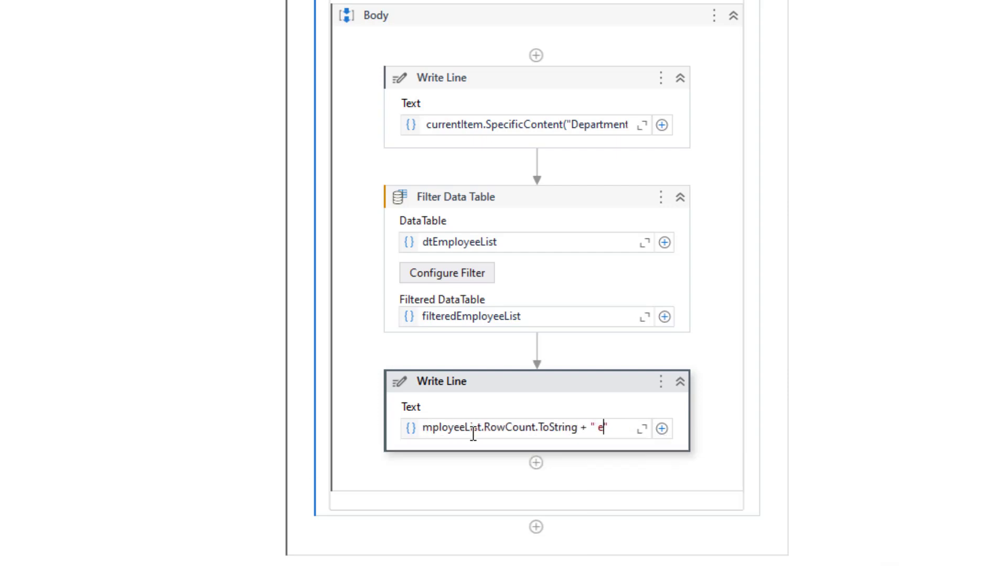
type("mployee")
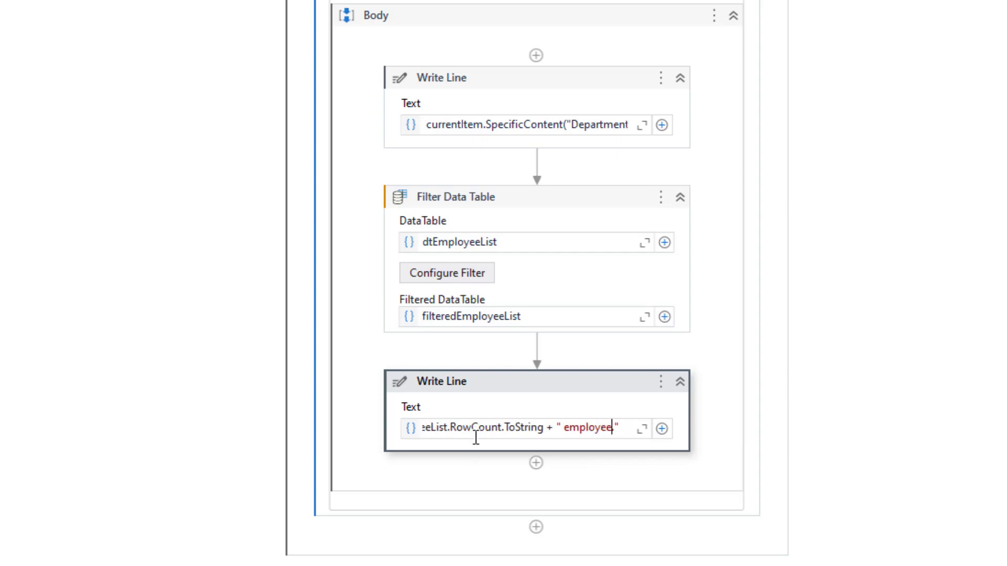
type(".")
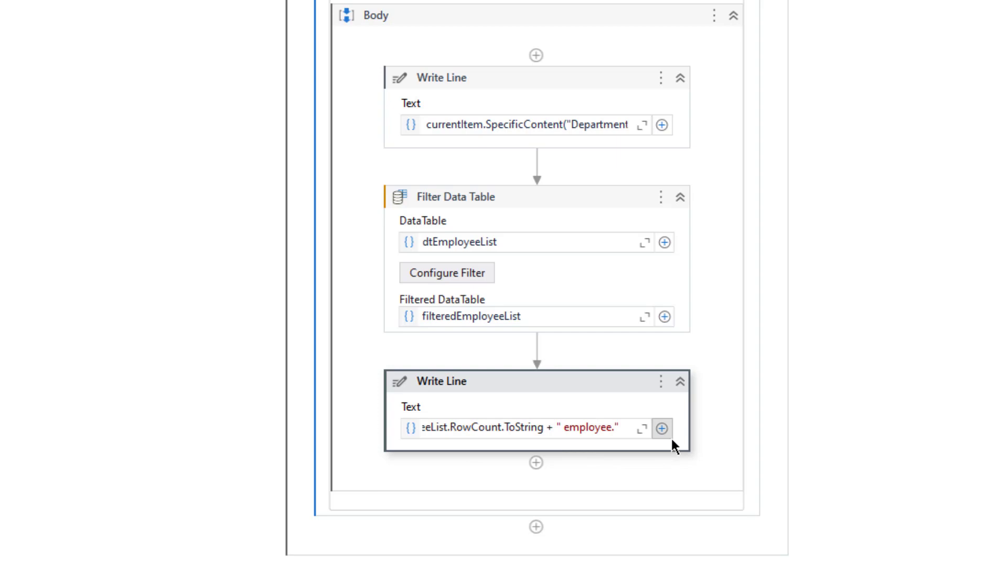
left_click(662, 428)
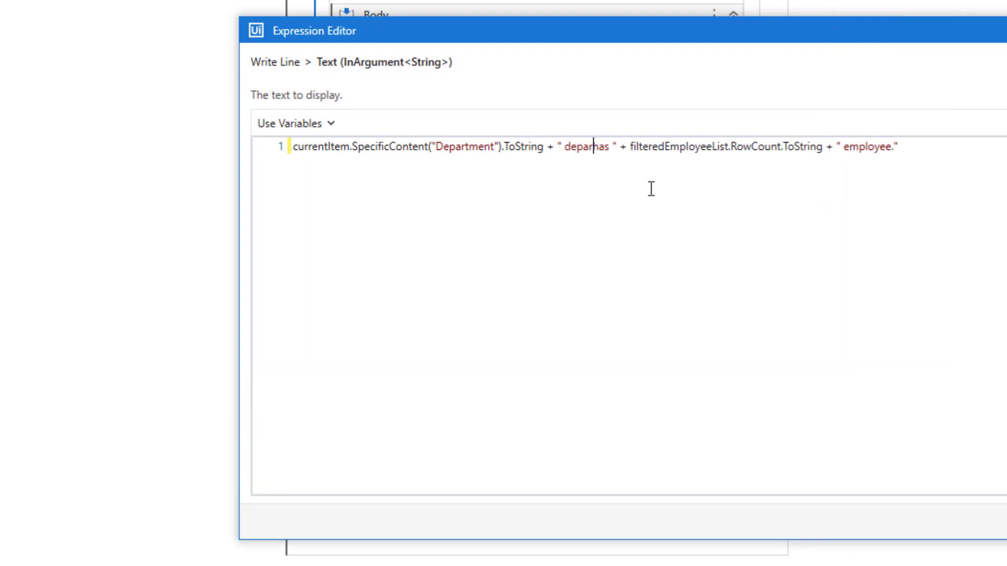
type("tment")
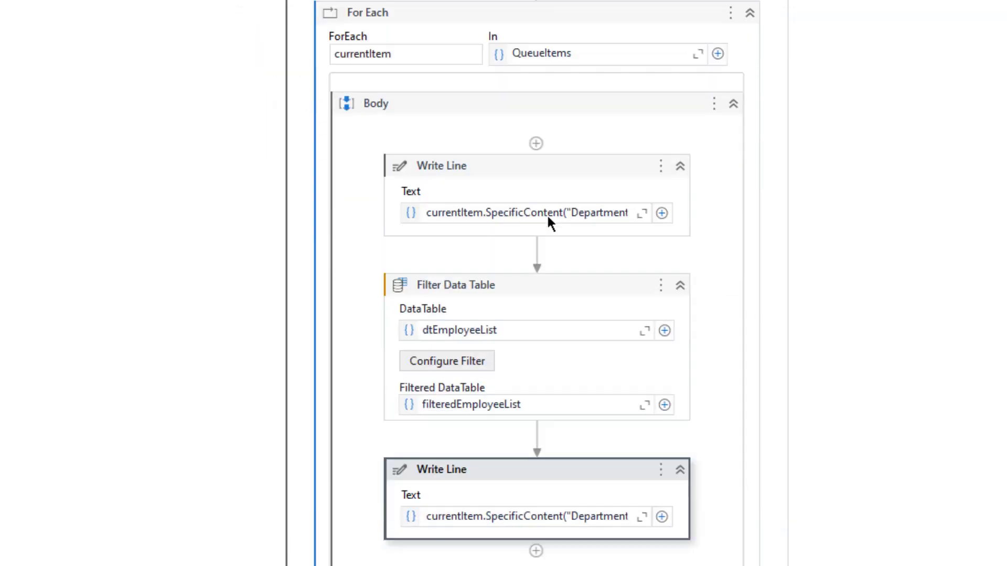
Check the queue item's Department key name in Orchestrator.
scroll("down", 3)
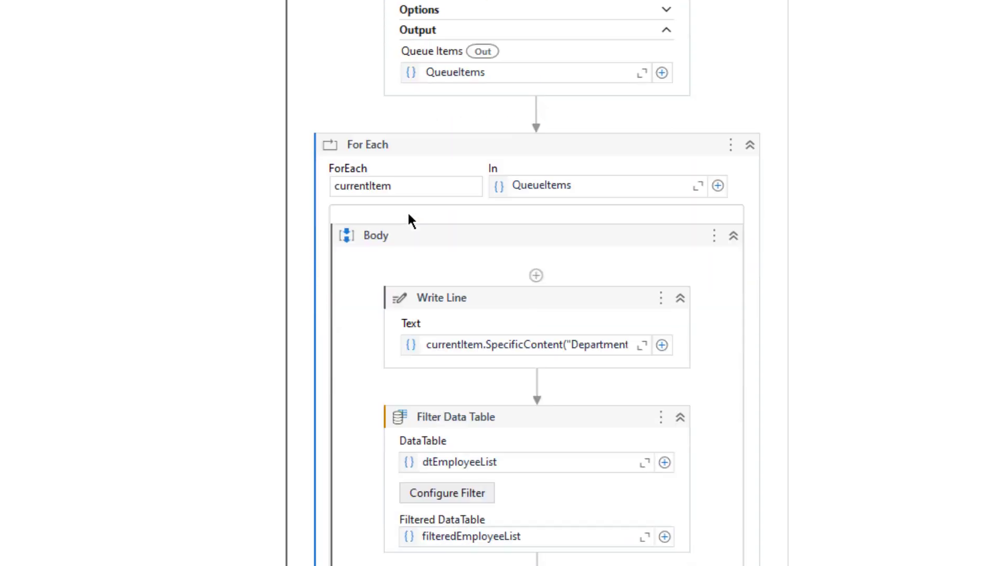
scroll("down", 3)
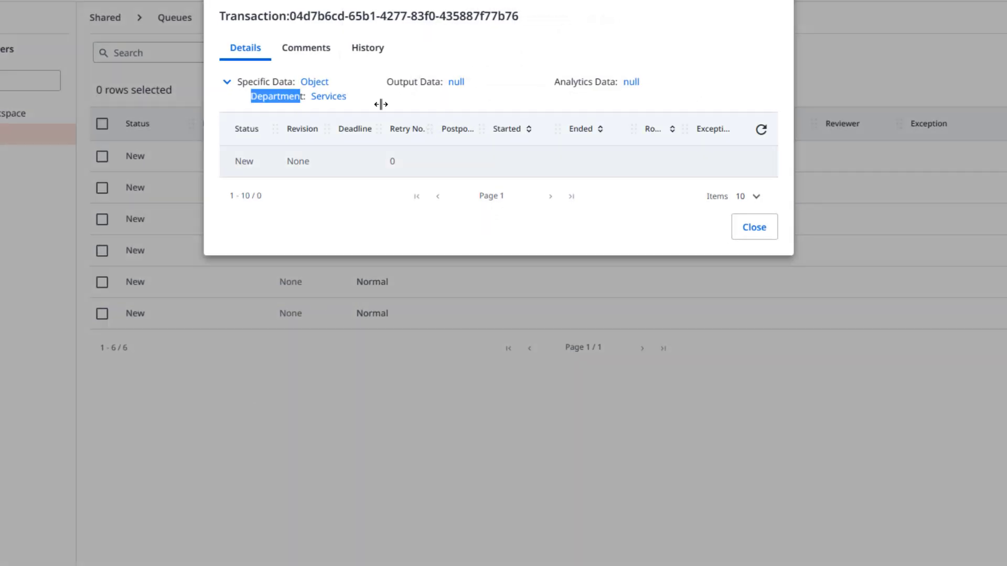
left_click(754, 227)
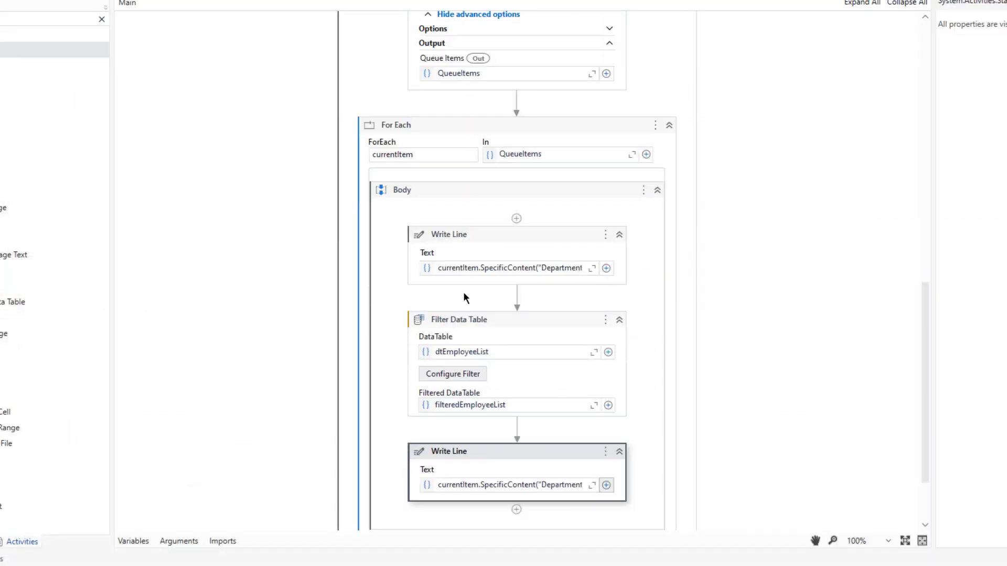
Run the workflow, dismiss the Column Name error, and recheck the filter conditions.
left_click(69, 37)
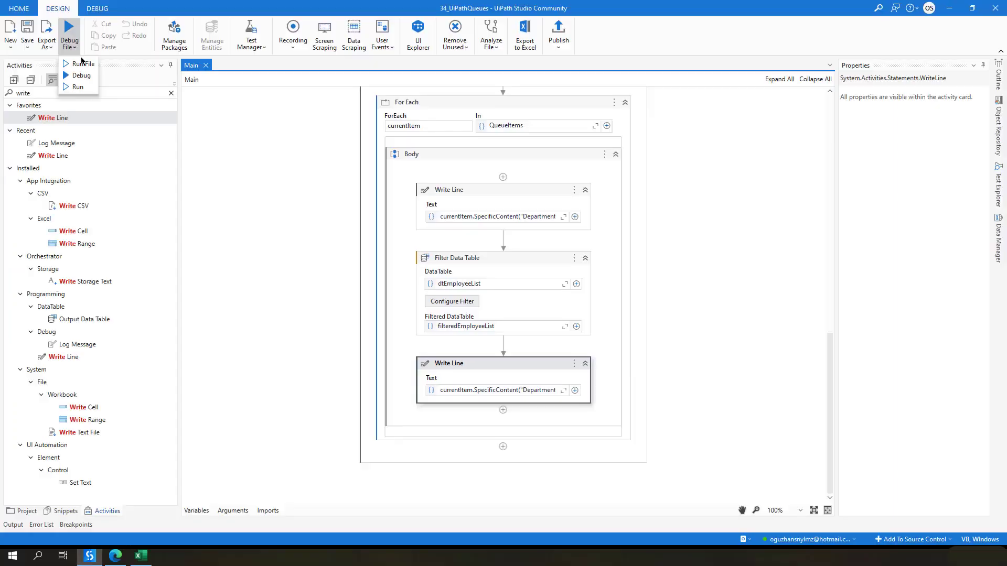
left_click(79, 63)
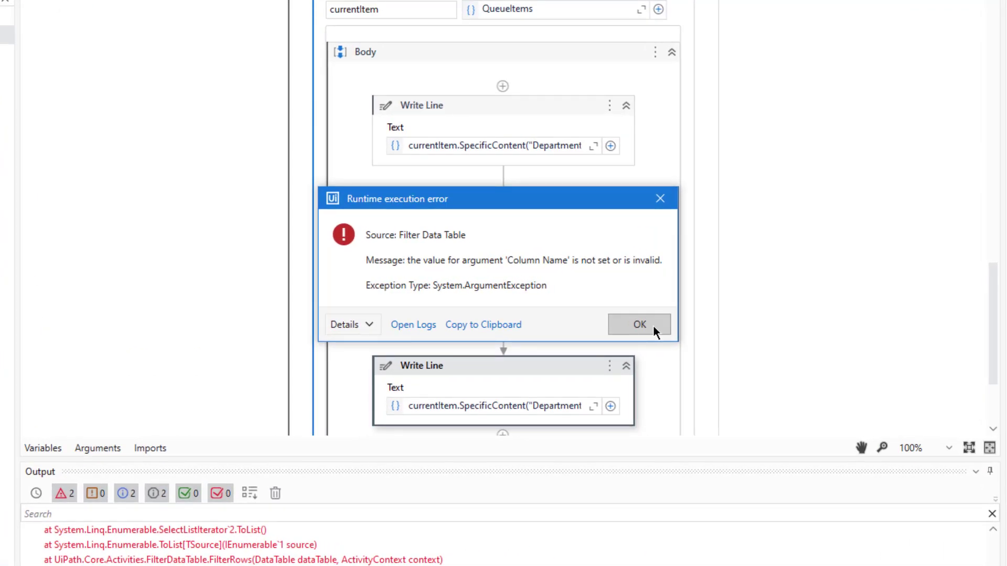
left_click(638, 324)
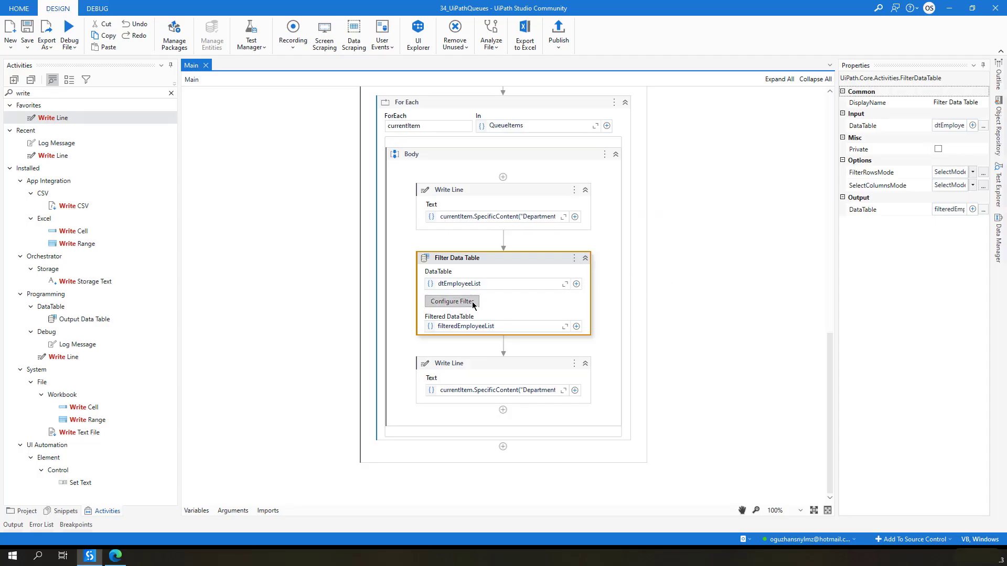
left_click(451, 301)
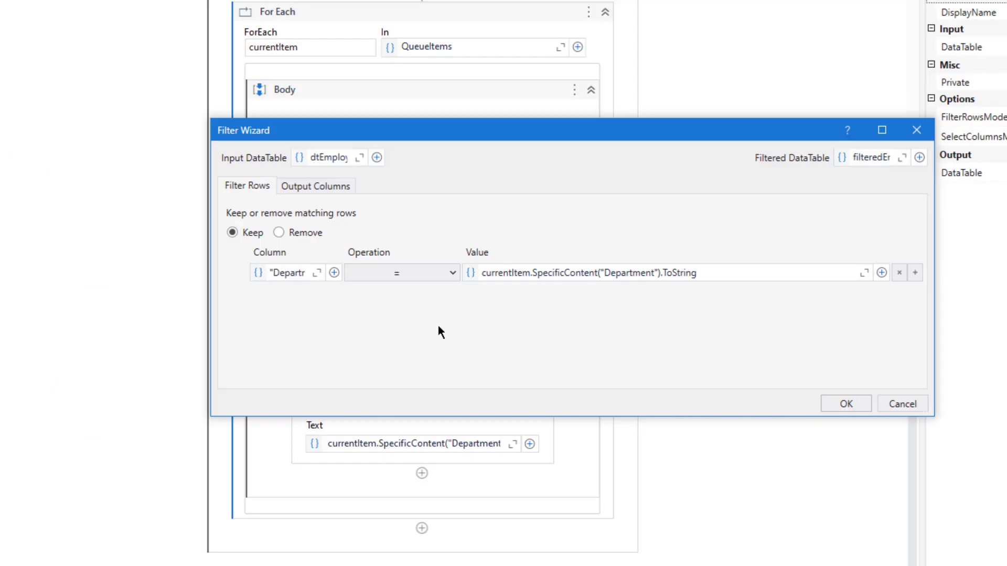
left_click(844, 404)
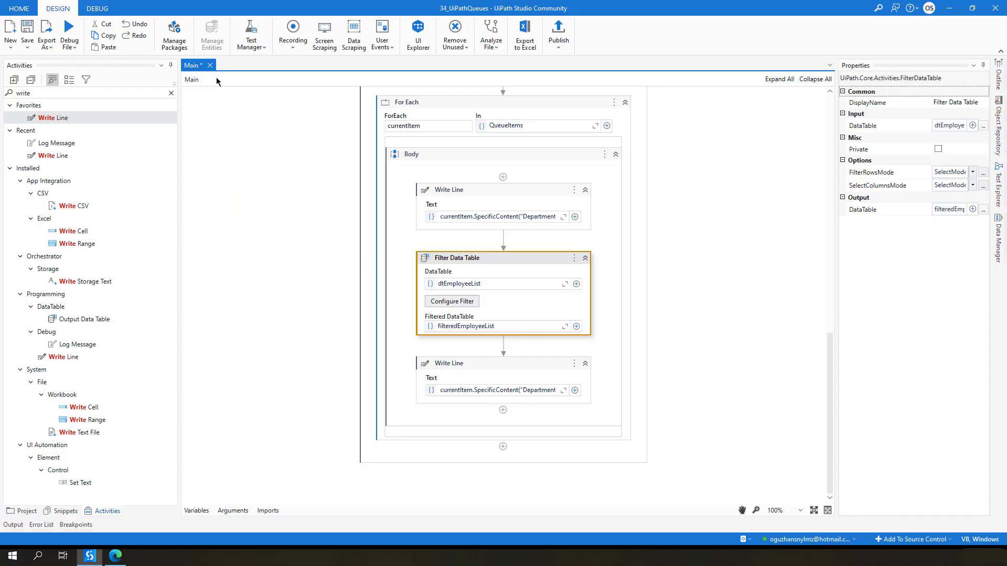
Rerun the workflow and scroll the Output panel through each department's employee count.
left_click(68, 34)
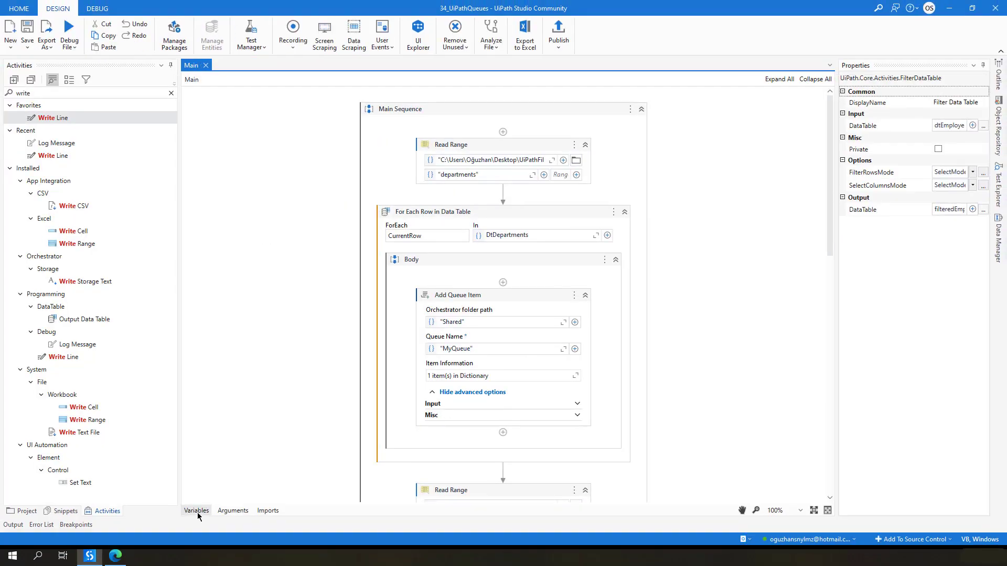
left_click(13, 524)
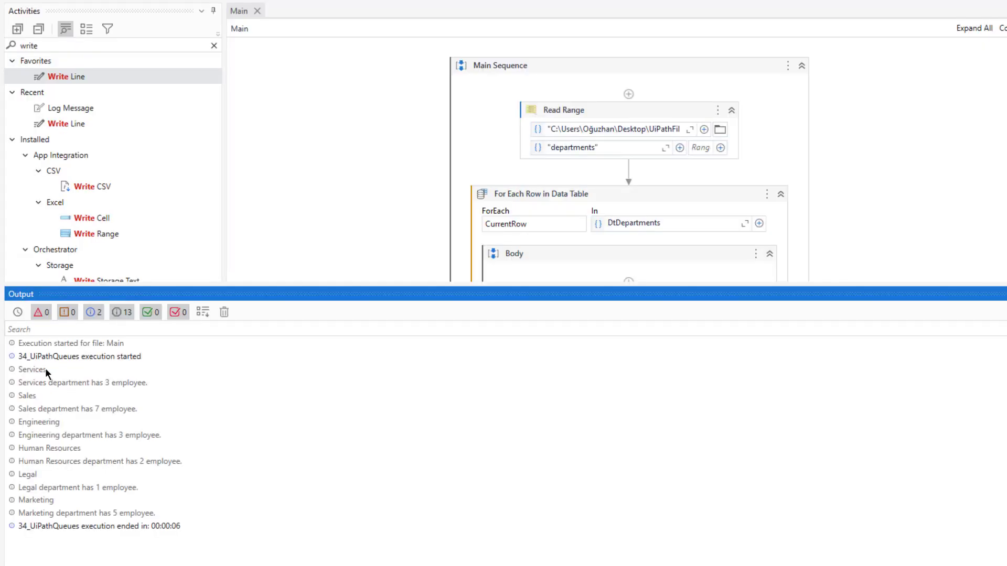
mouse_move(203, 312)
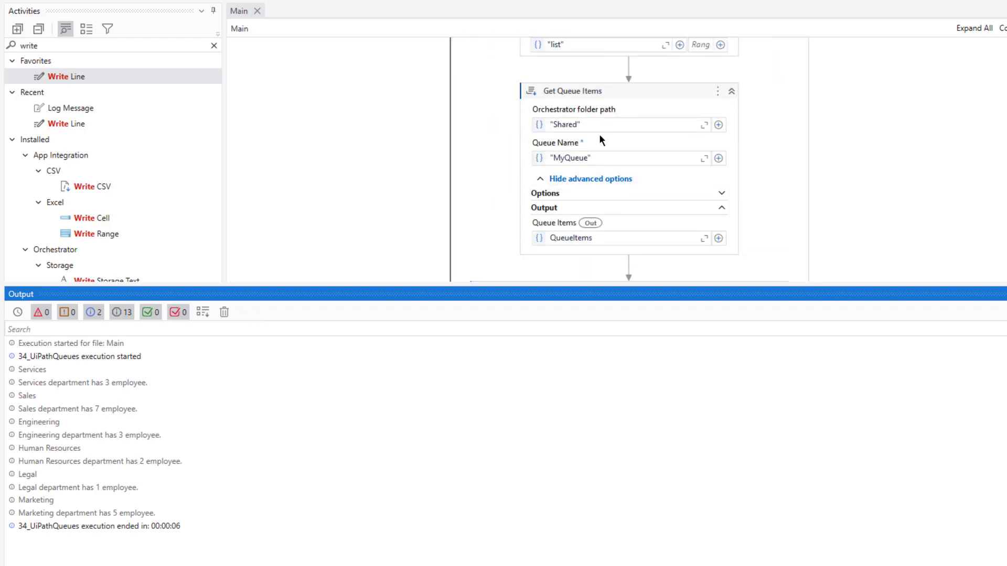
scroll("down", 3)
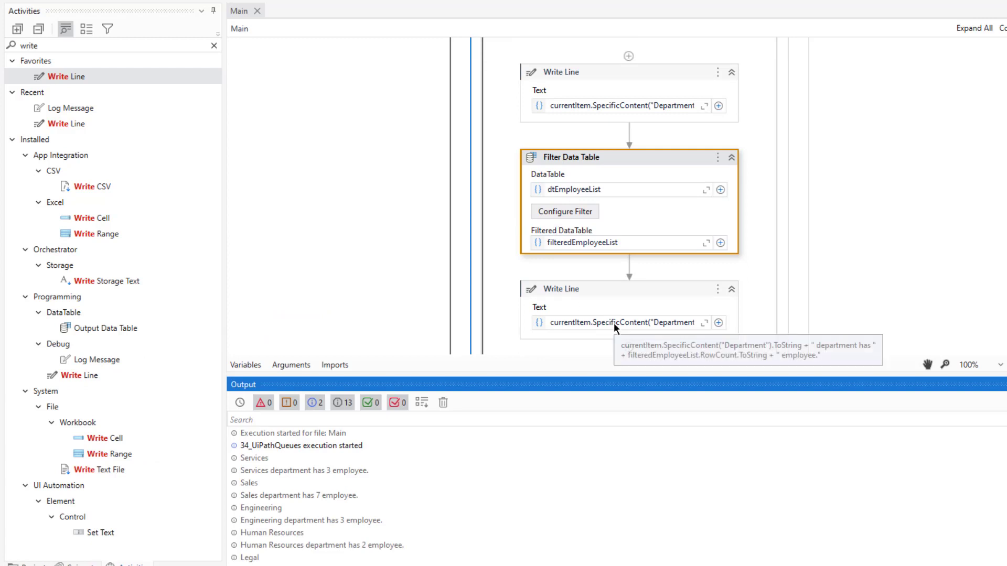
mouse_move(285, 493)
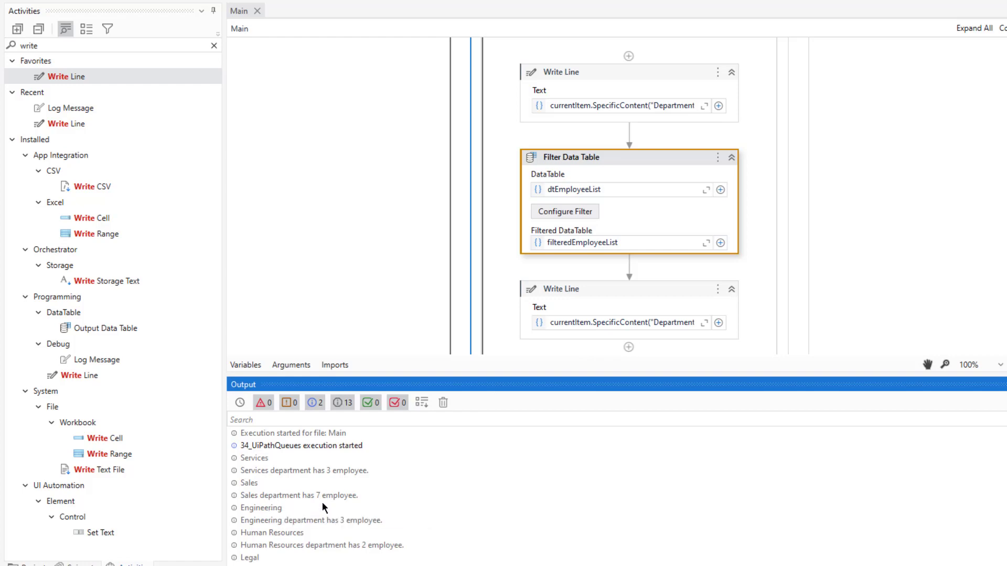
scroll("down", 3)
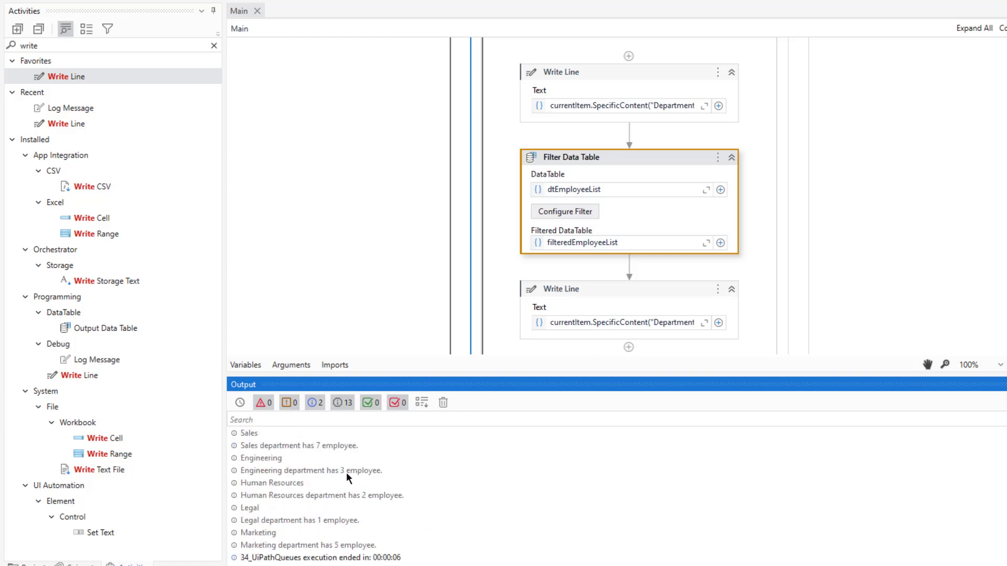